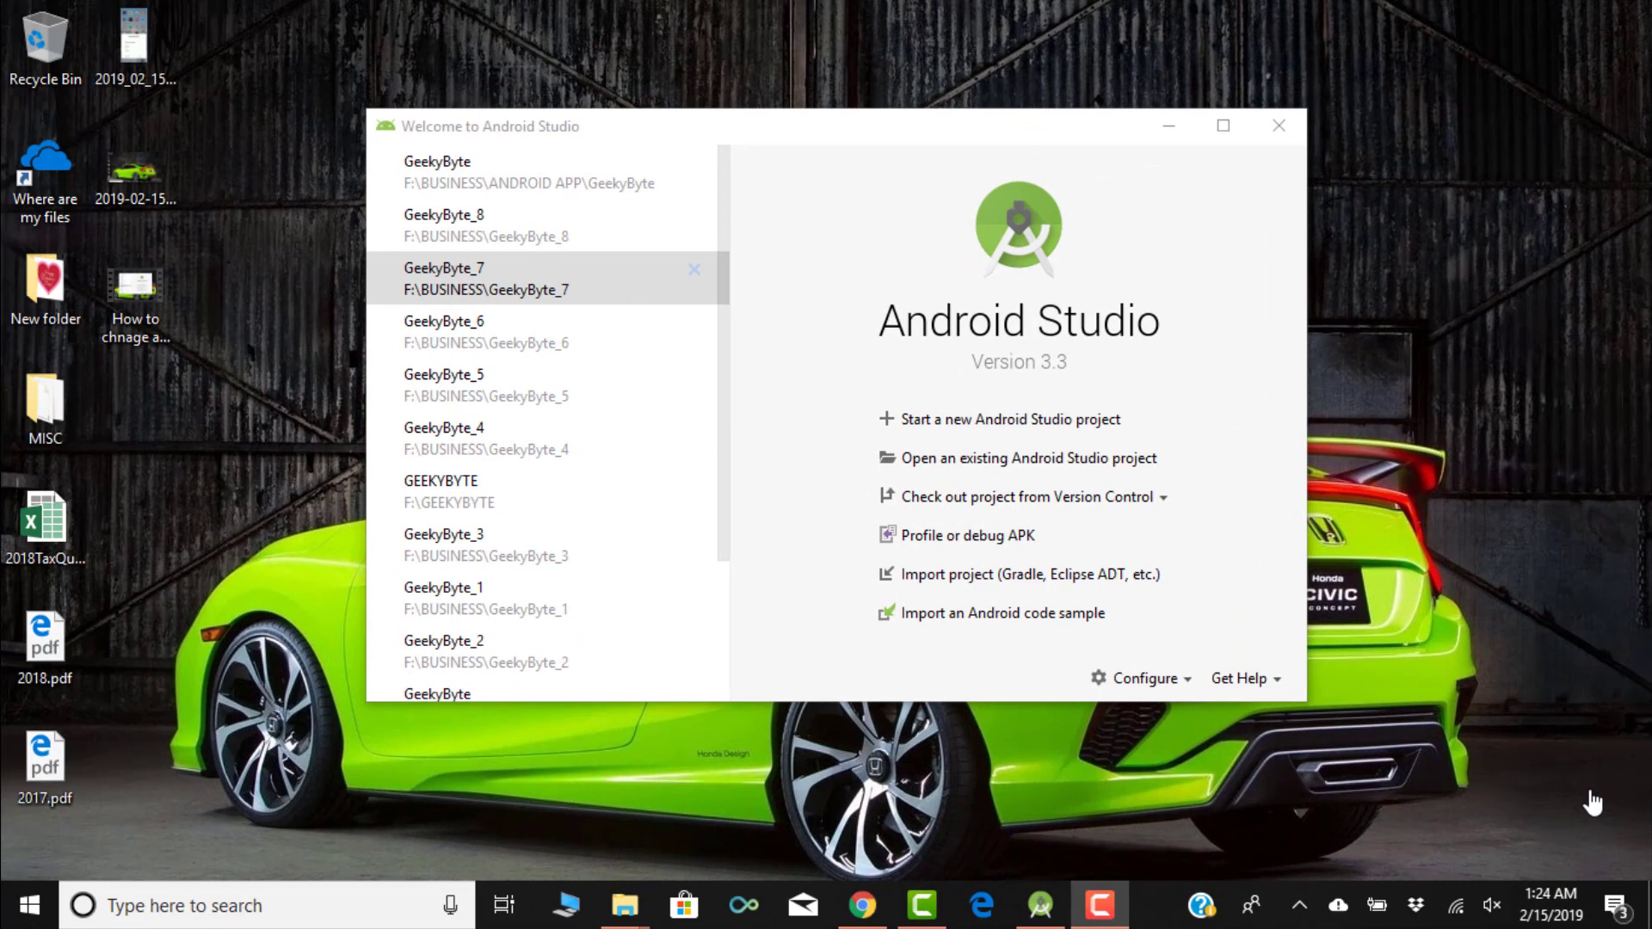
mouse_move(733, 400)
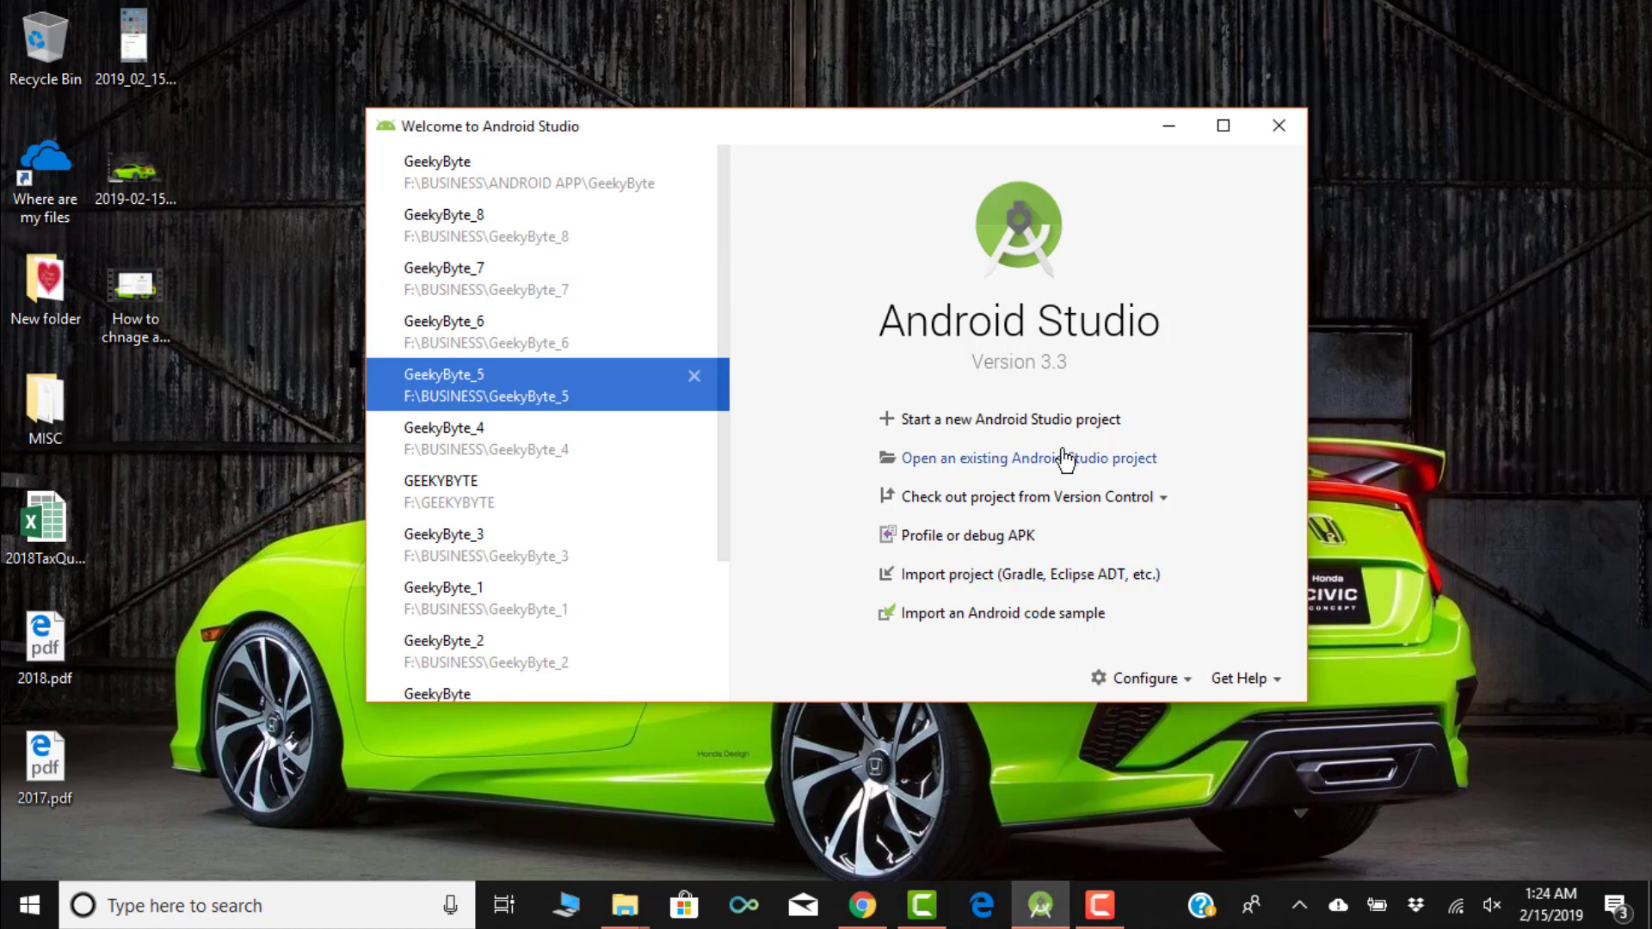
Open the existing GeekyByte project from F:\BUSINESS\ANDROID APP.
click(1029, 458)
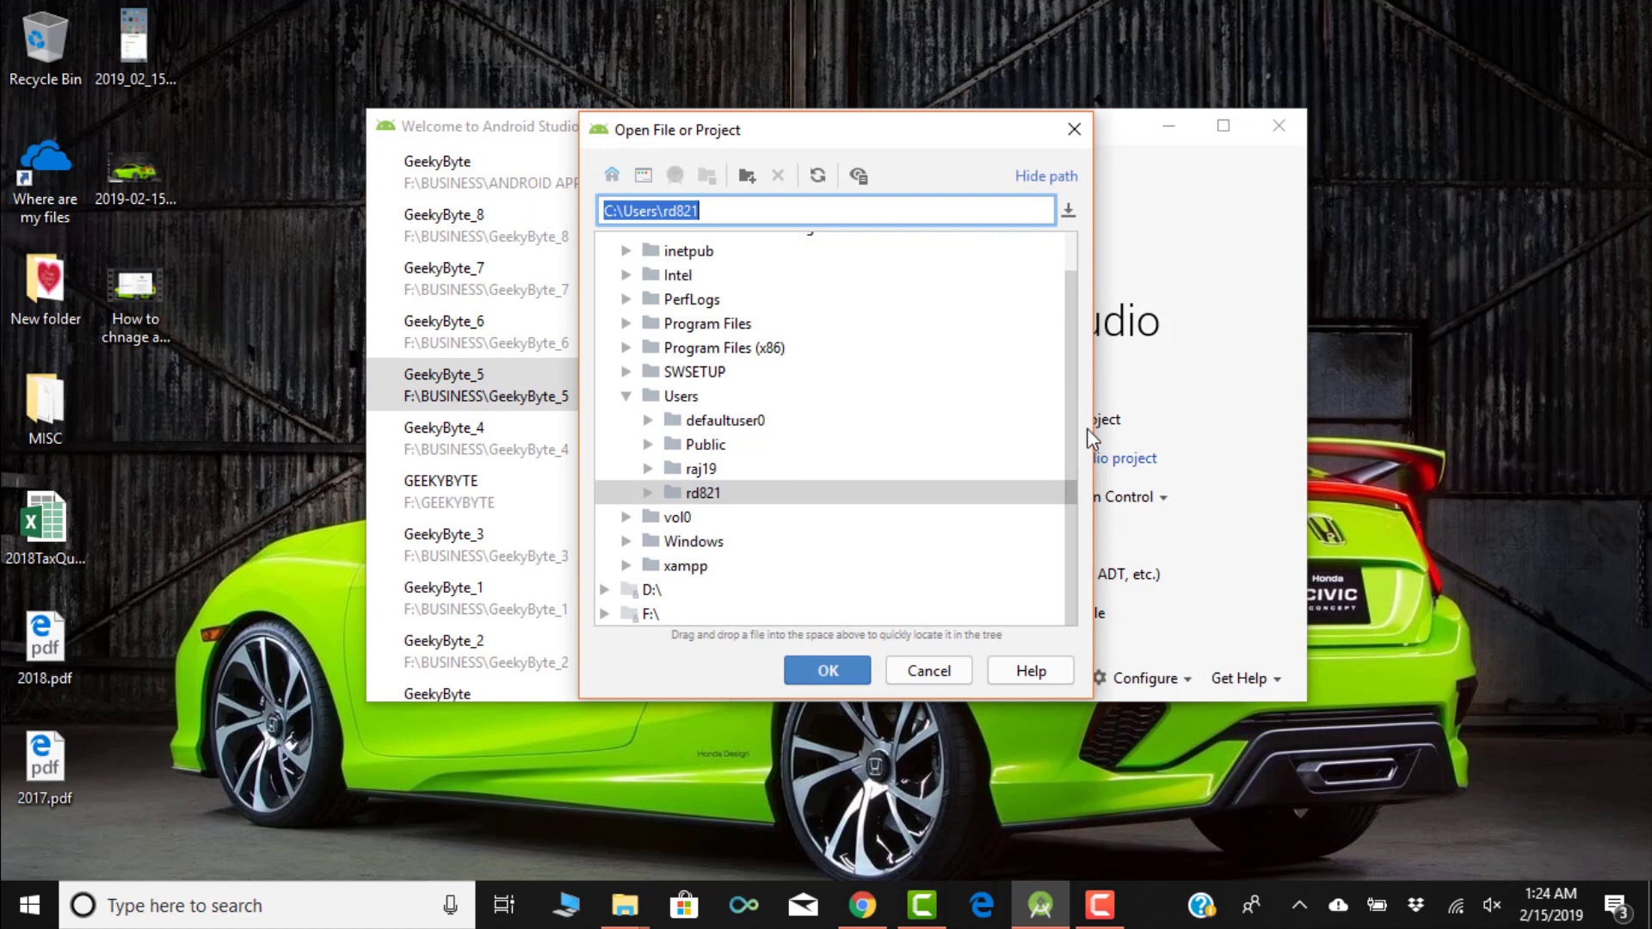
click(606, 589)
text(F:\BUSINESS\ANDROID APP)
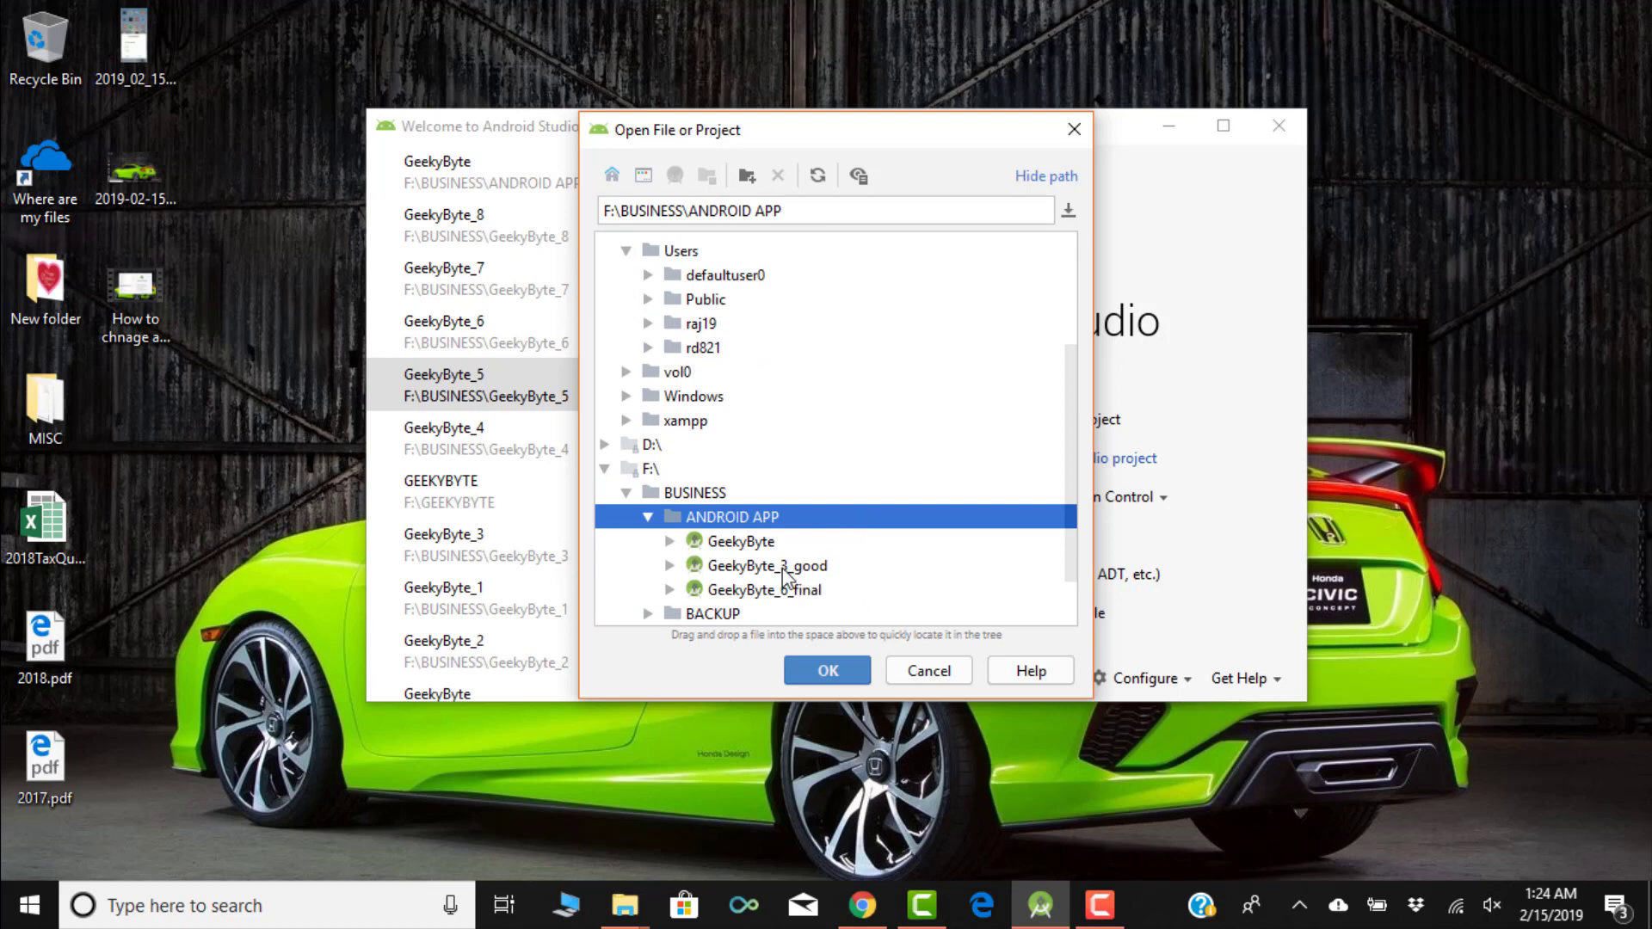
click(740, 540)
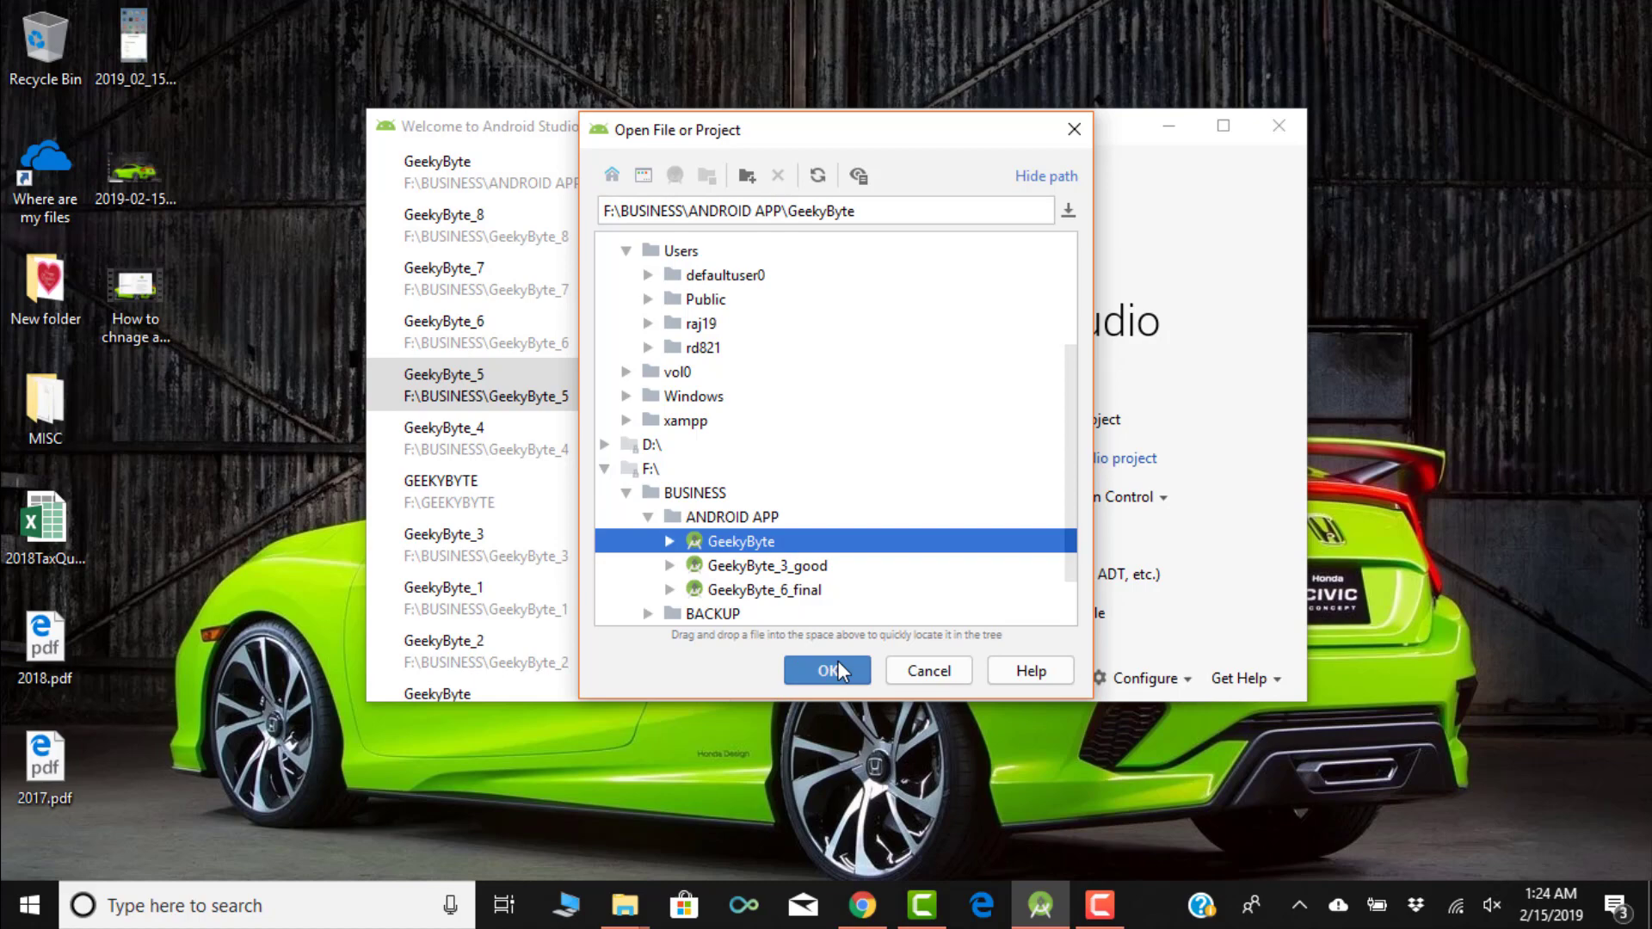
click(828, 669)
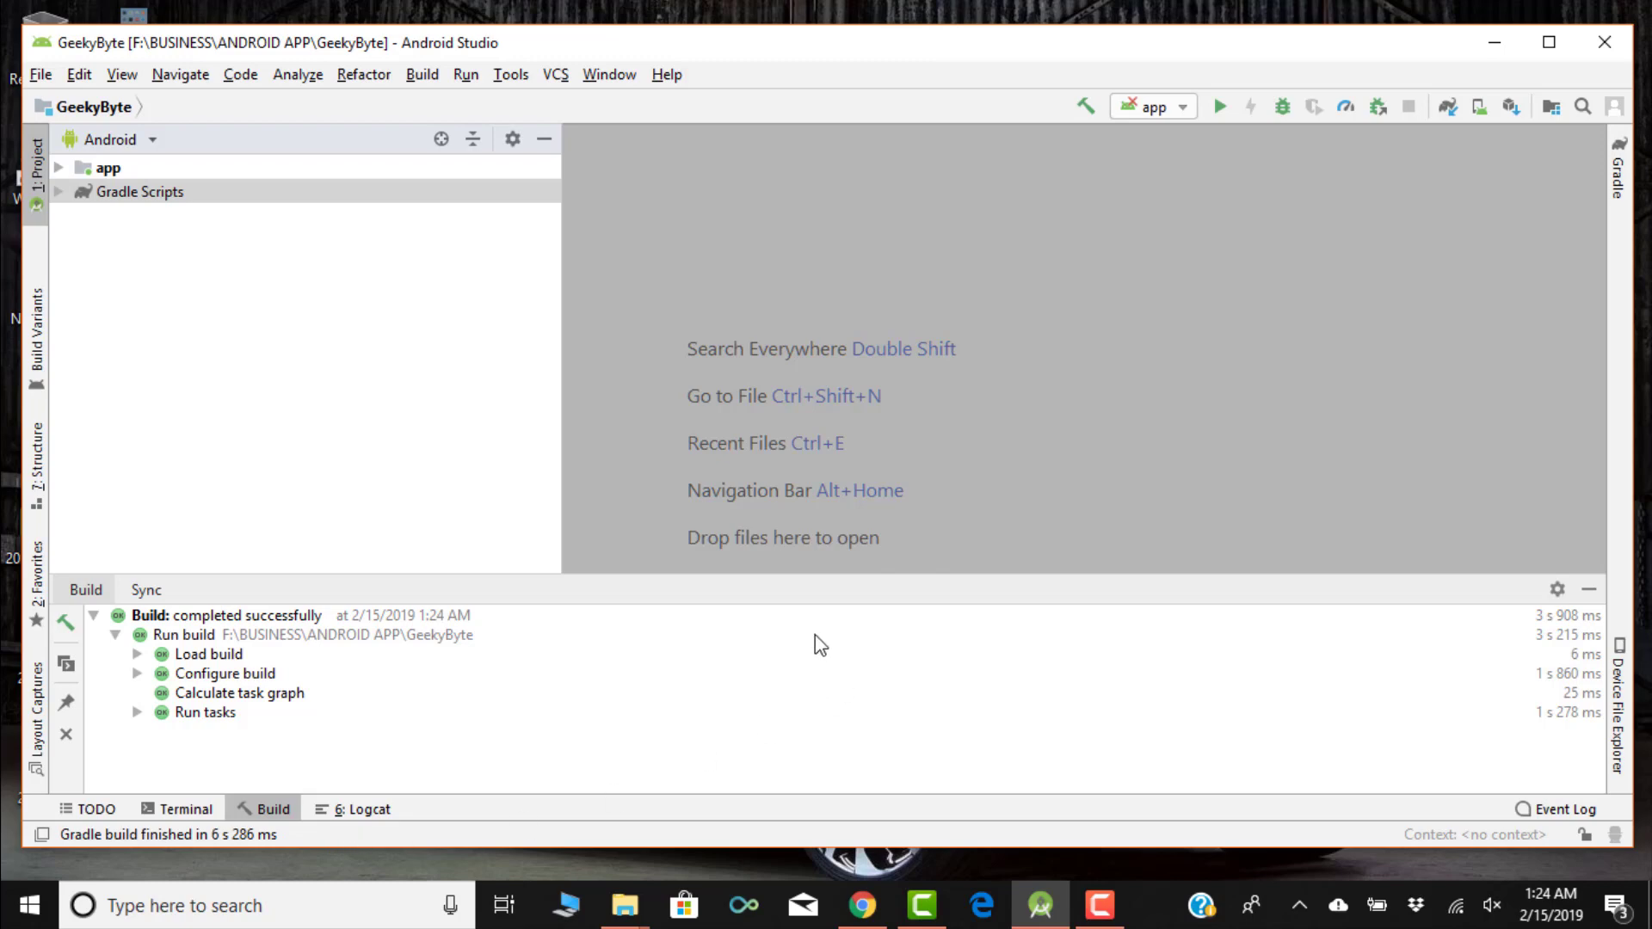
mouse_move(138, 627)
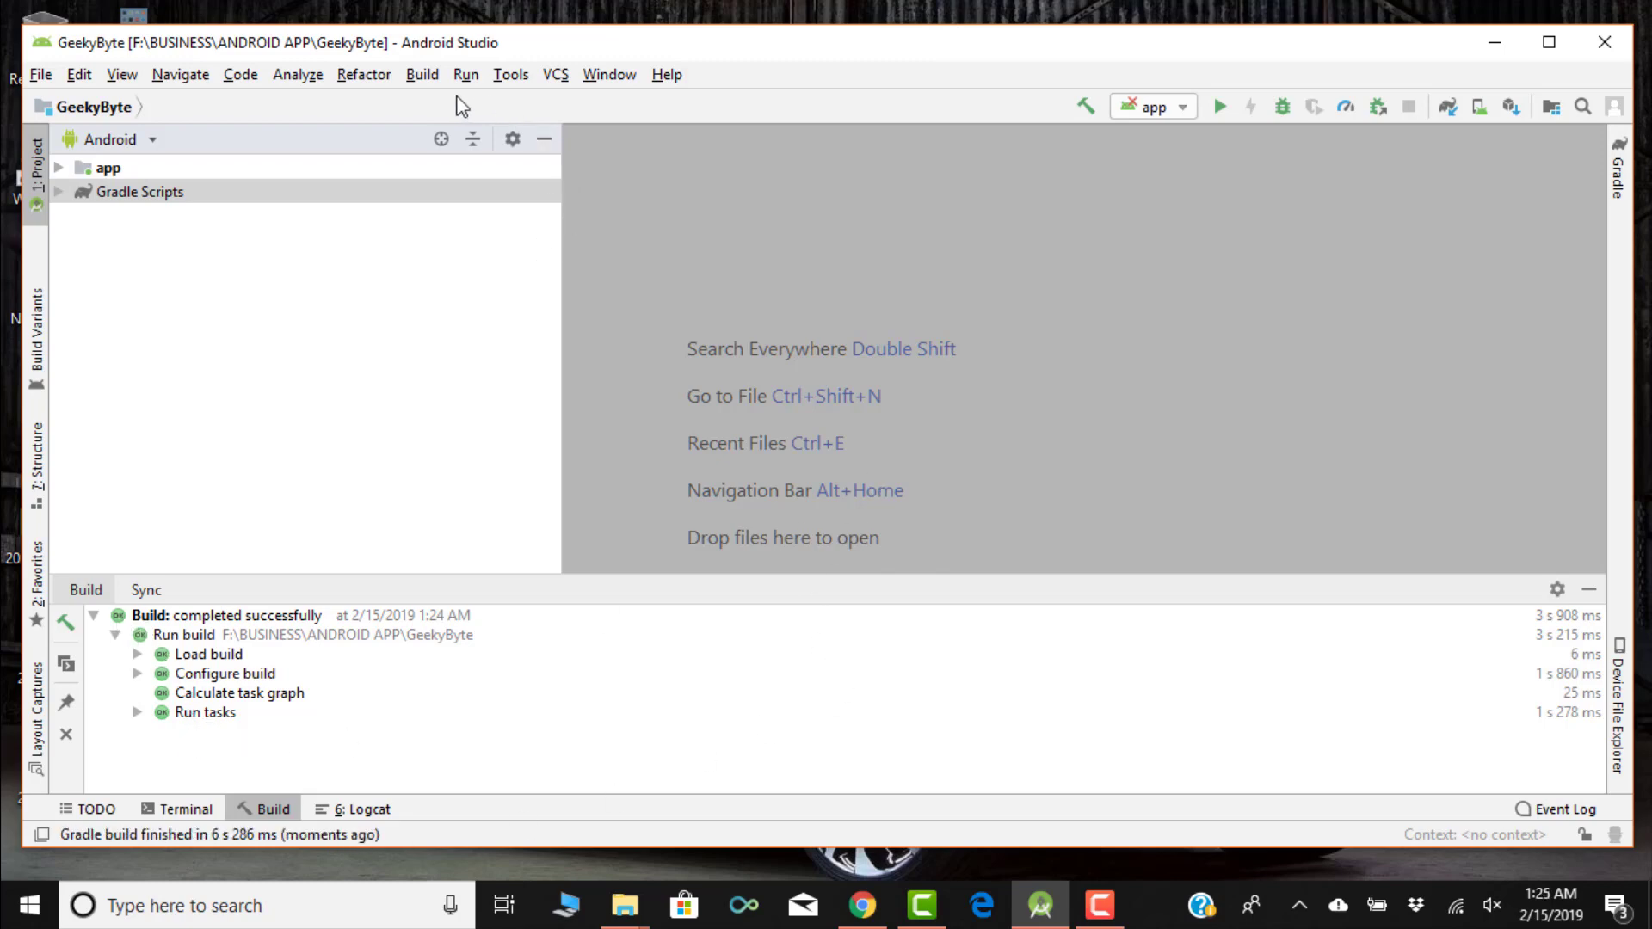
Start Generate Signed Bundle / APK from the Build menu, choosing APK, and advance to key store details.
click(423, 74)
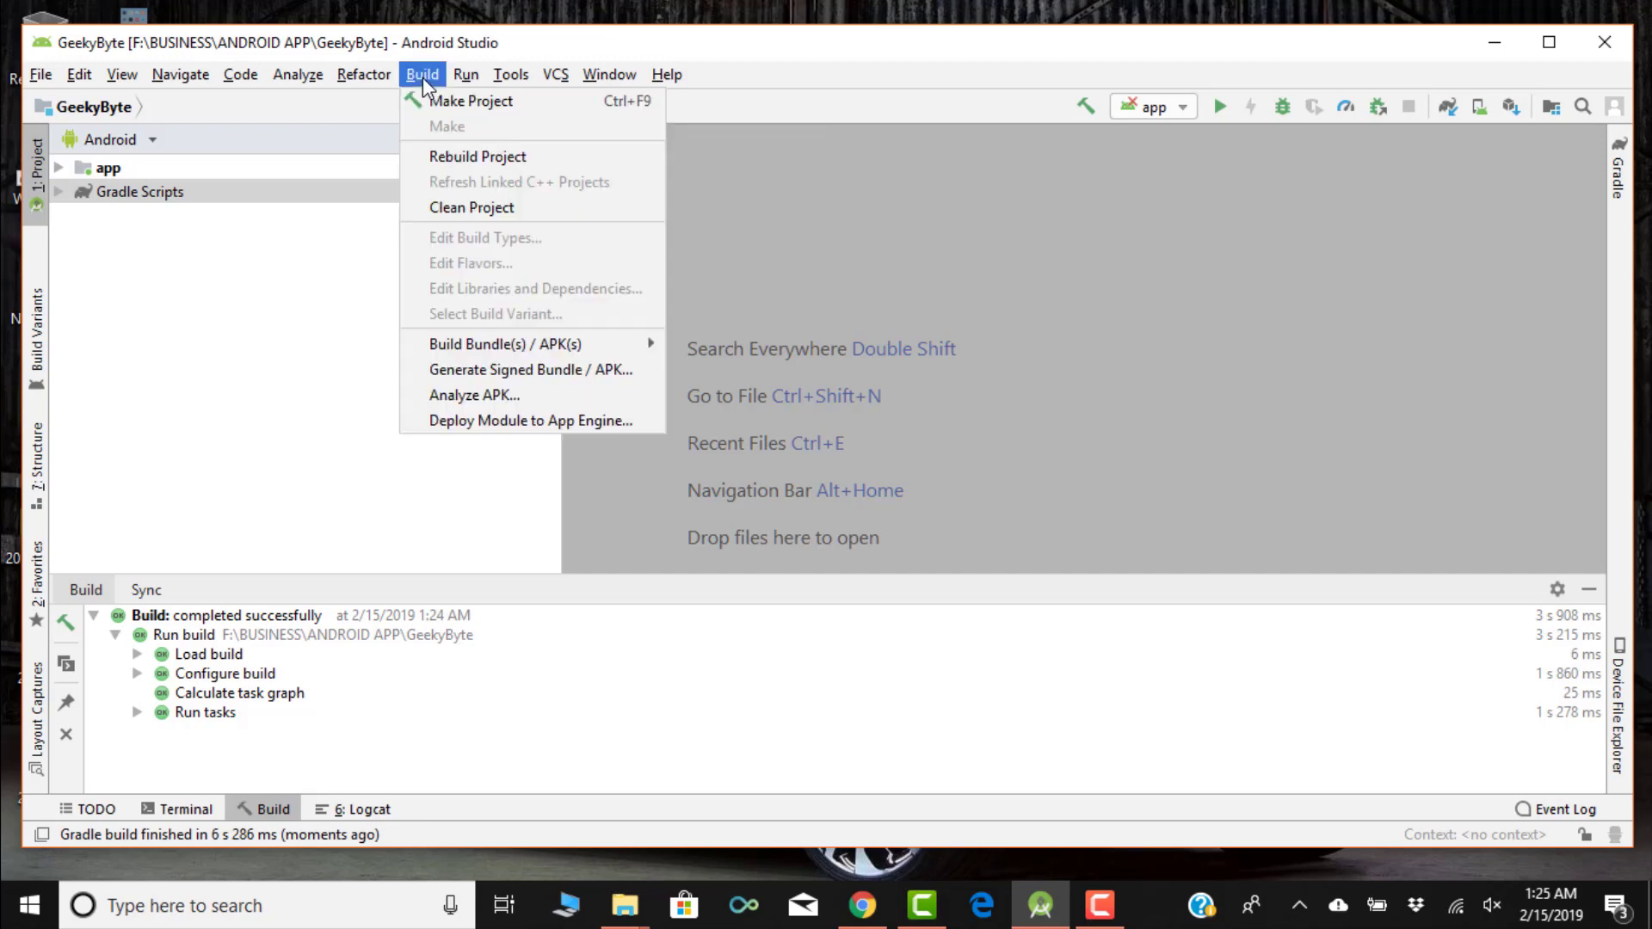
mouse_move(506, 344)
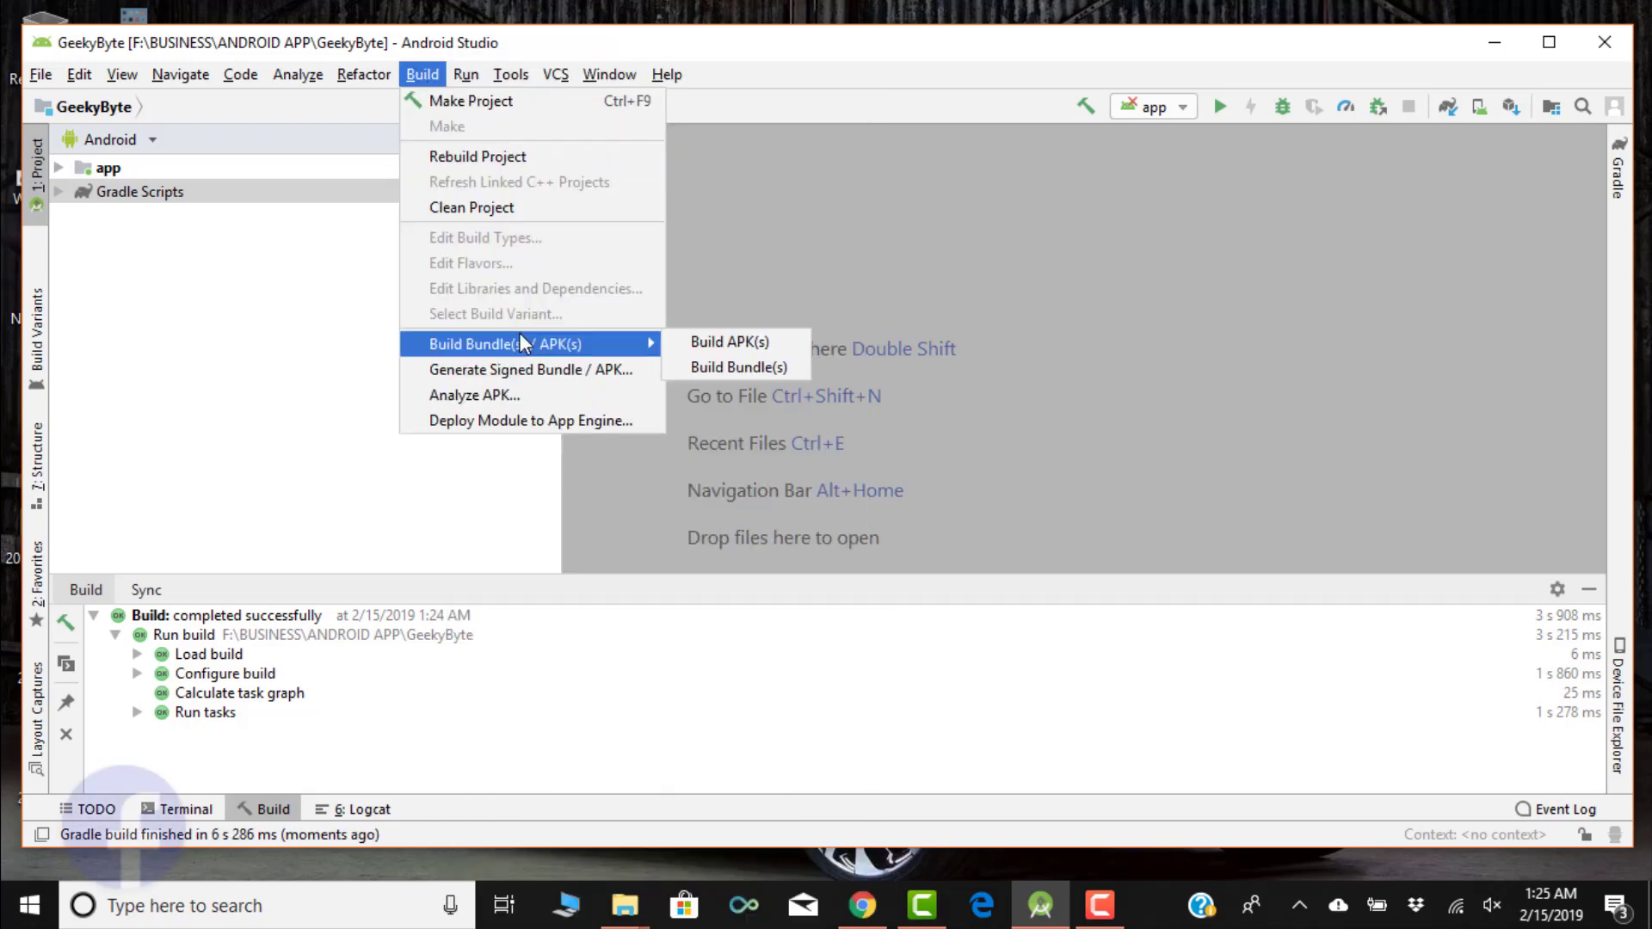
mouse_move(532, 369)
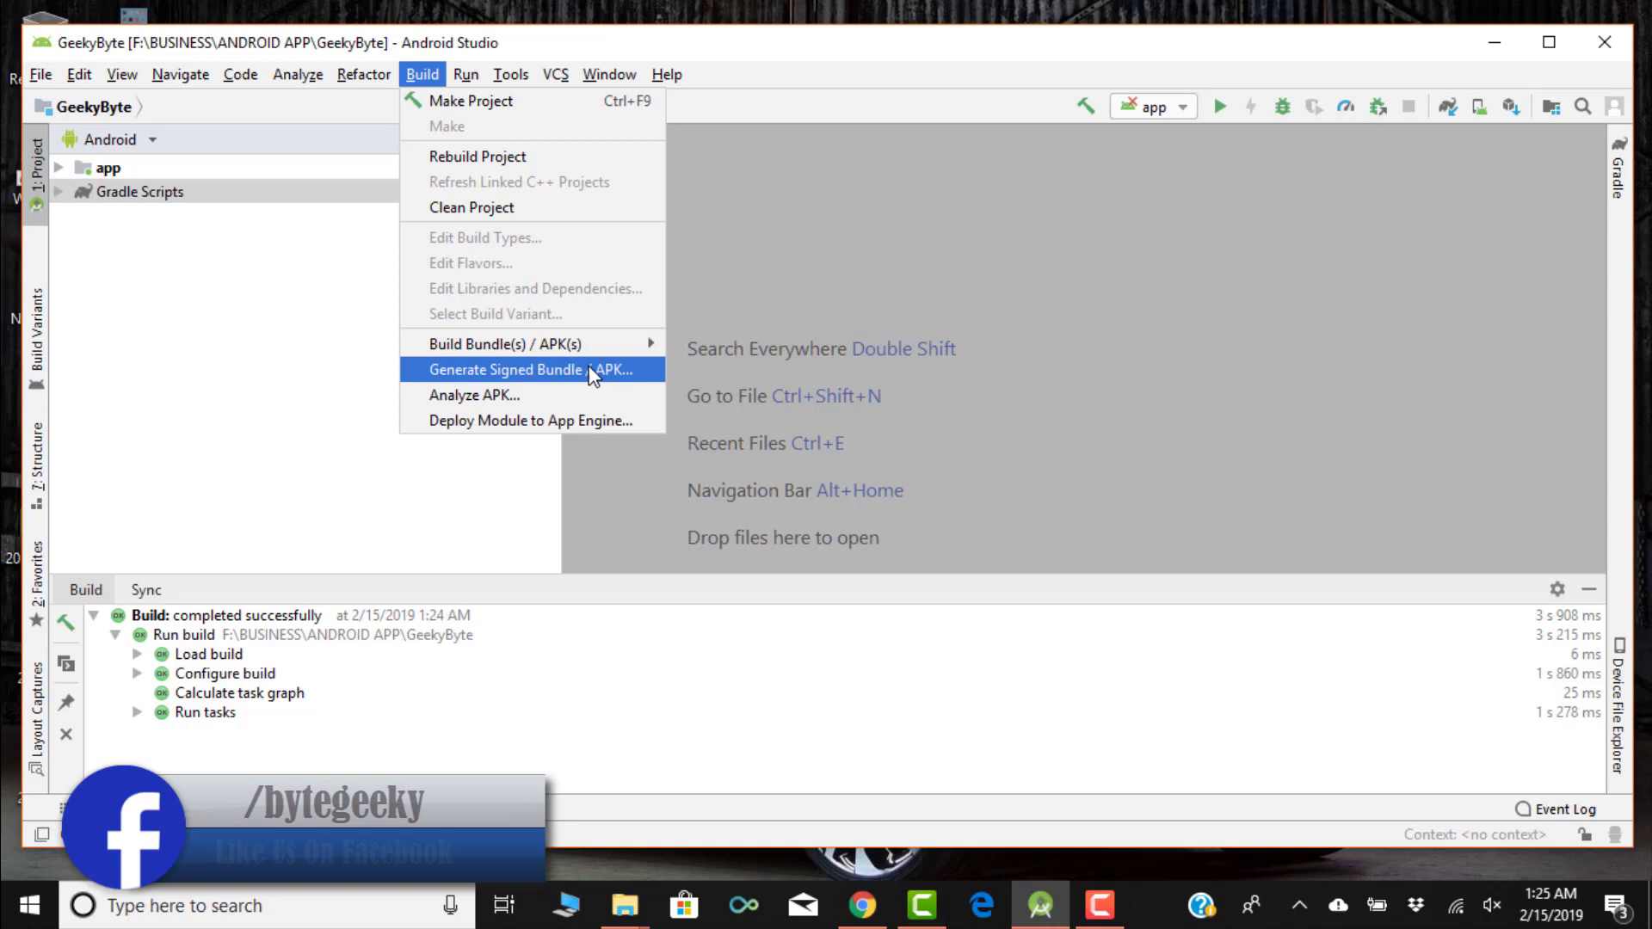
click(525, 370)
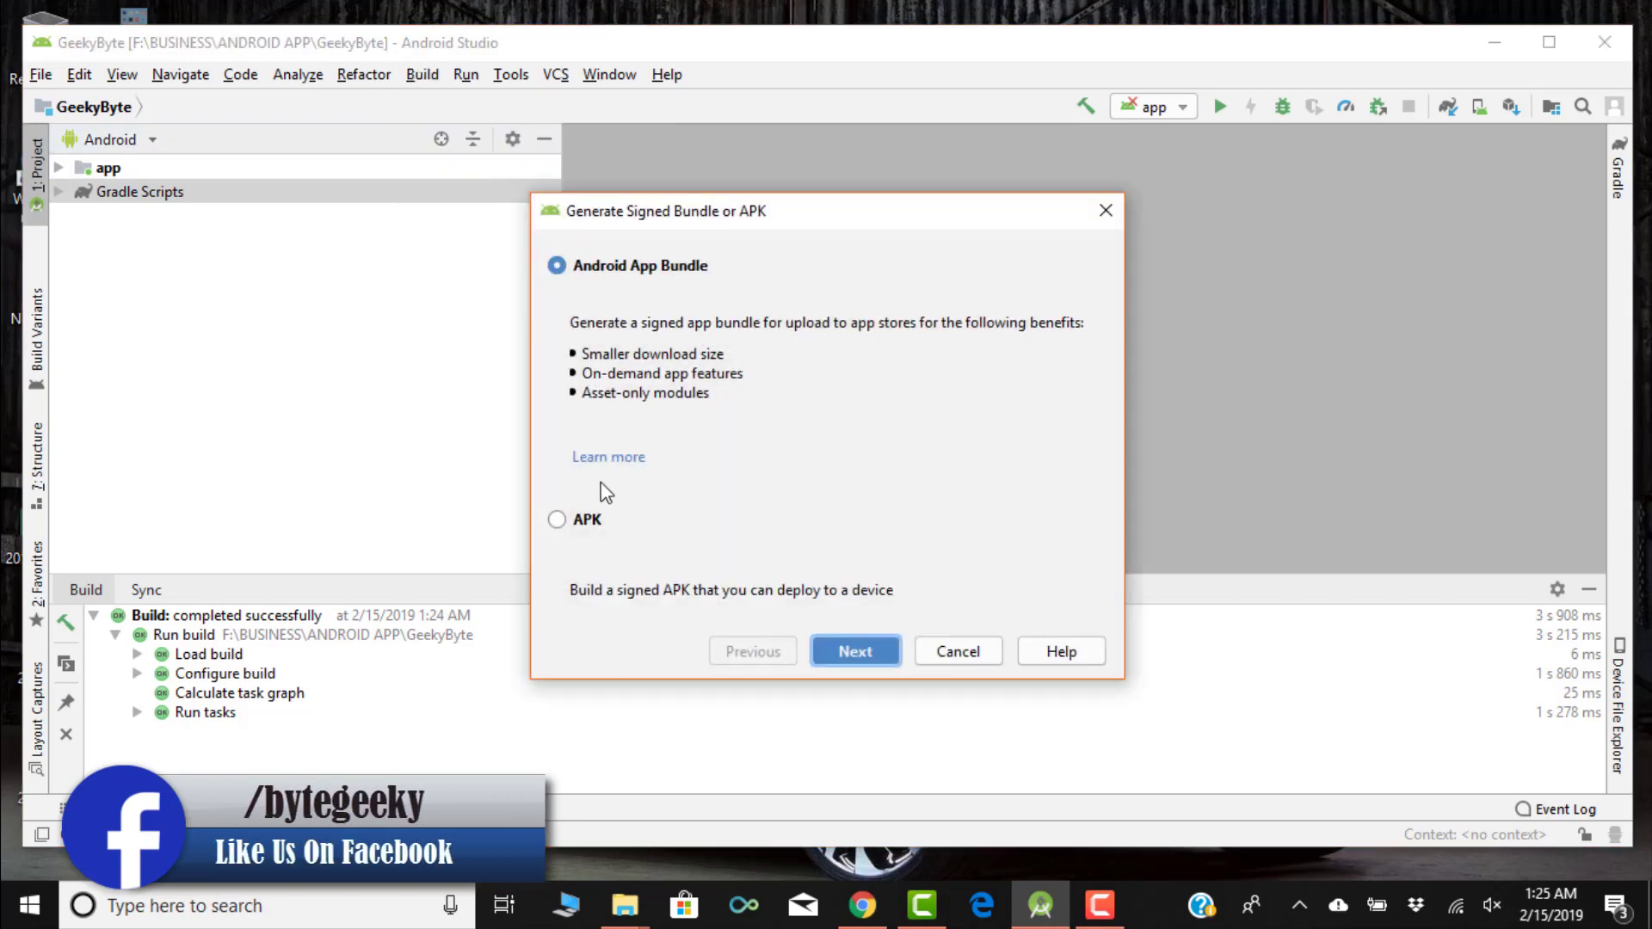
click(556, 518)
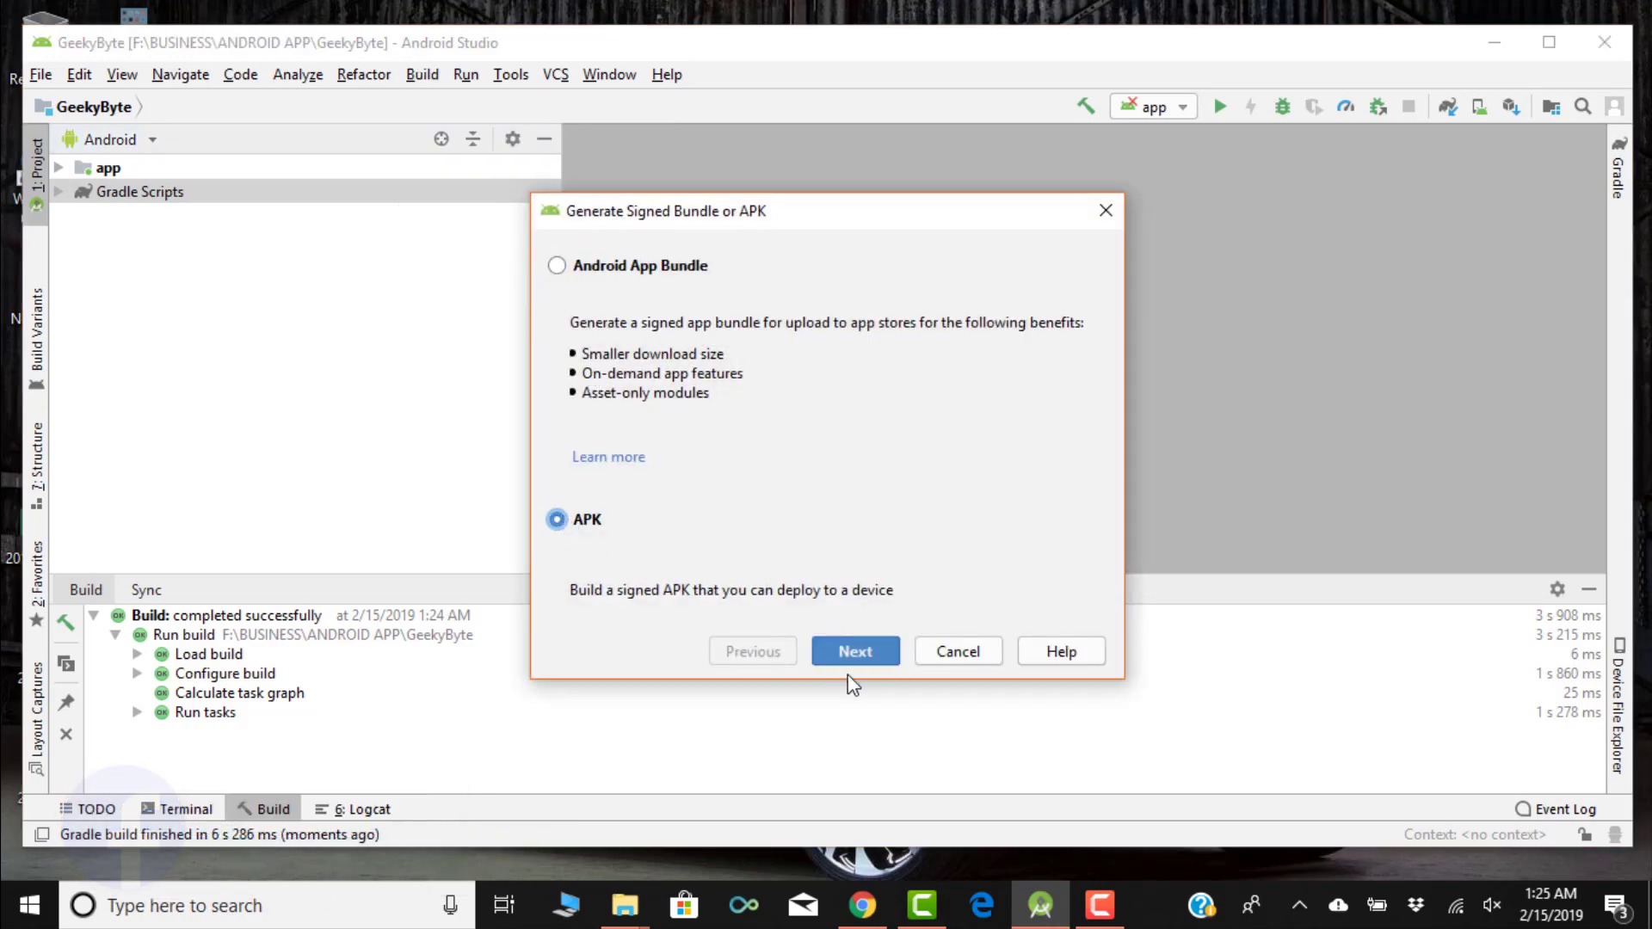
click(856, 651)
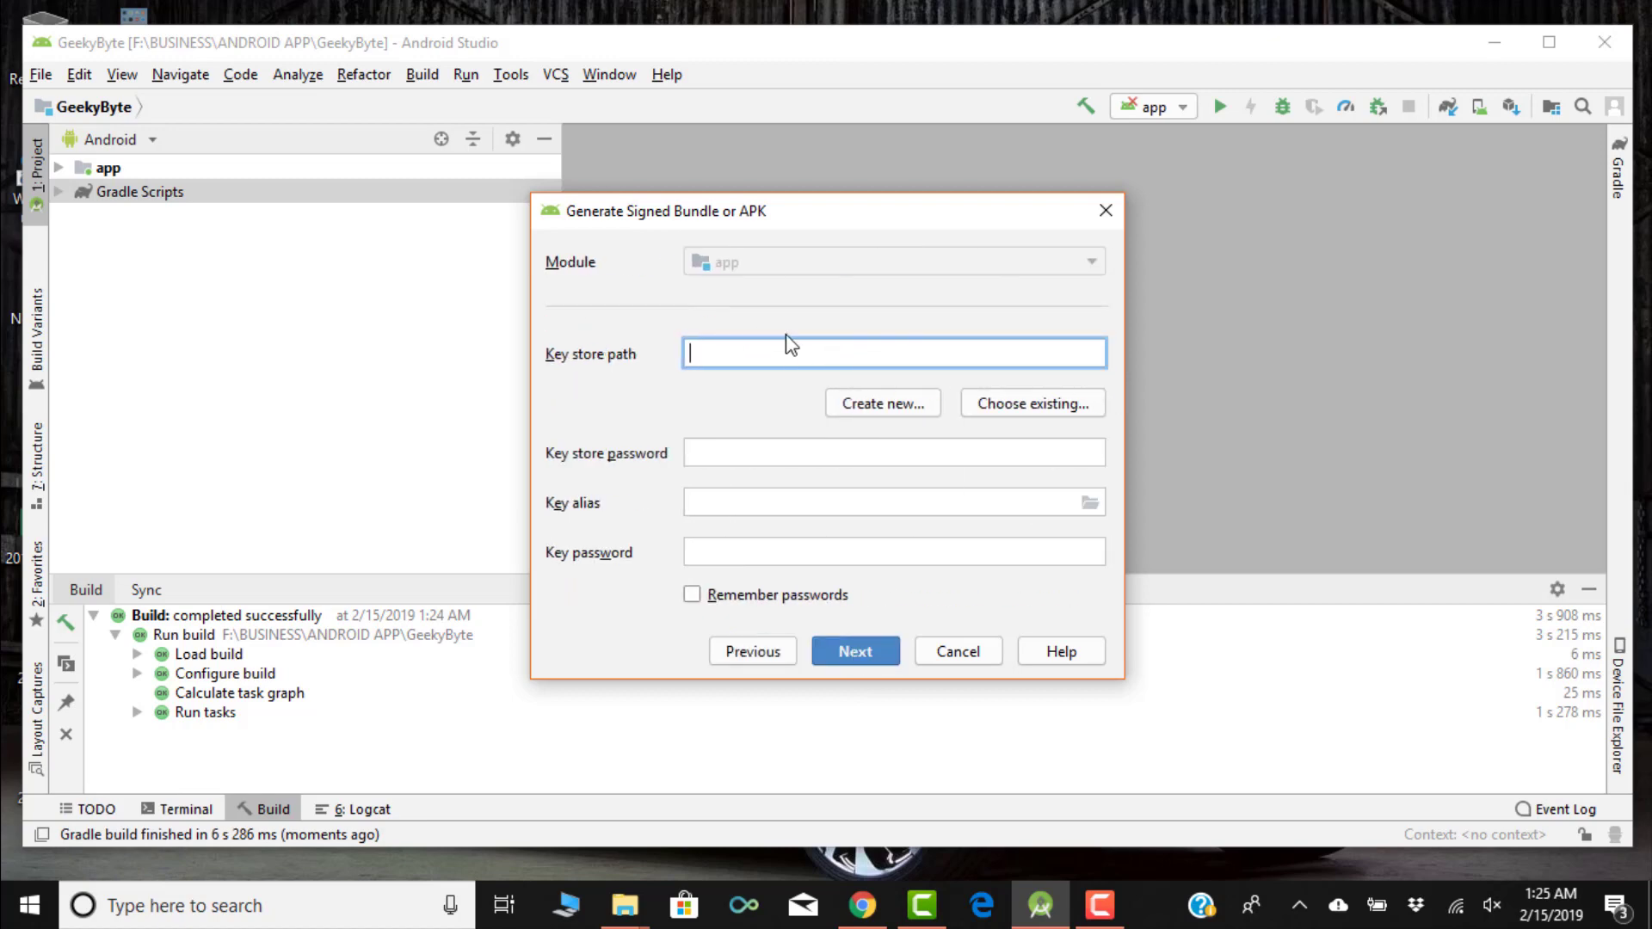
Create a new key store and browse its save location to F:\BUSINESS\ANDROID APP.
click(883, 403)
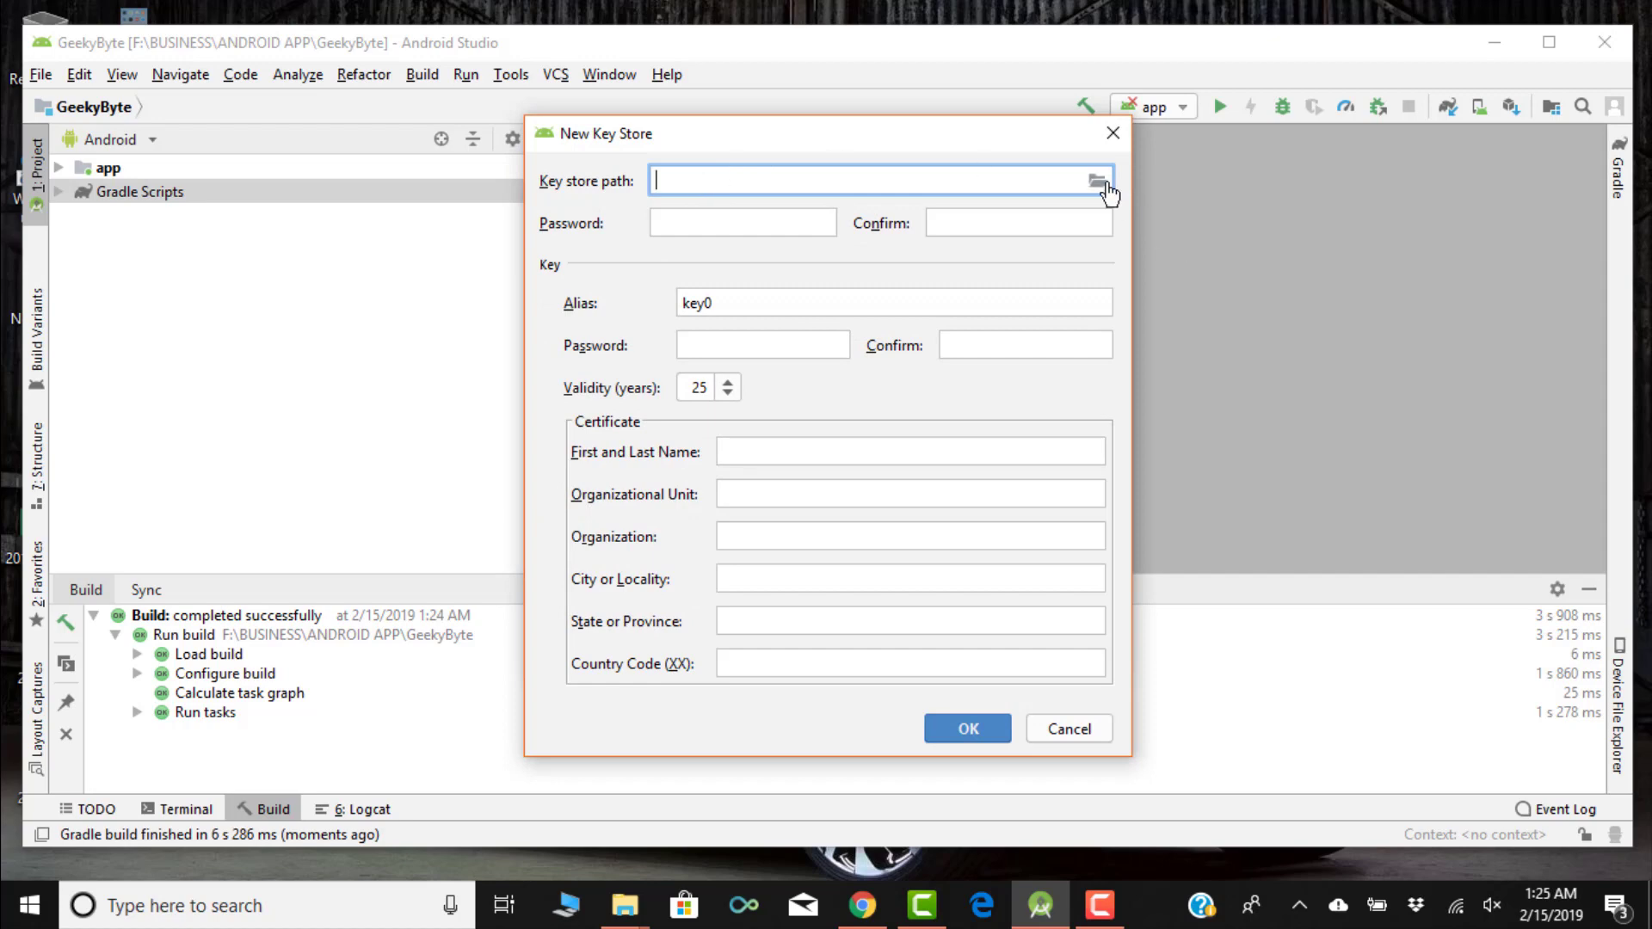
click(1099, 180)
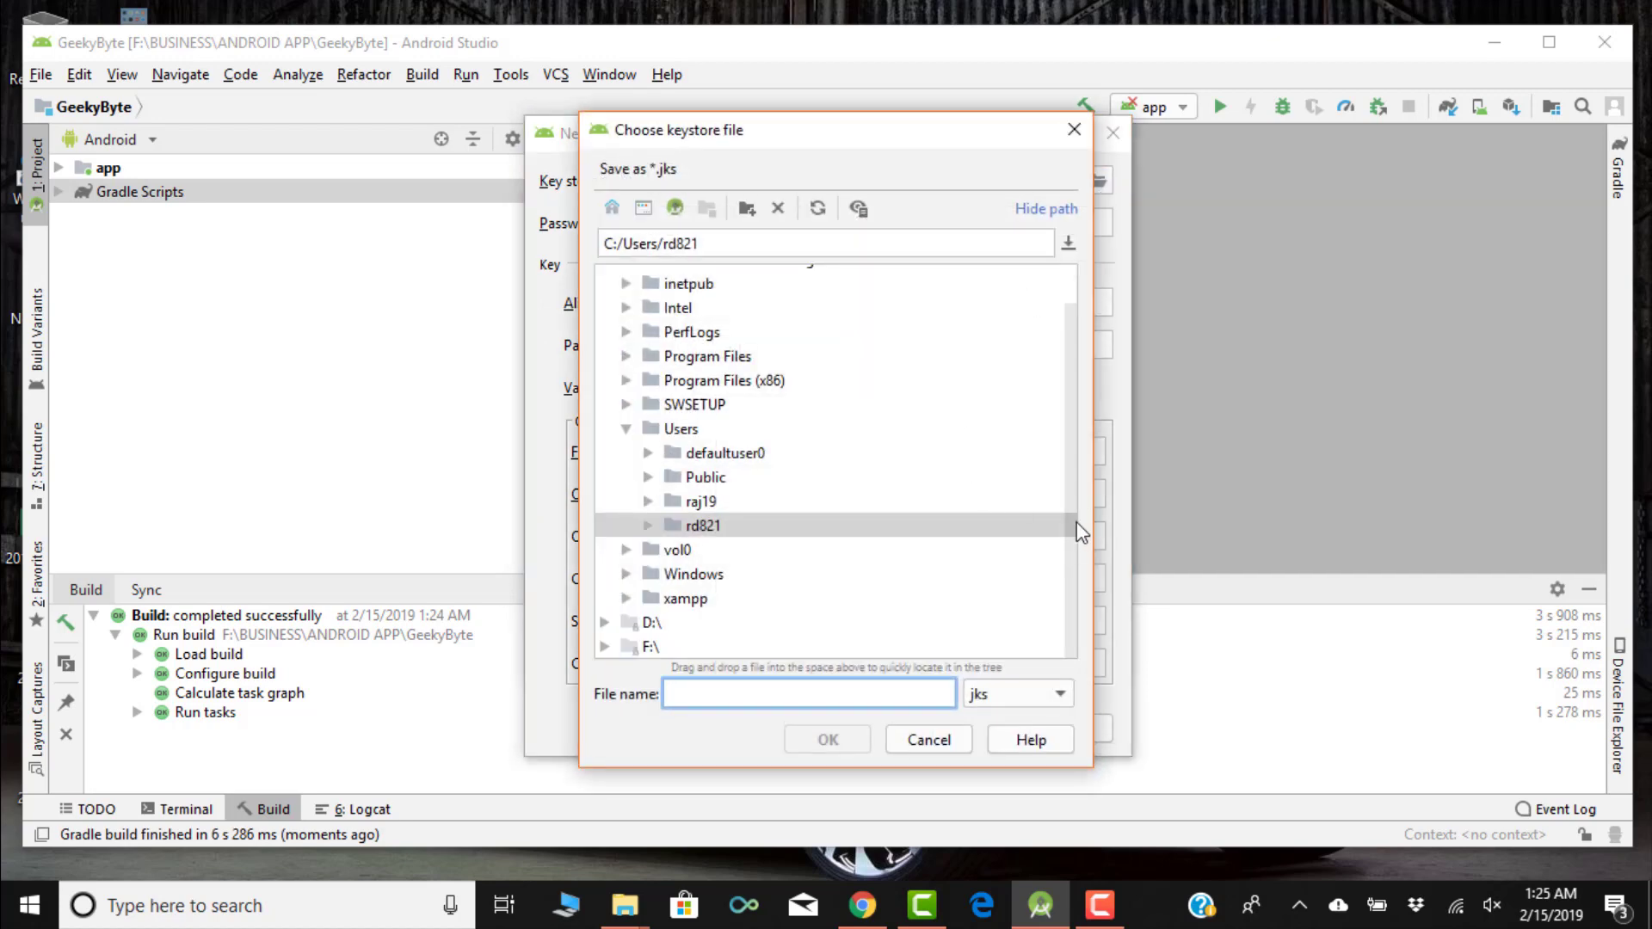
click(608, 618)
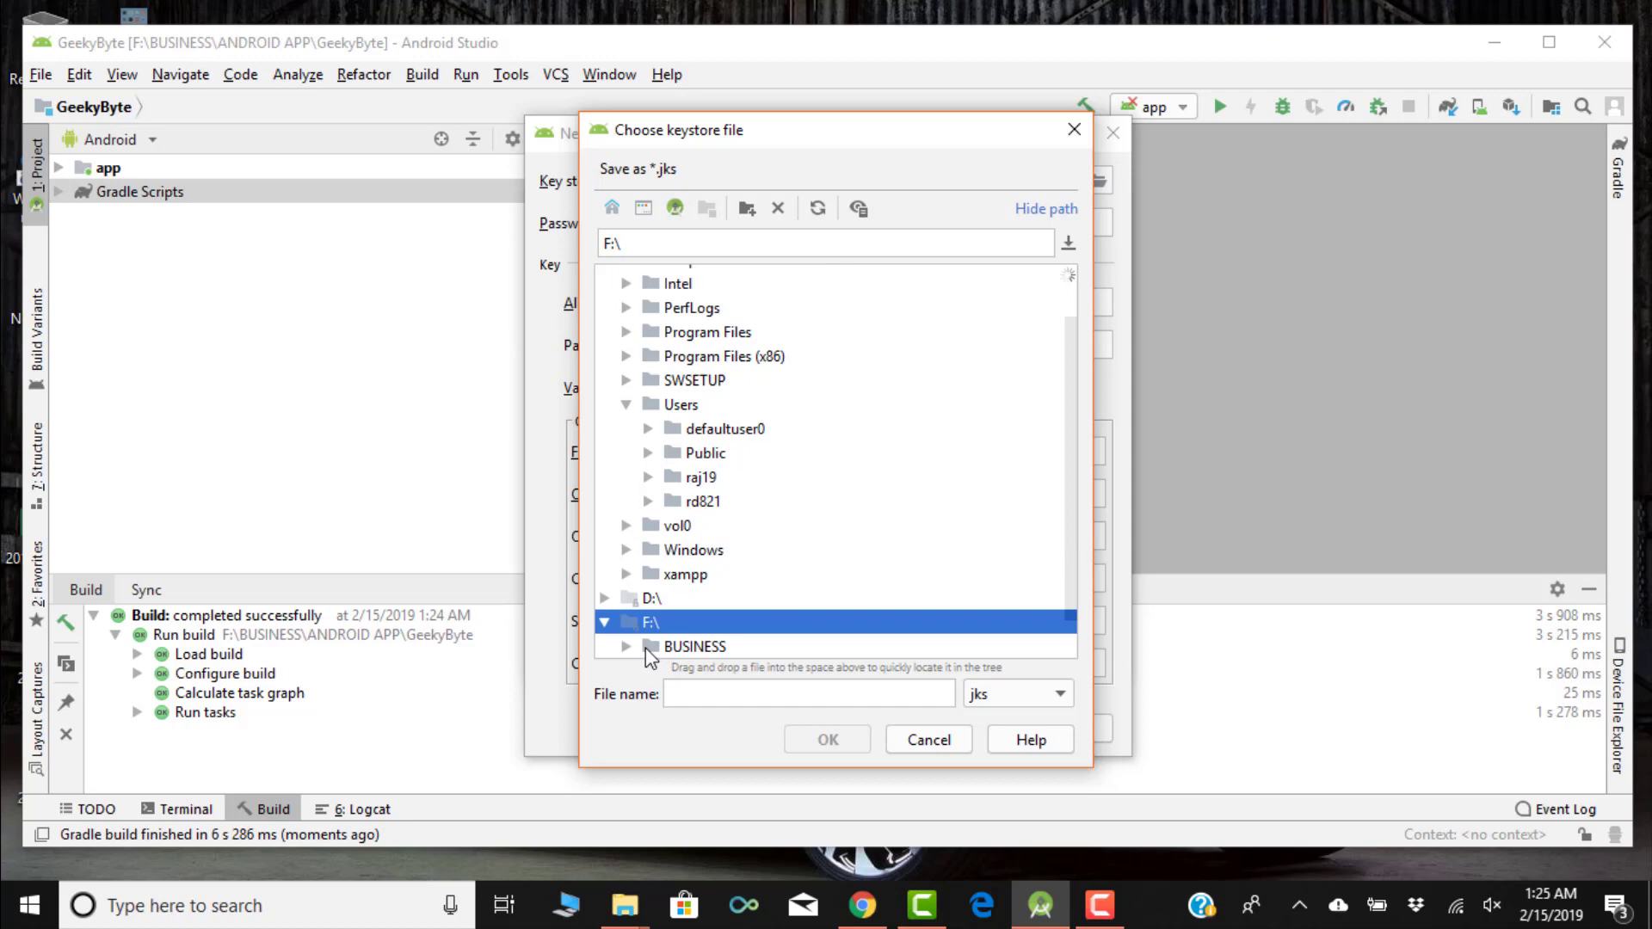
click(695, 647)
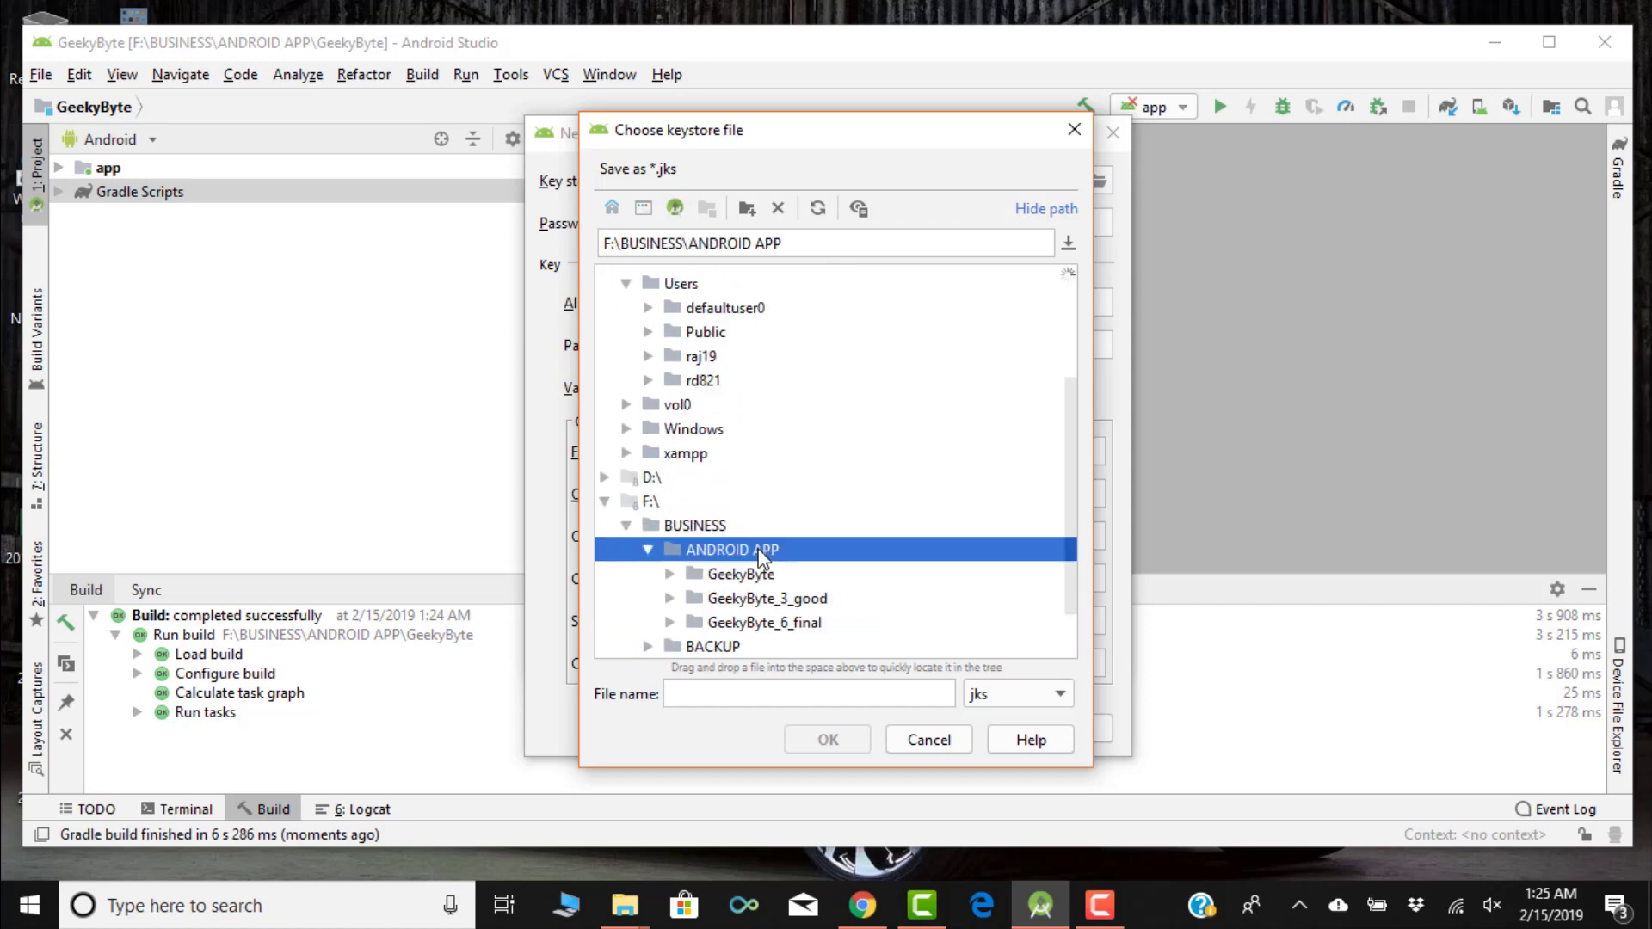
scroll(down, 3)
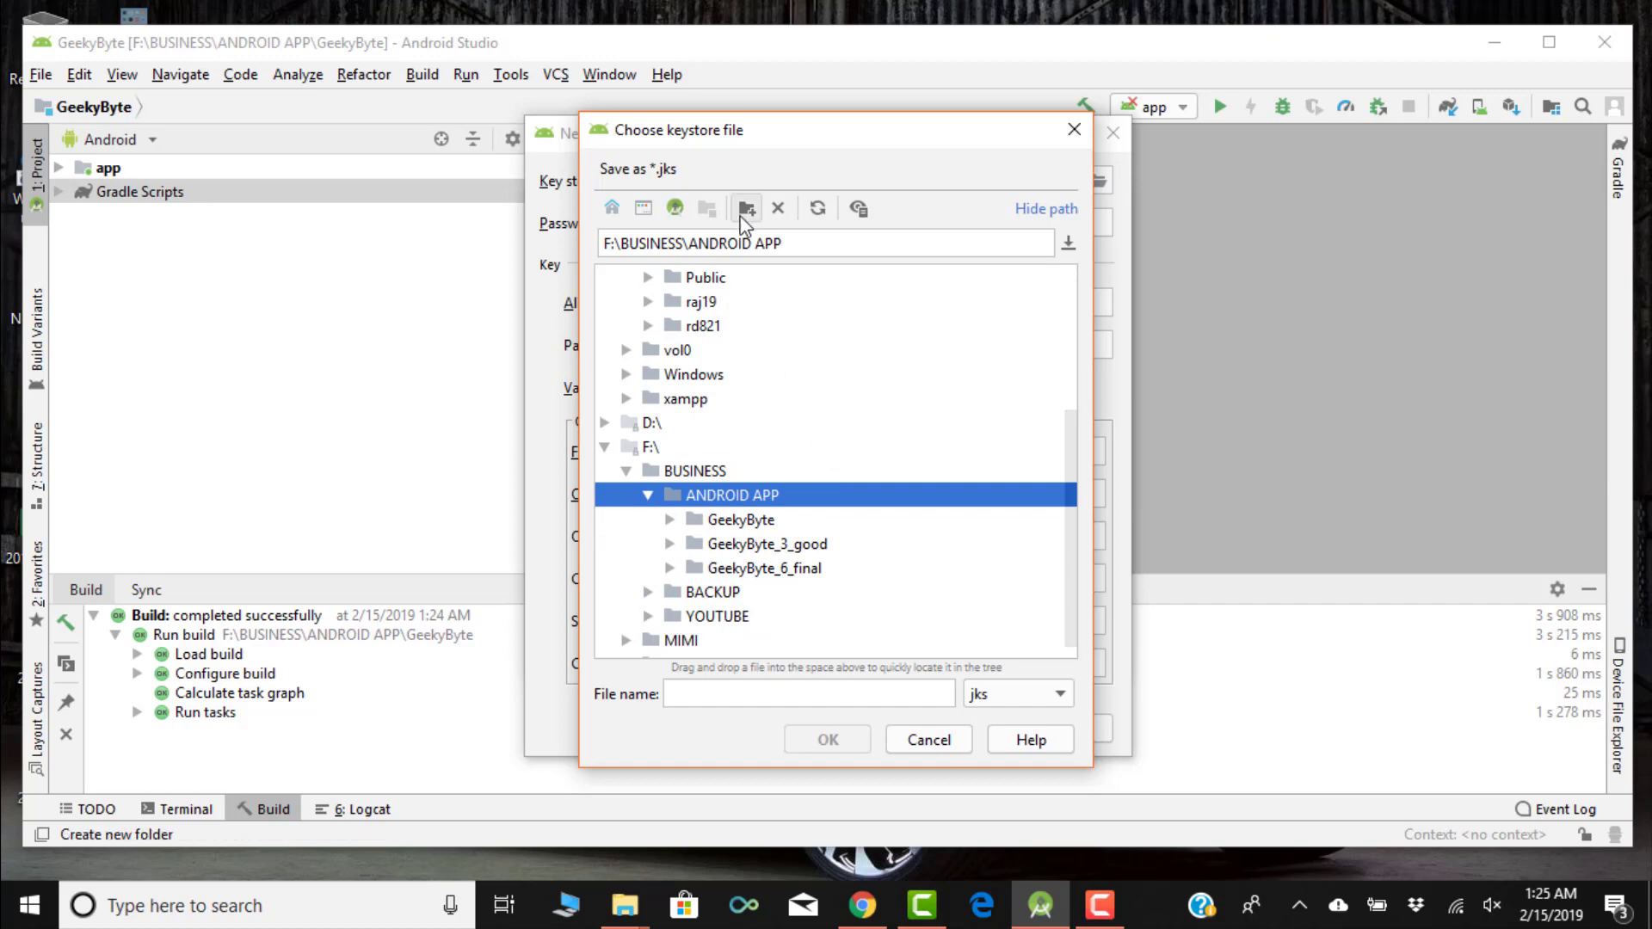
Create a new folder named key inside ANDROID APP.
click(746, 209)
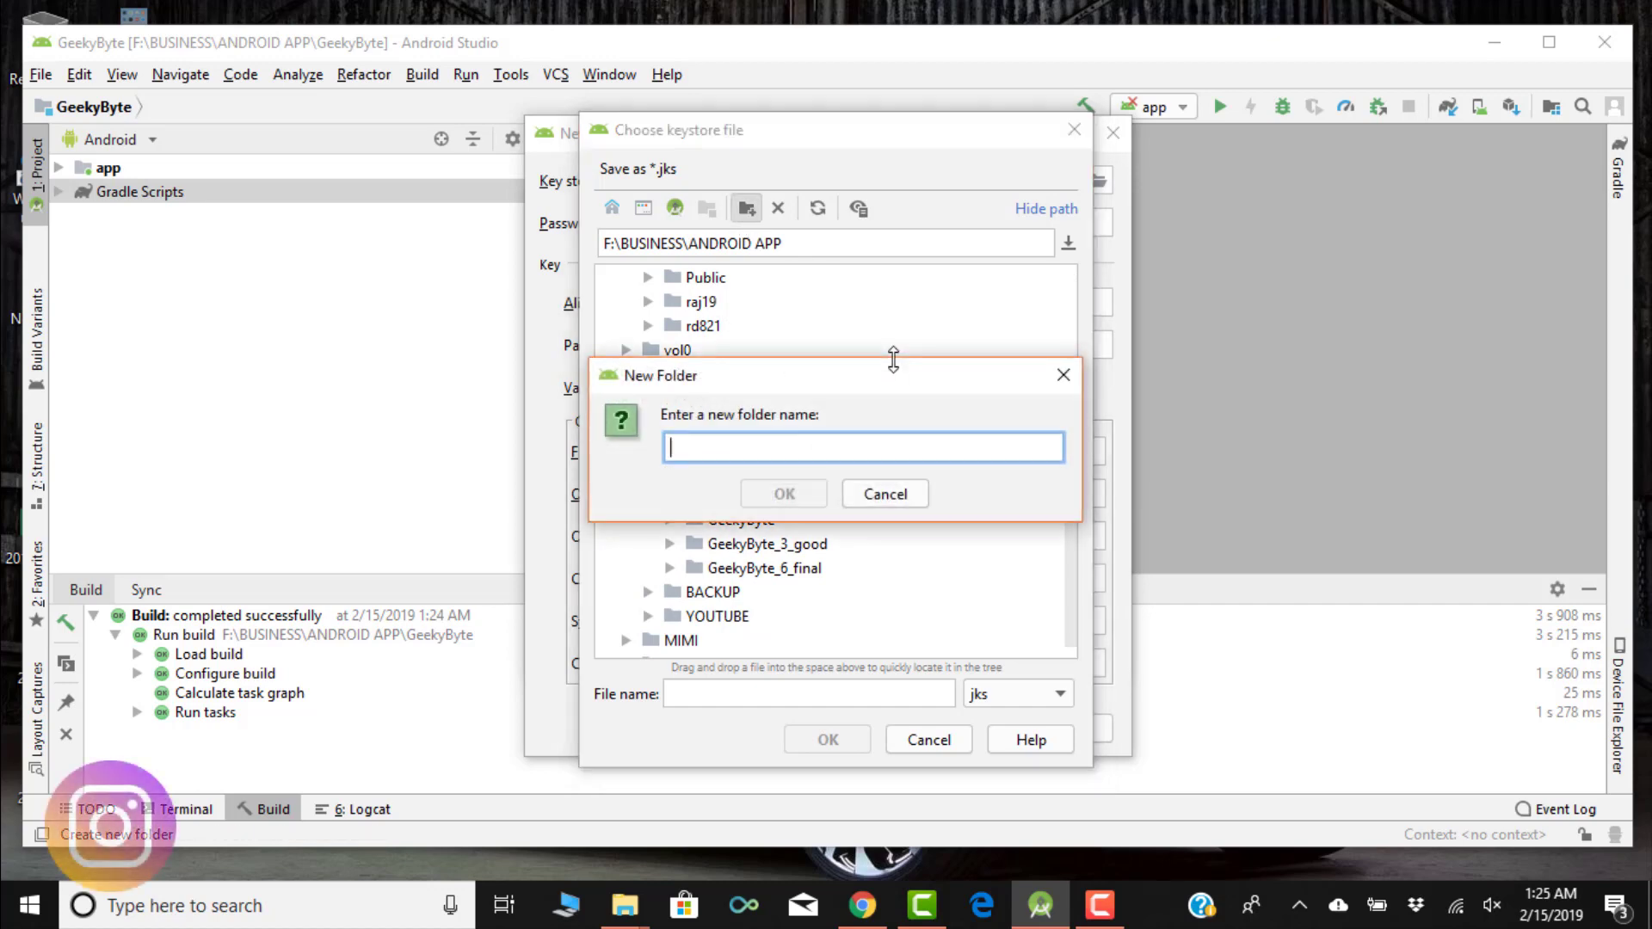
text(key)
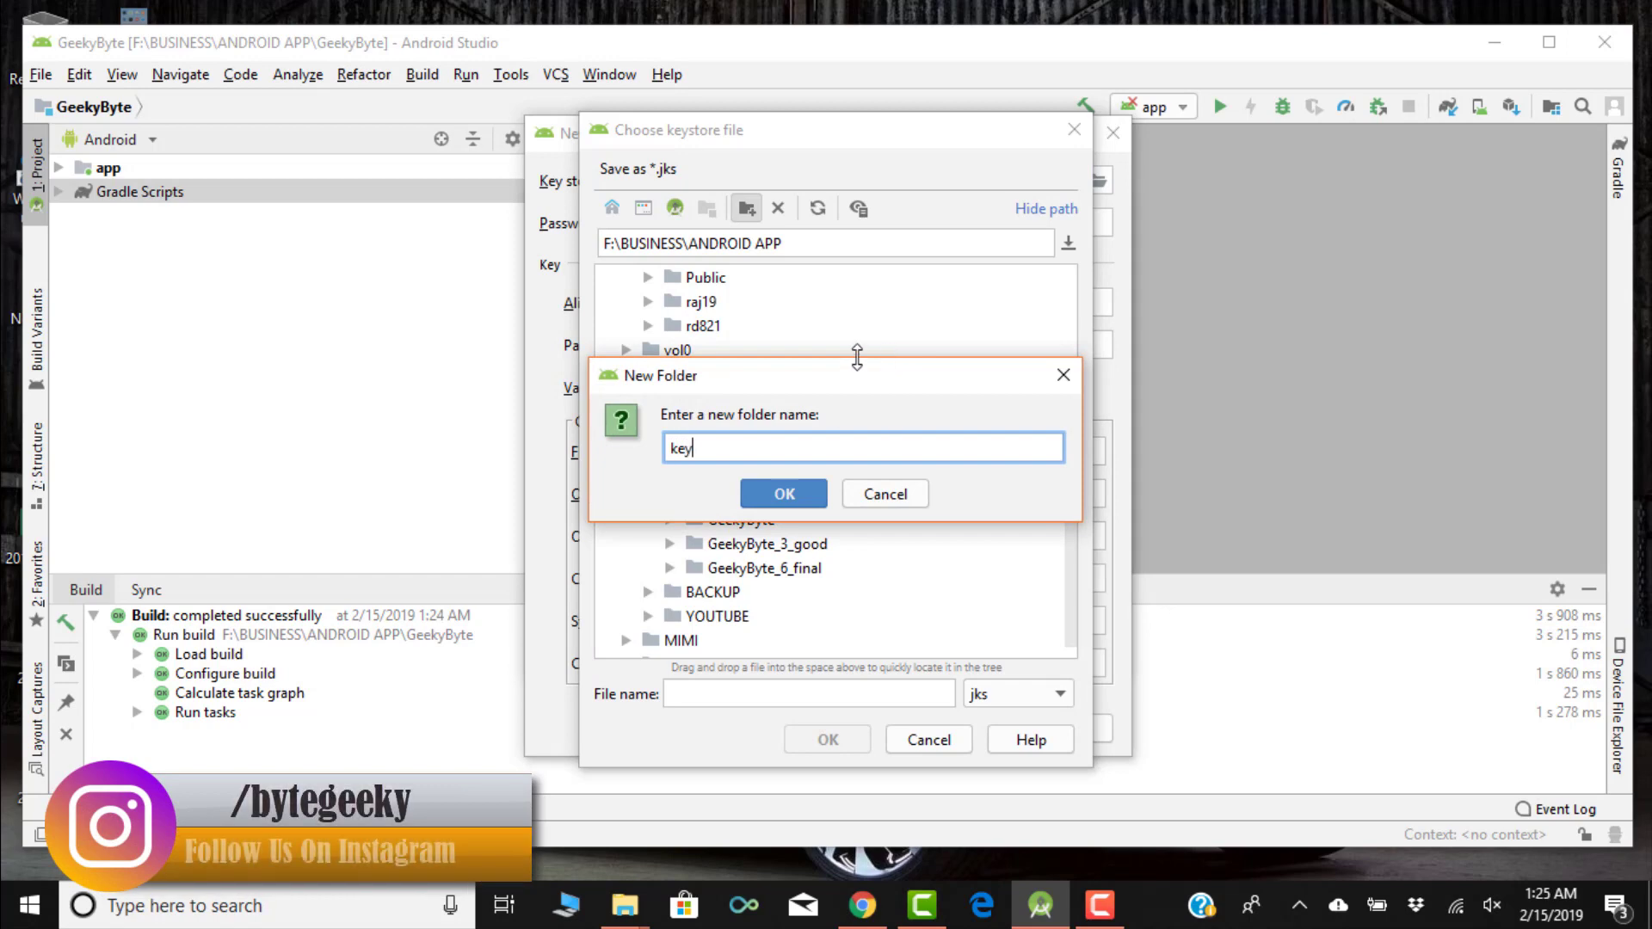
click(783, 494)
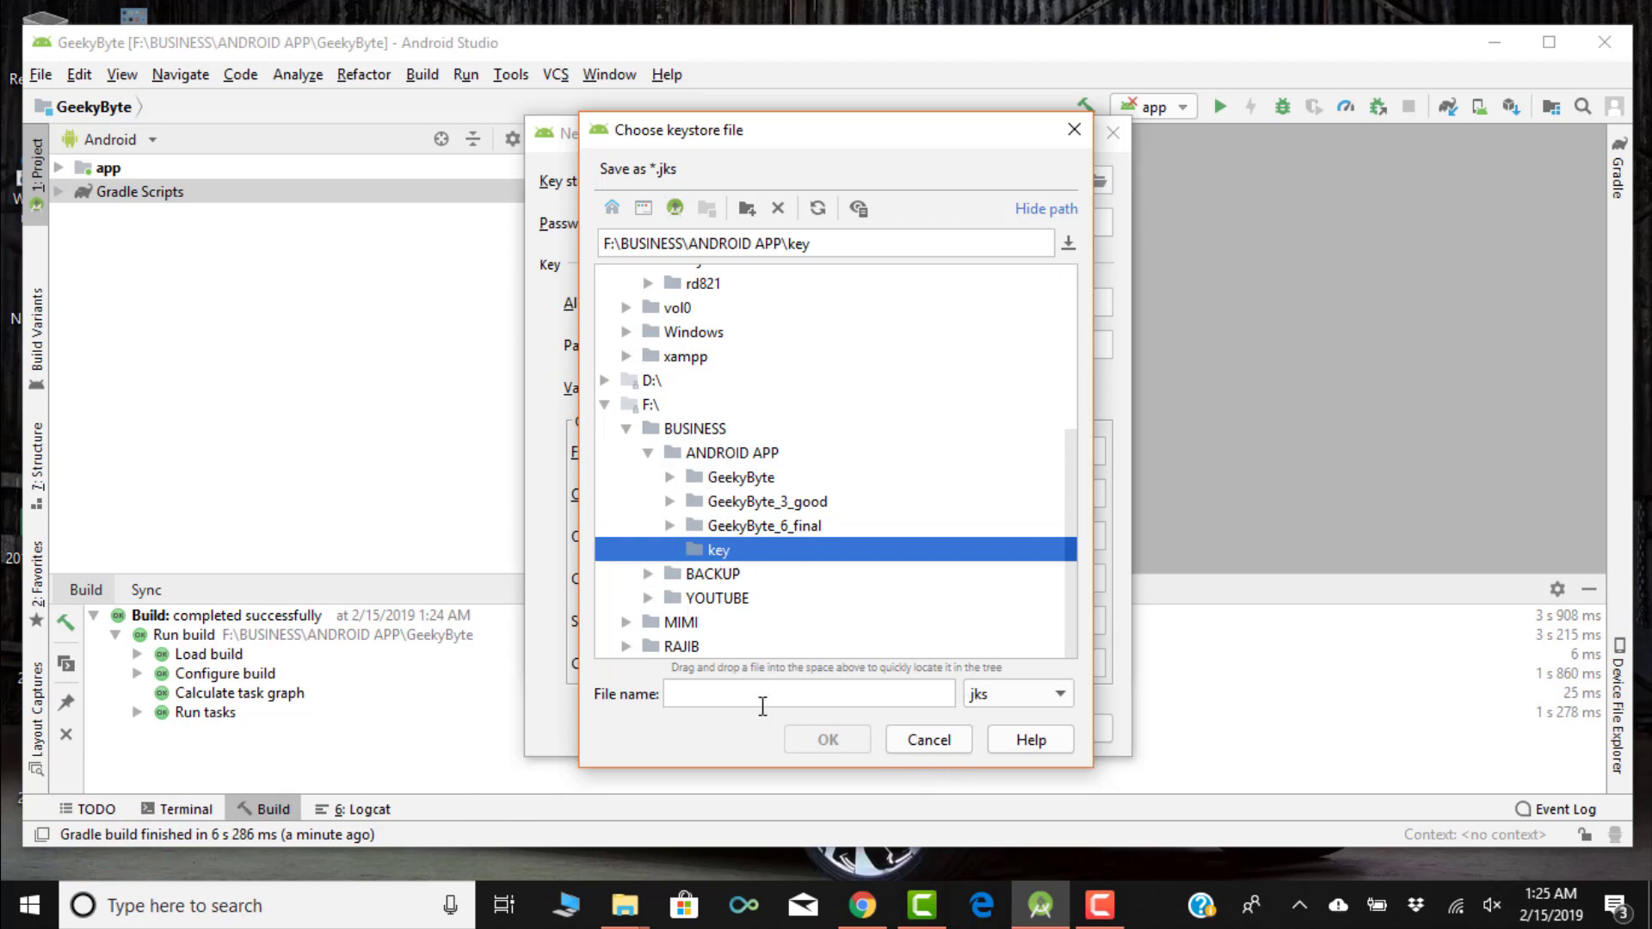
Save the key store in the key folder as geekybyte.jks.
click(809, 694)
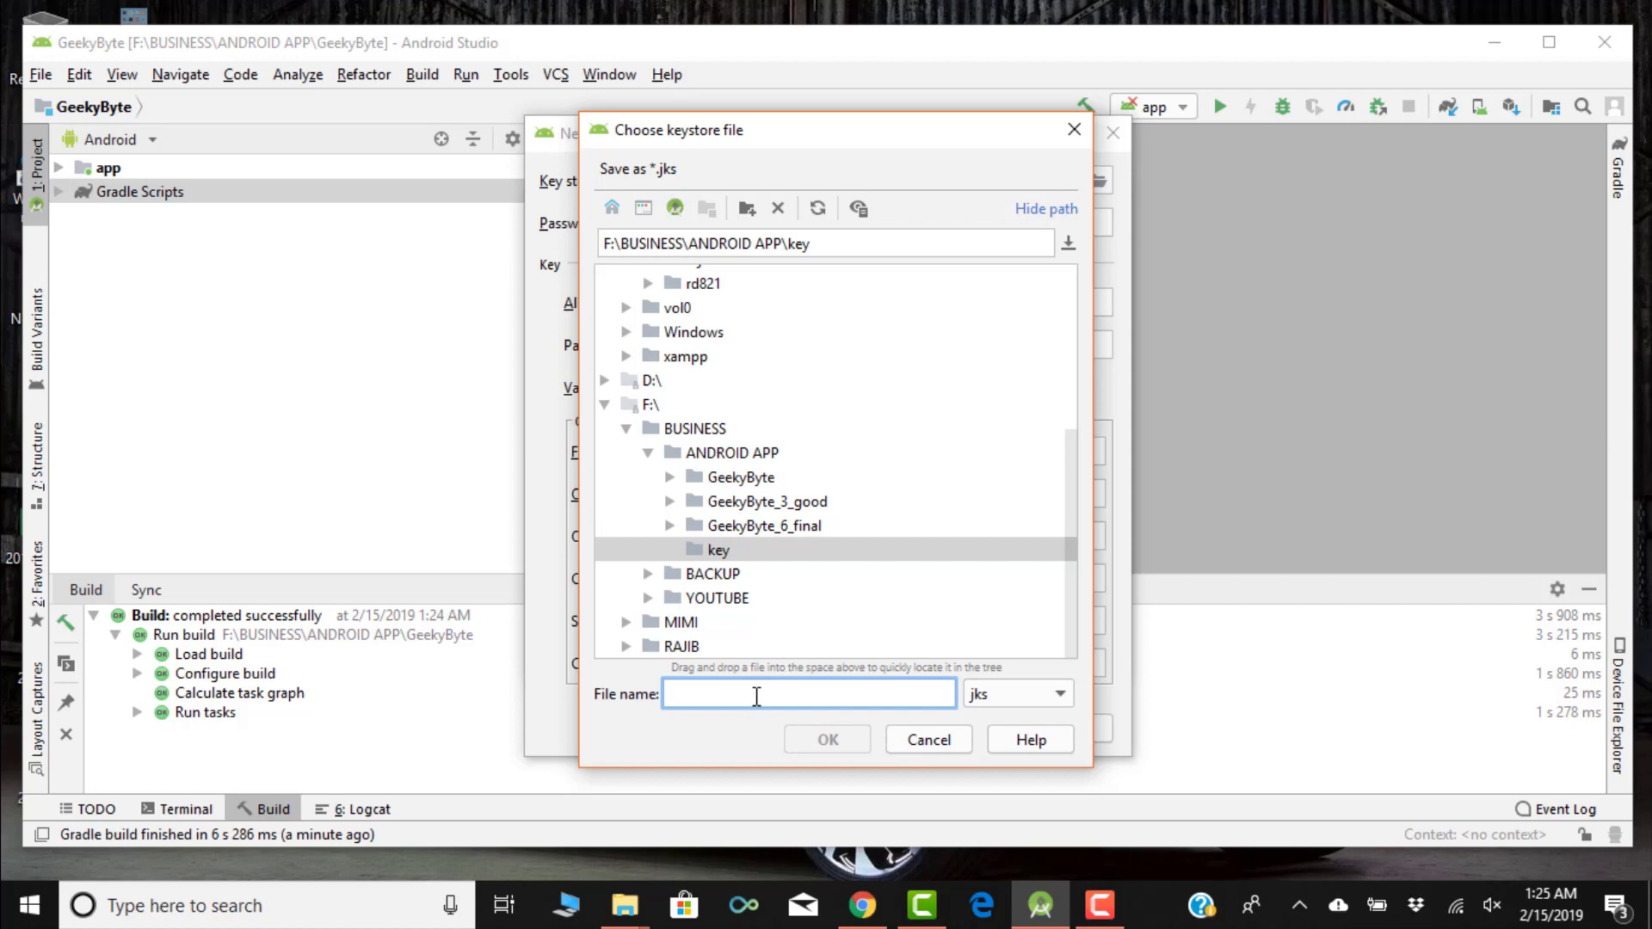
text(geek)
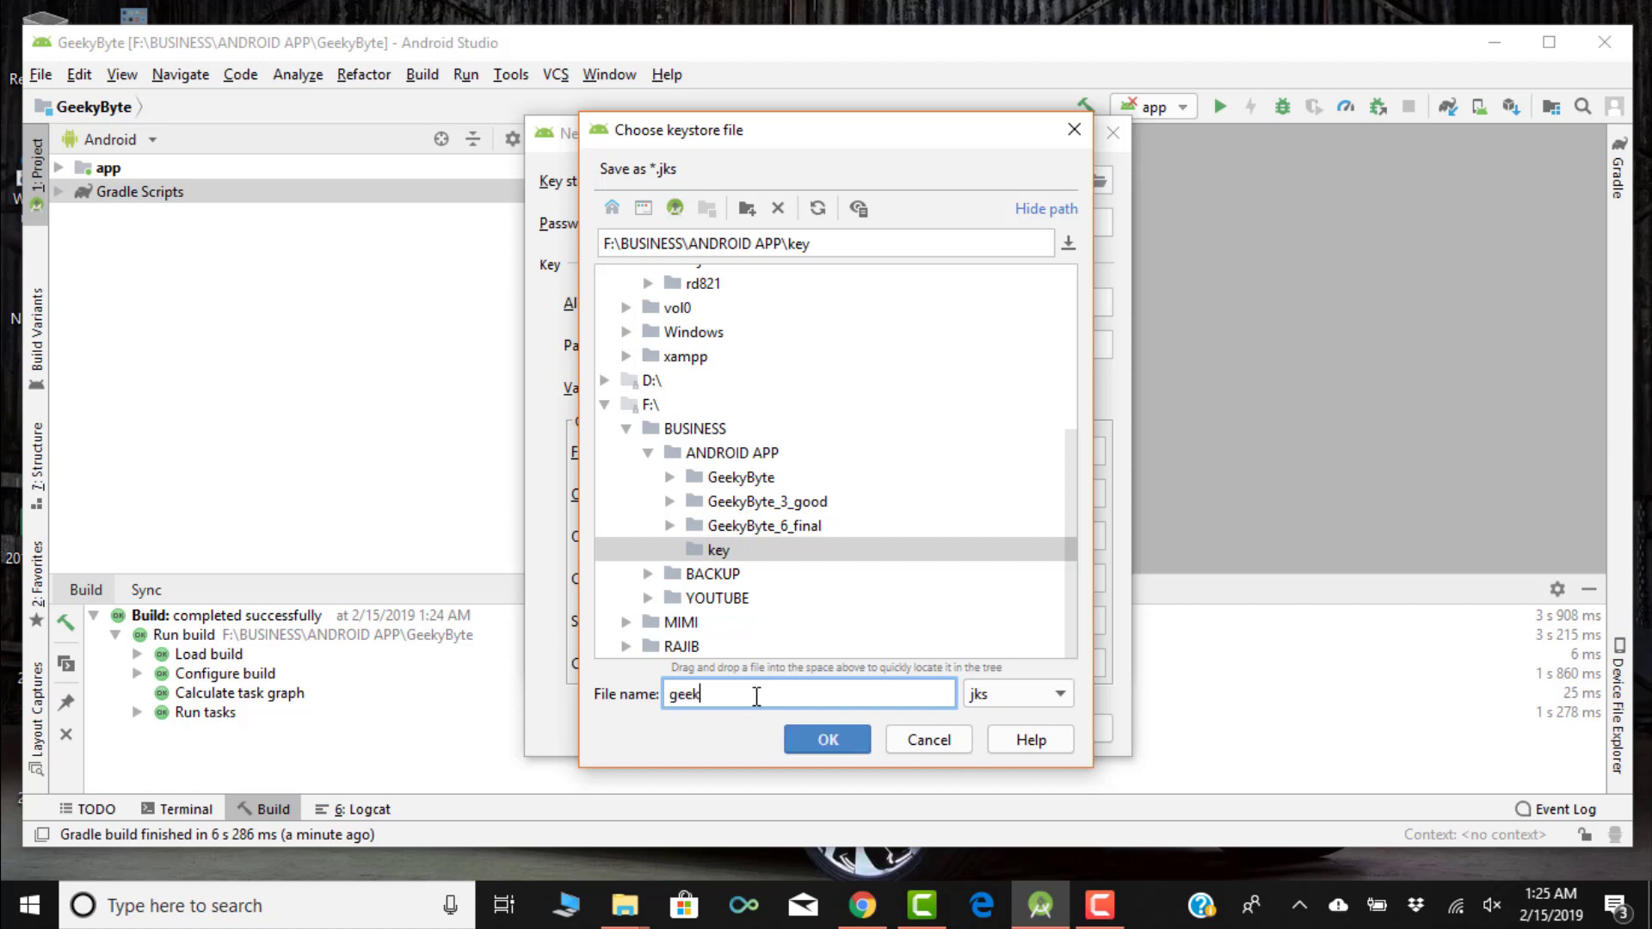
text(ybyte)
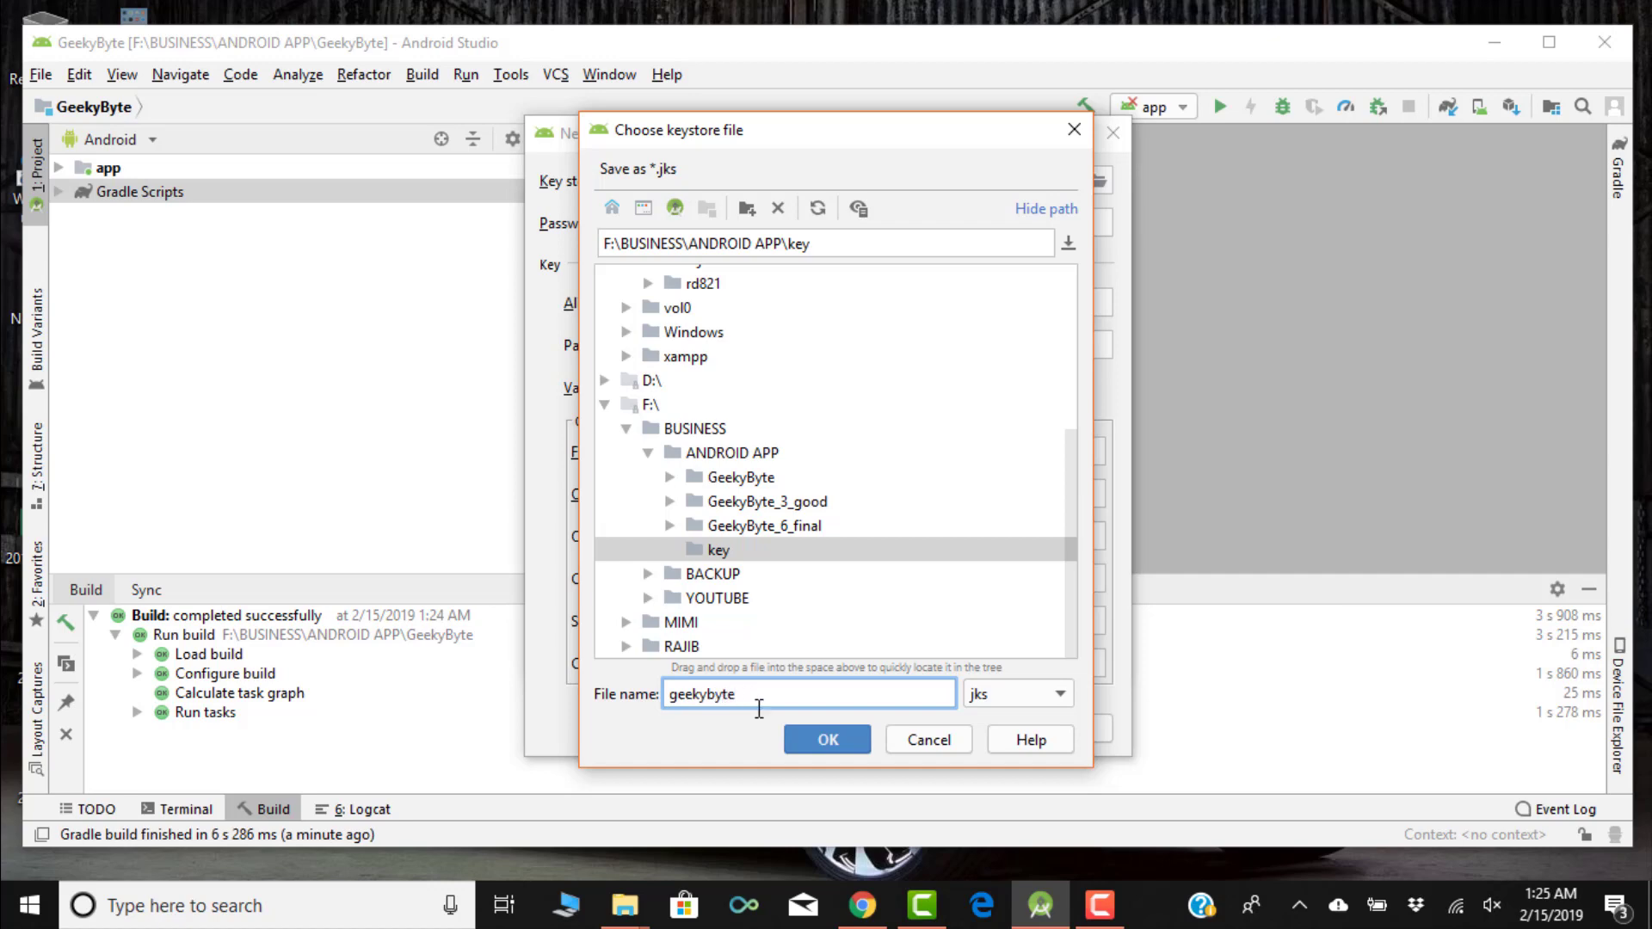
click(827, 739)
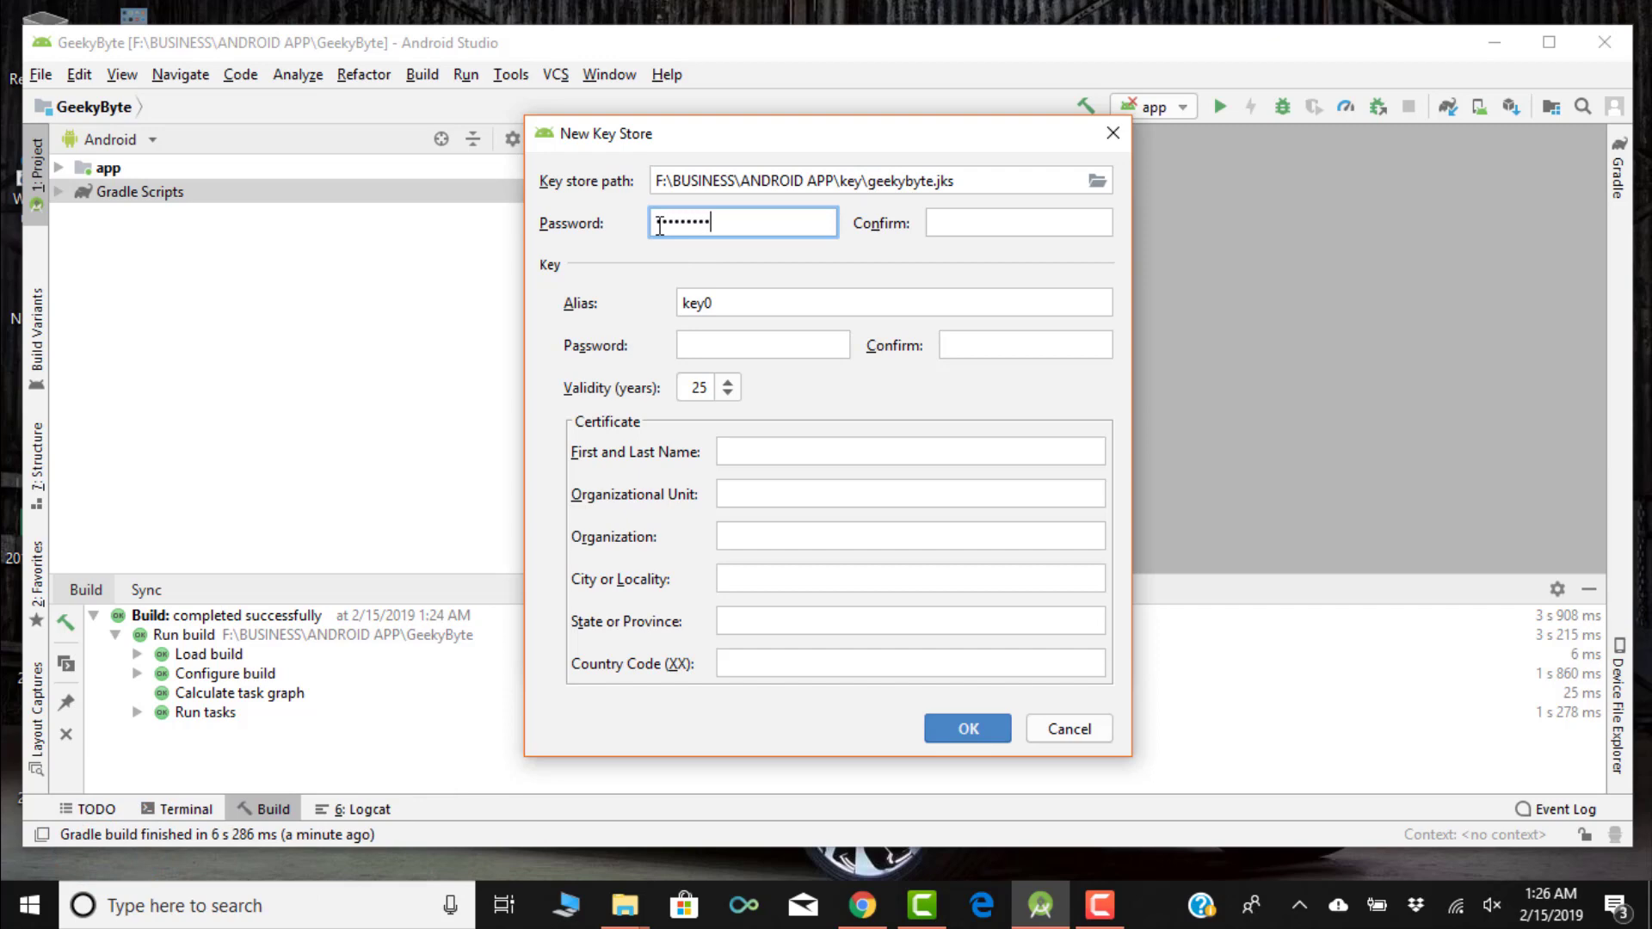
Confirm the key store password and set the key alias to geekybyte with its password.
click(1018, 222)
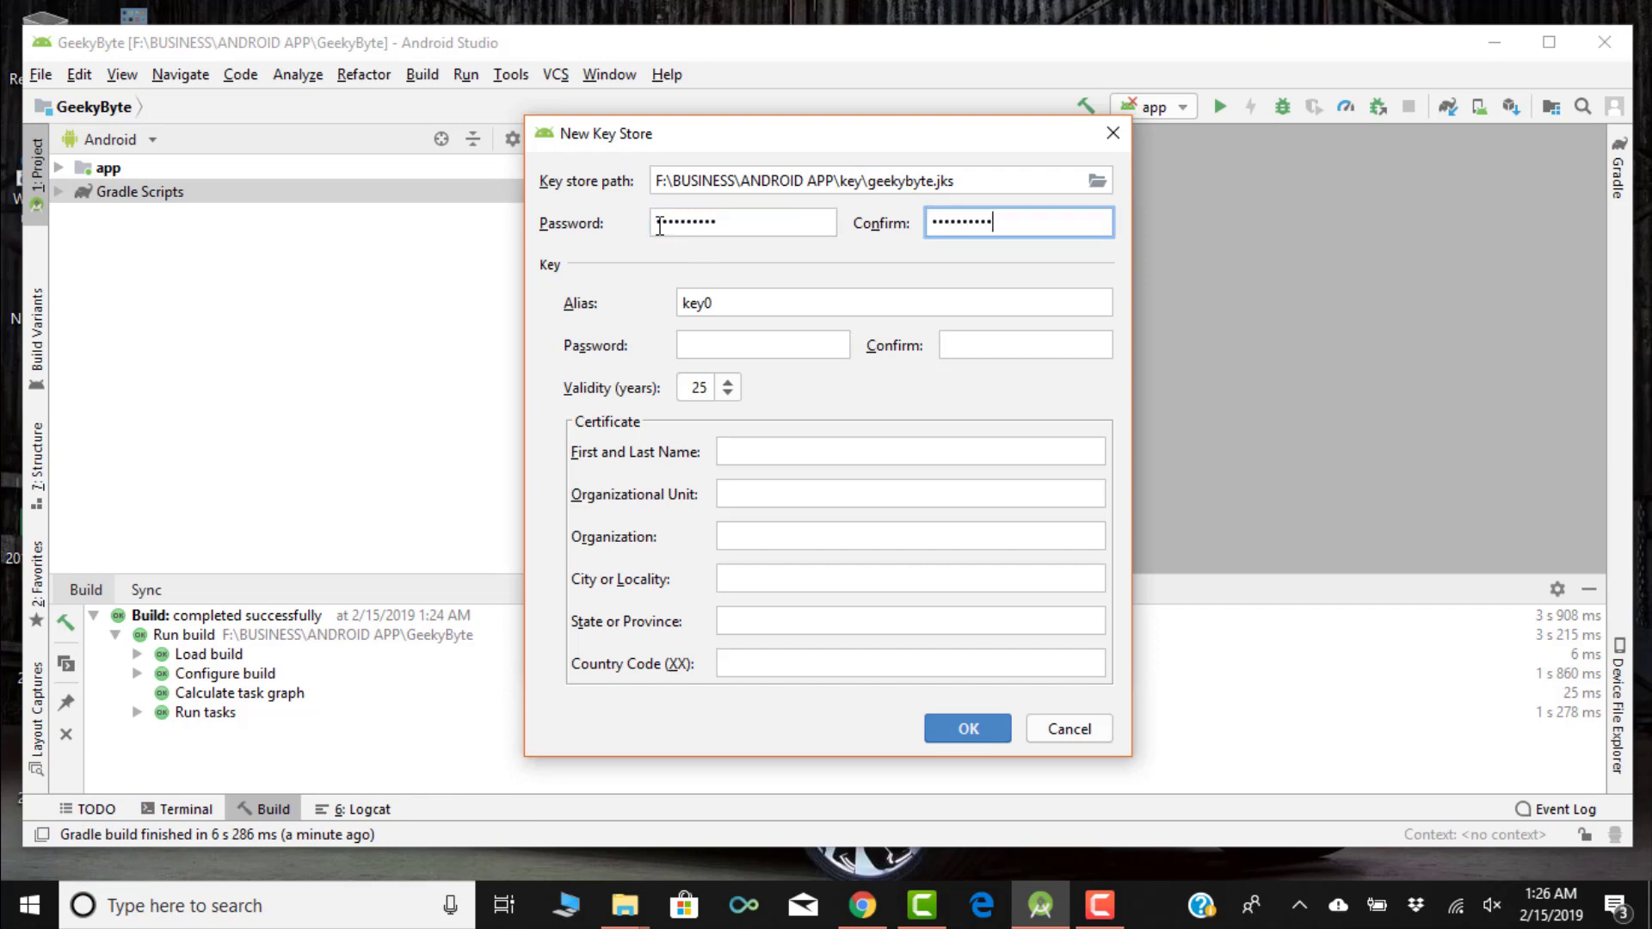
click(892, 303)
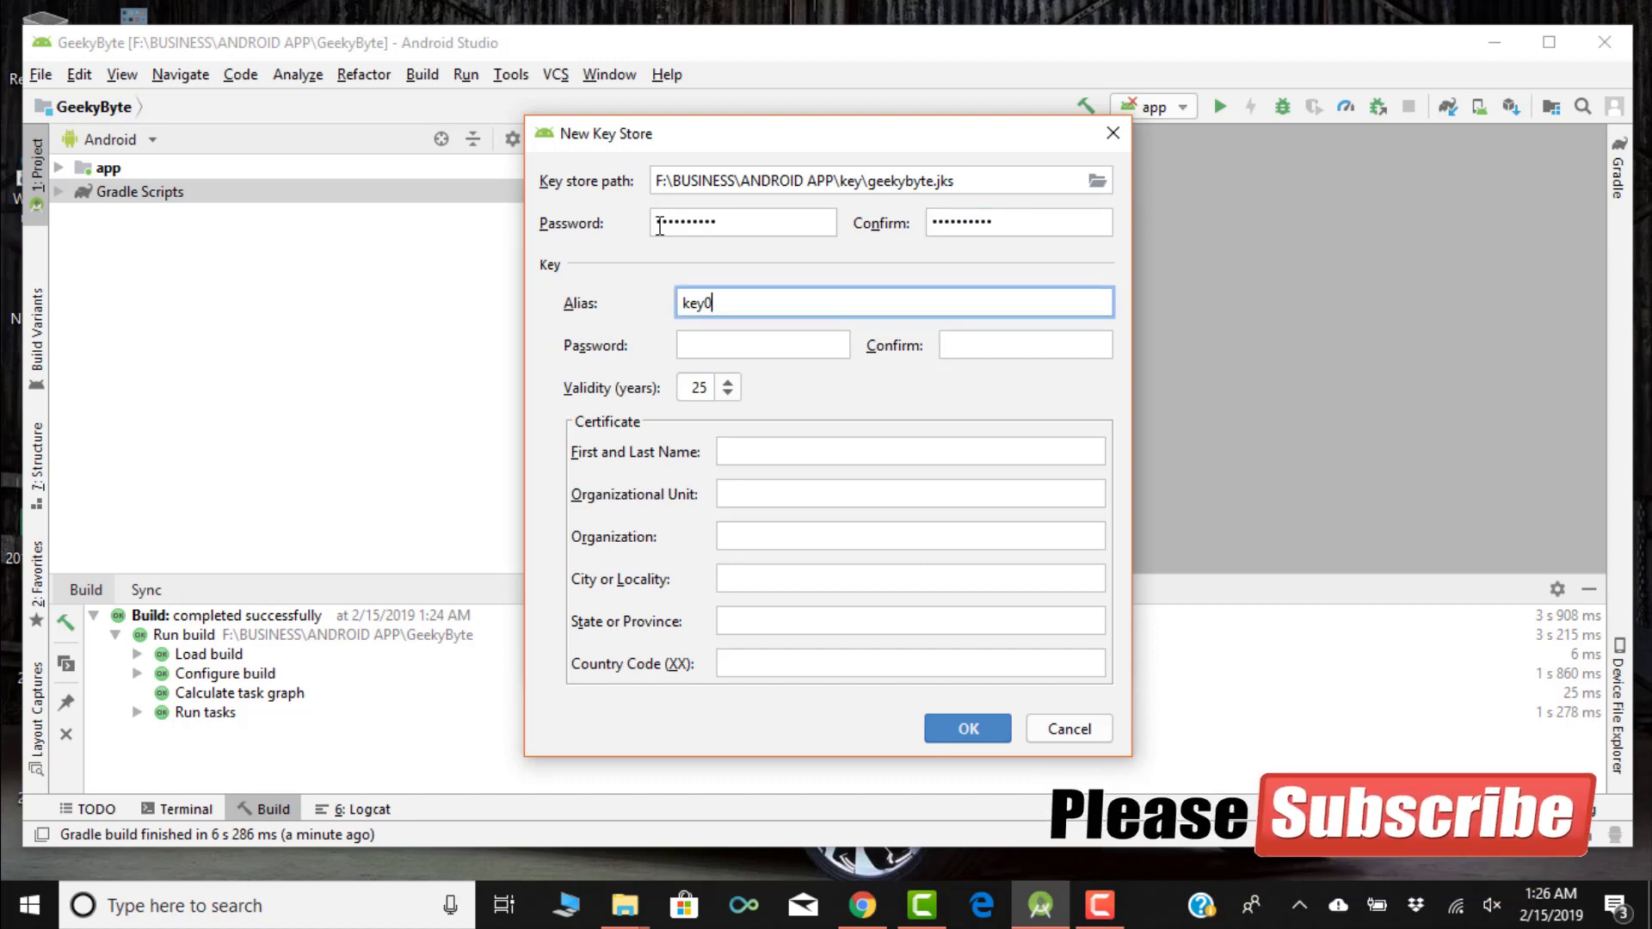
key(BackSpace)
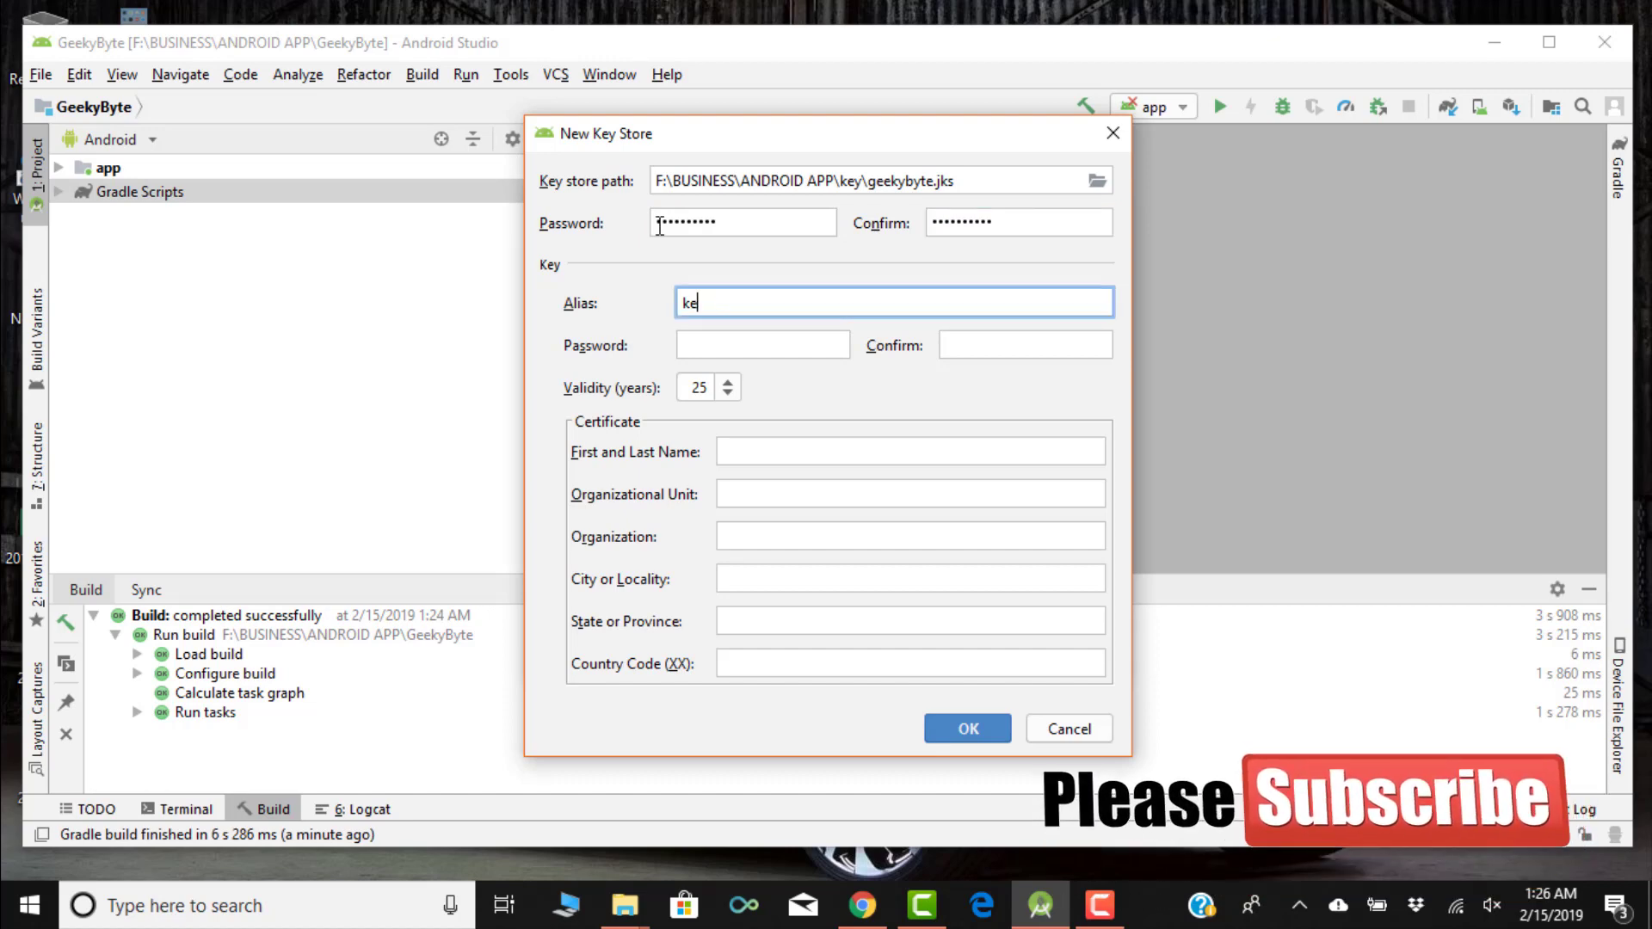
text(g)
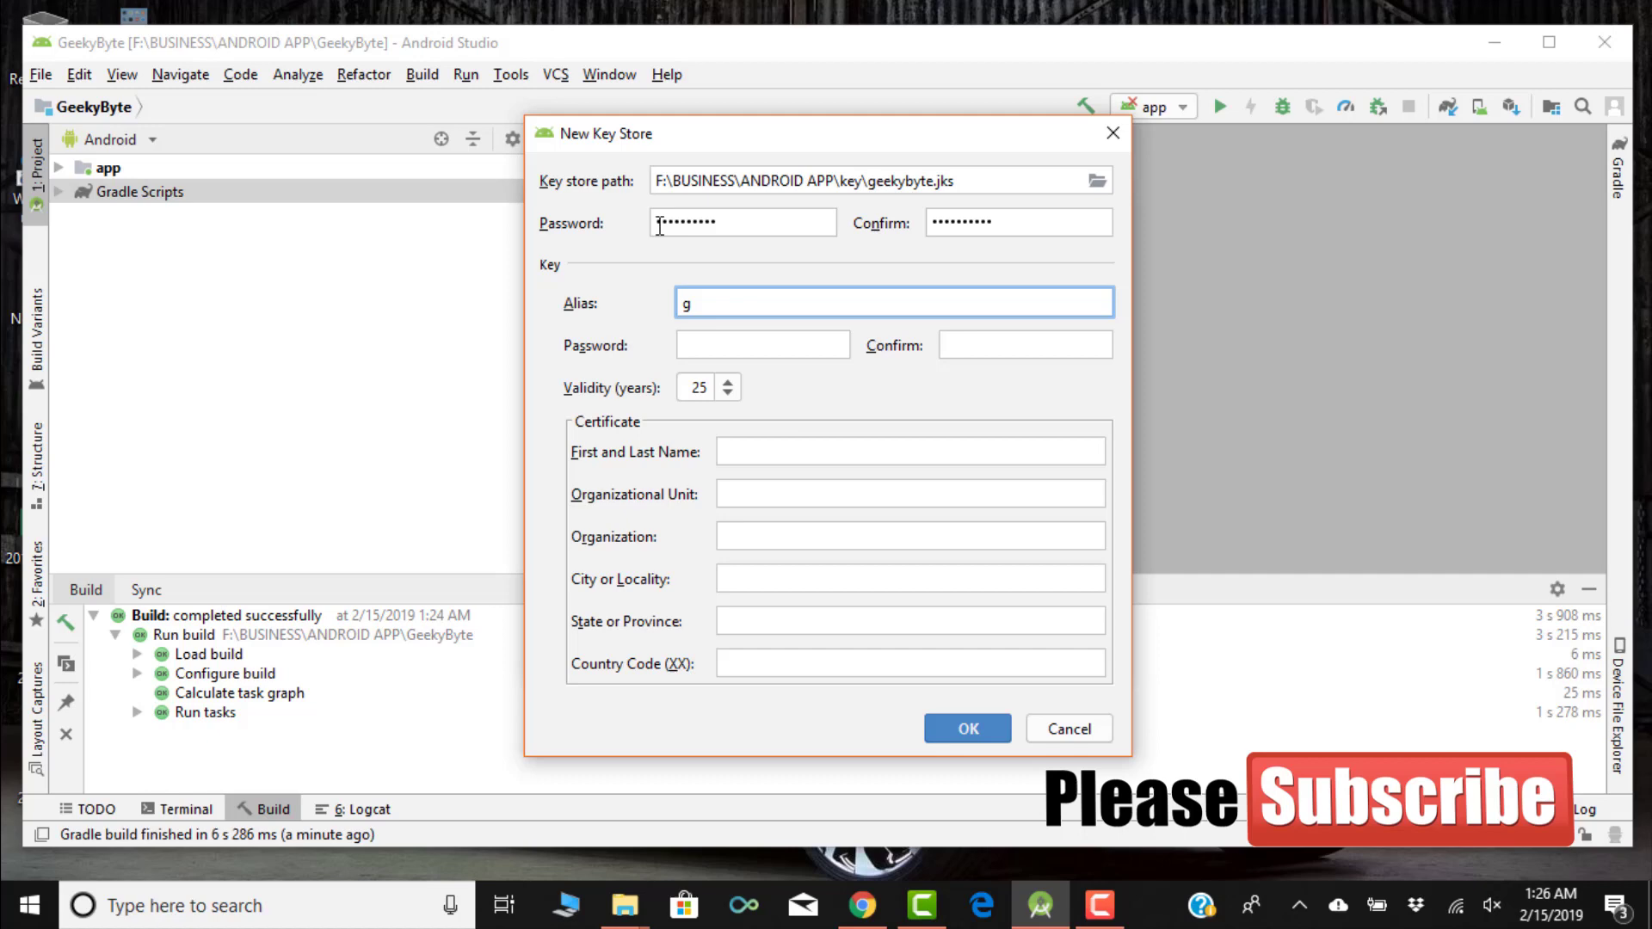
text(eekybyte)
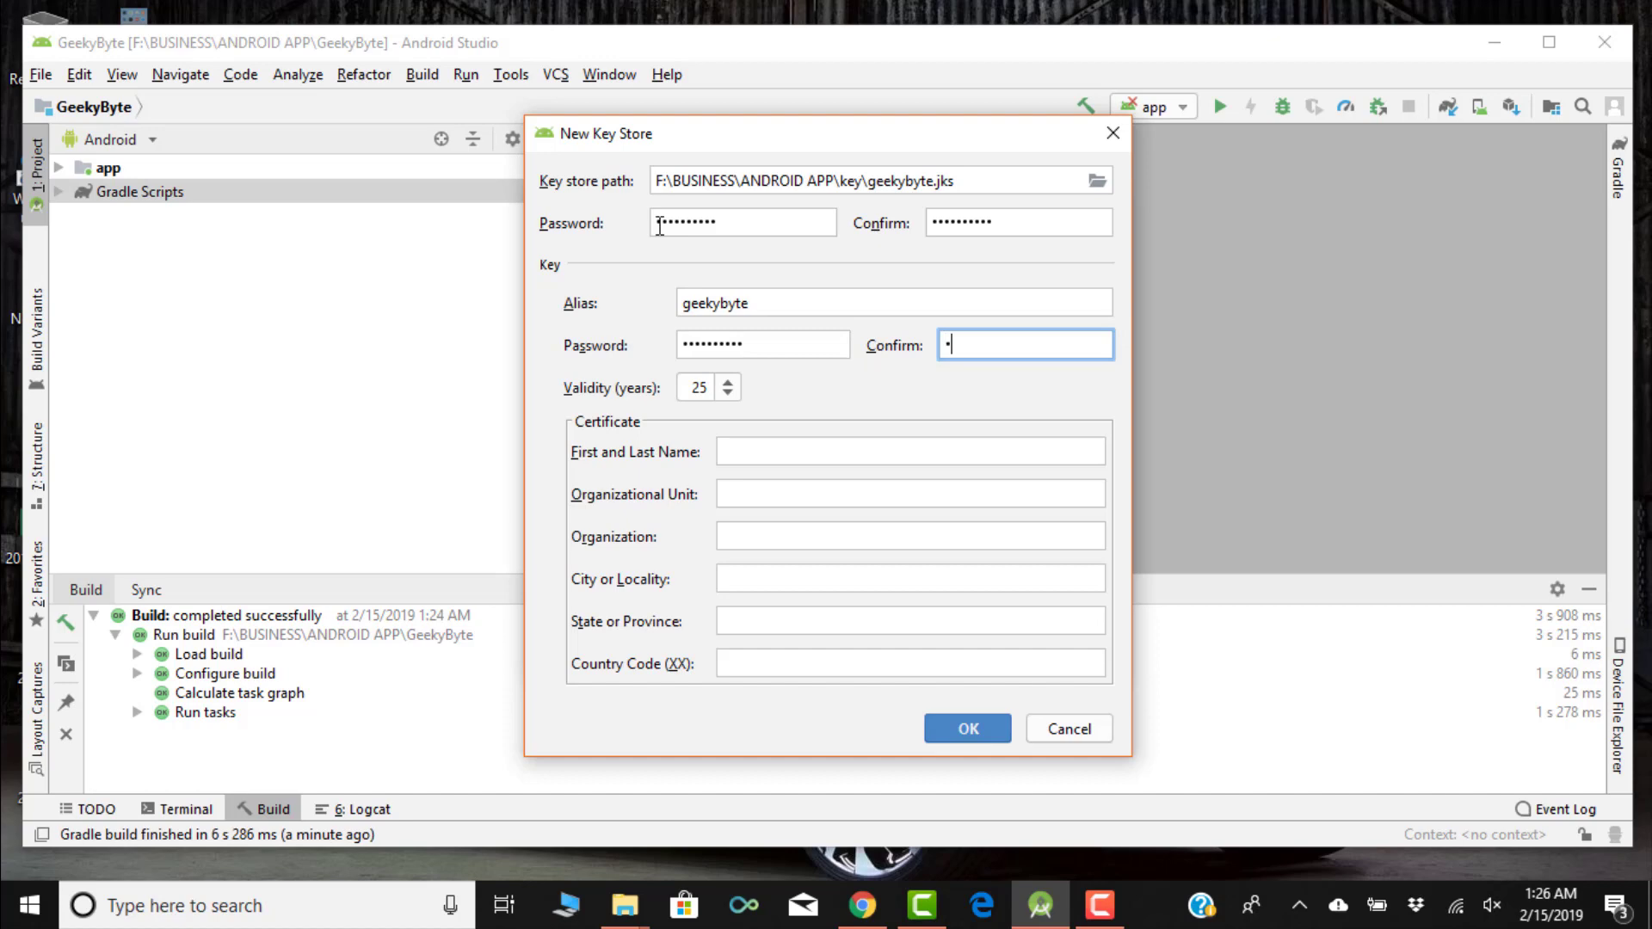
text(••••••••••)
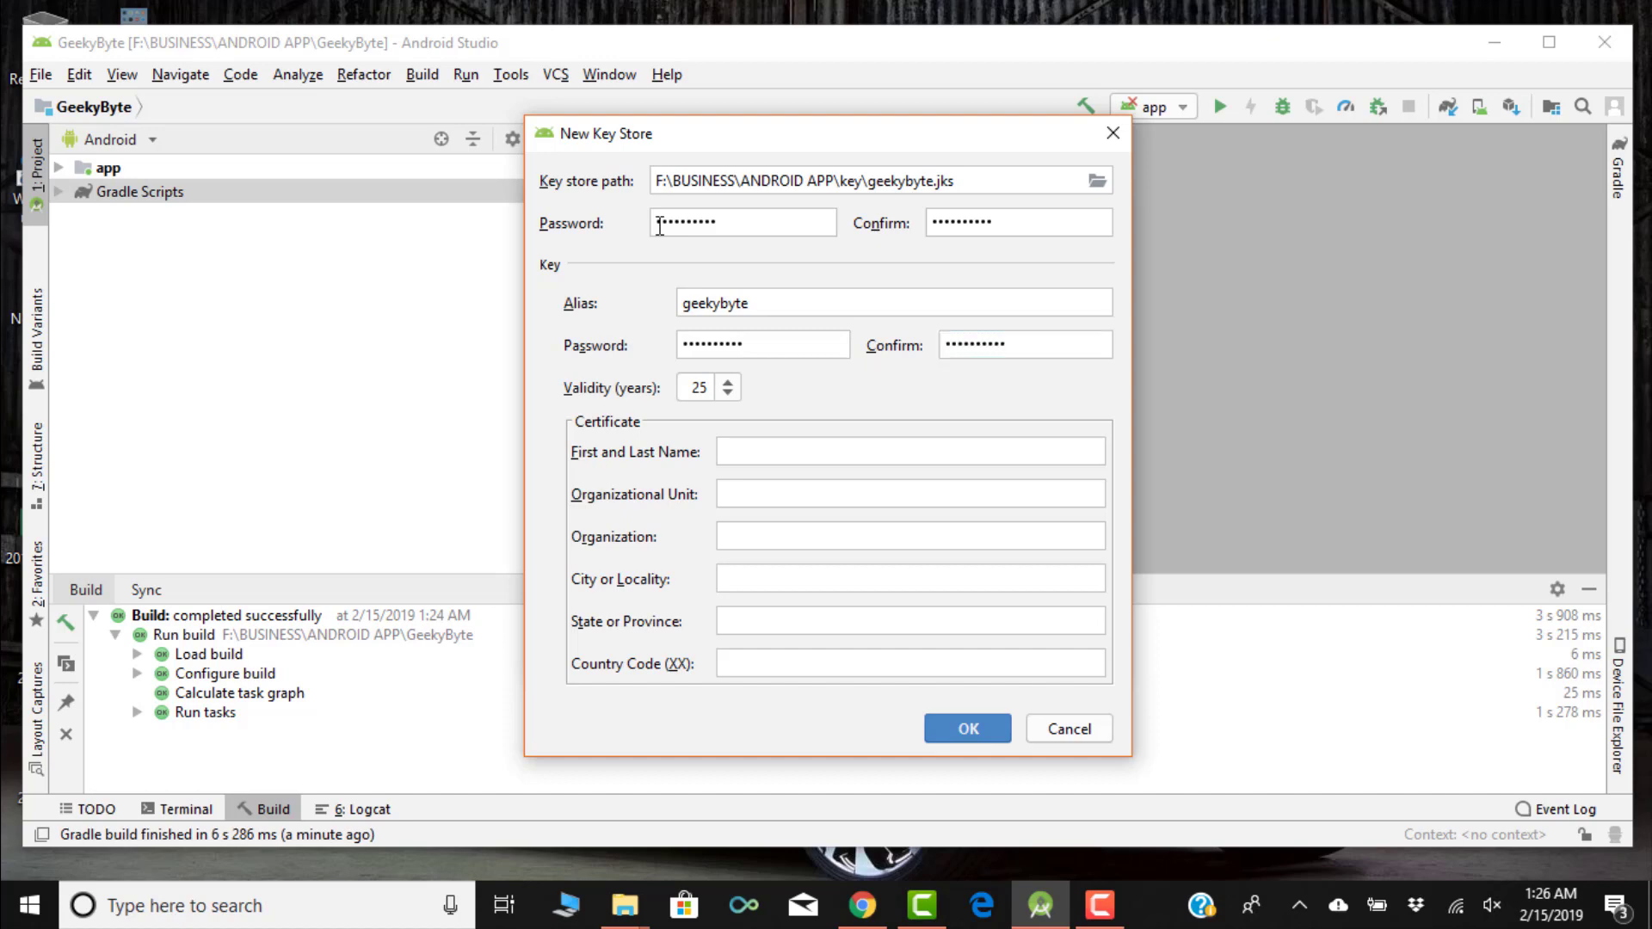
click(909, 451)
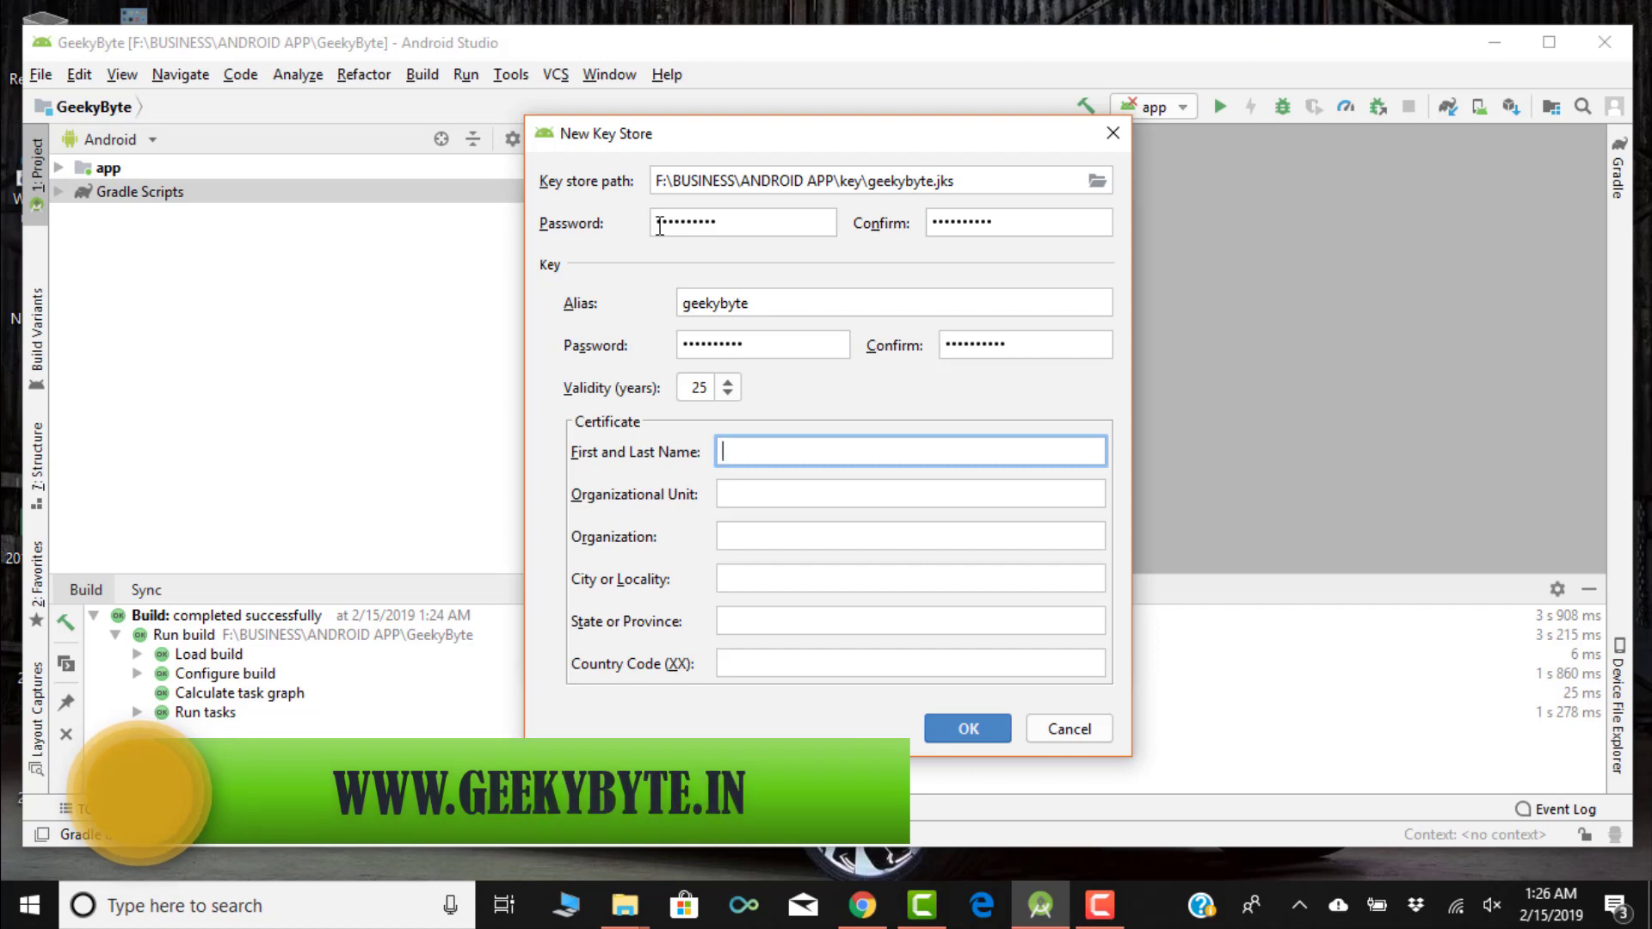
Enter owner name Rajib D, organizational unit GeekyByte and organization GeekyByte.
text(Rajib D)
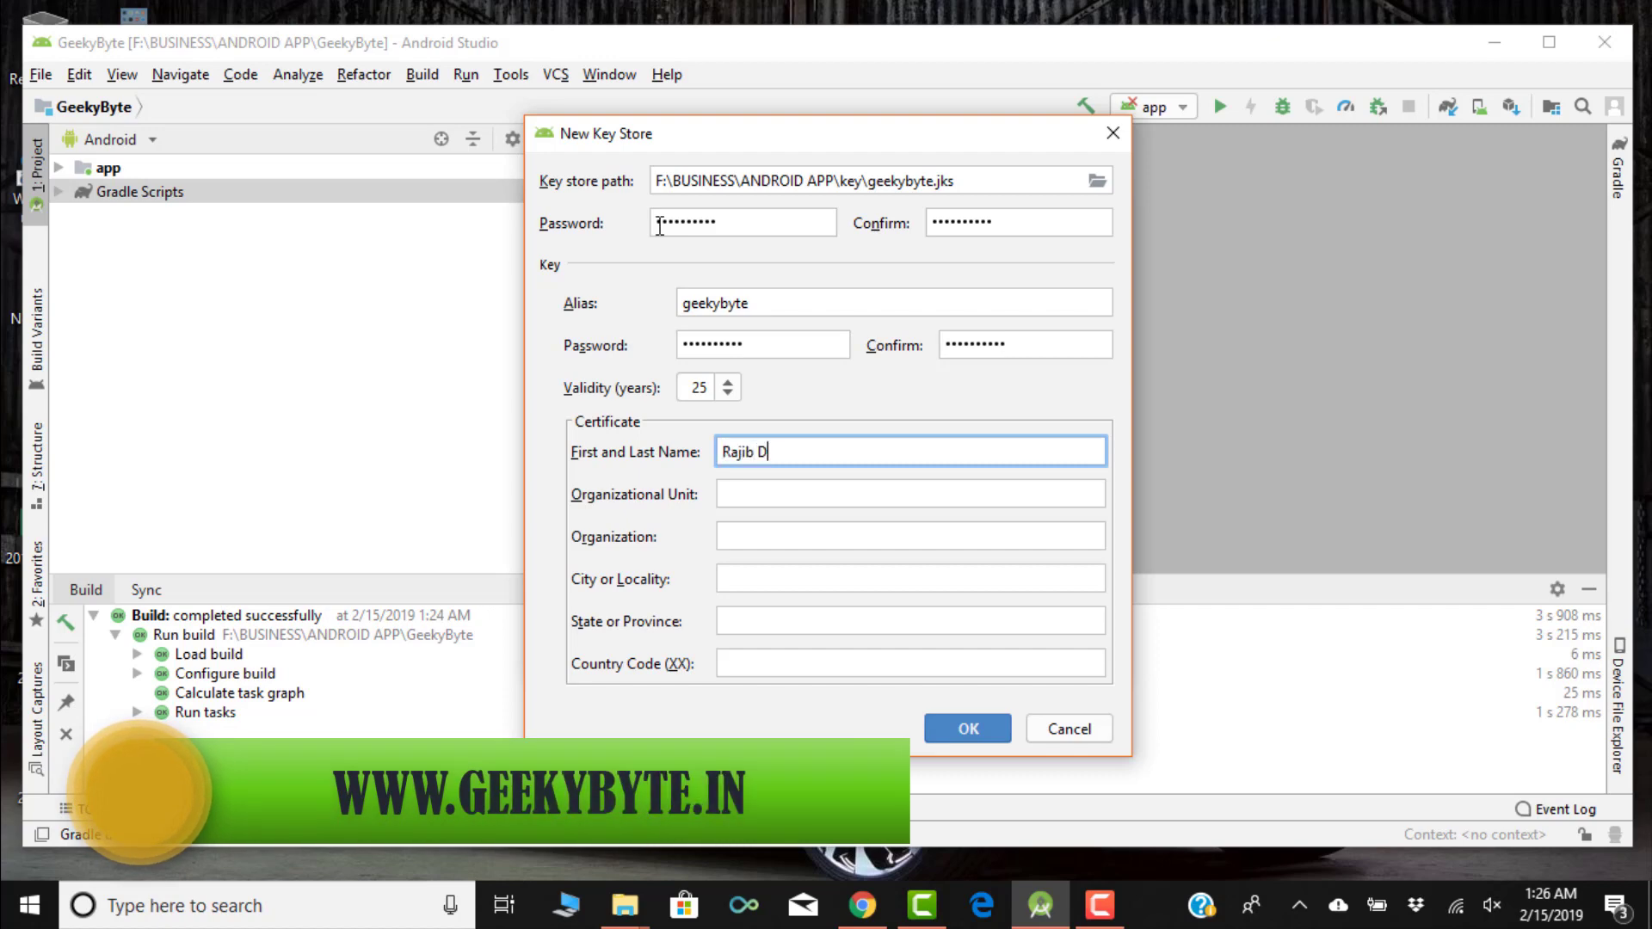
text(GeekyB)
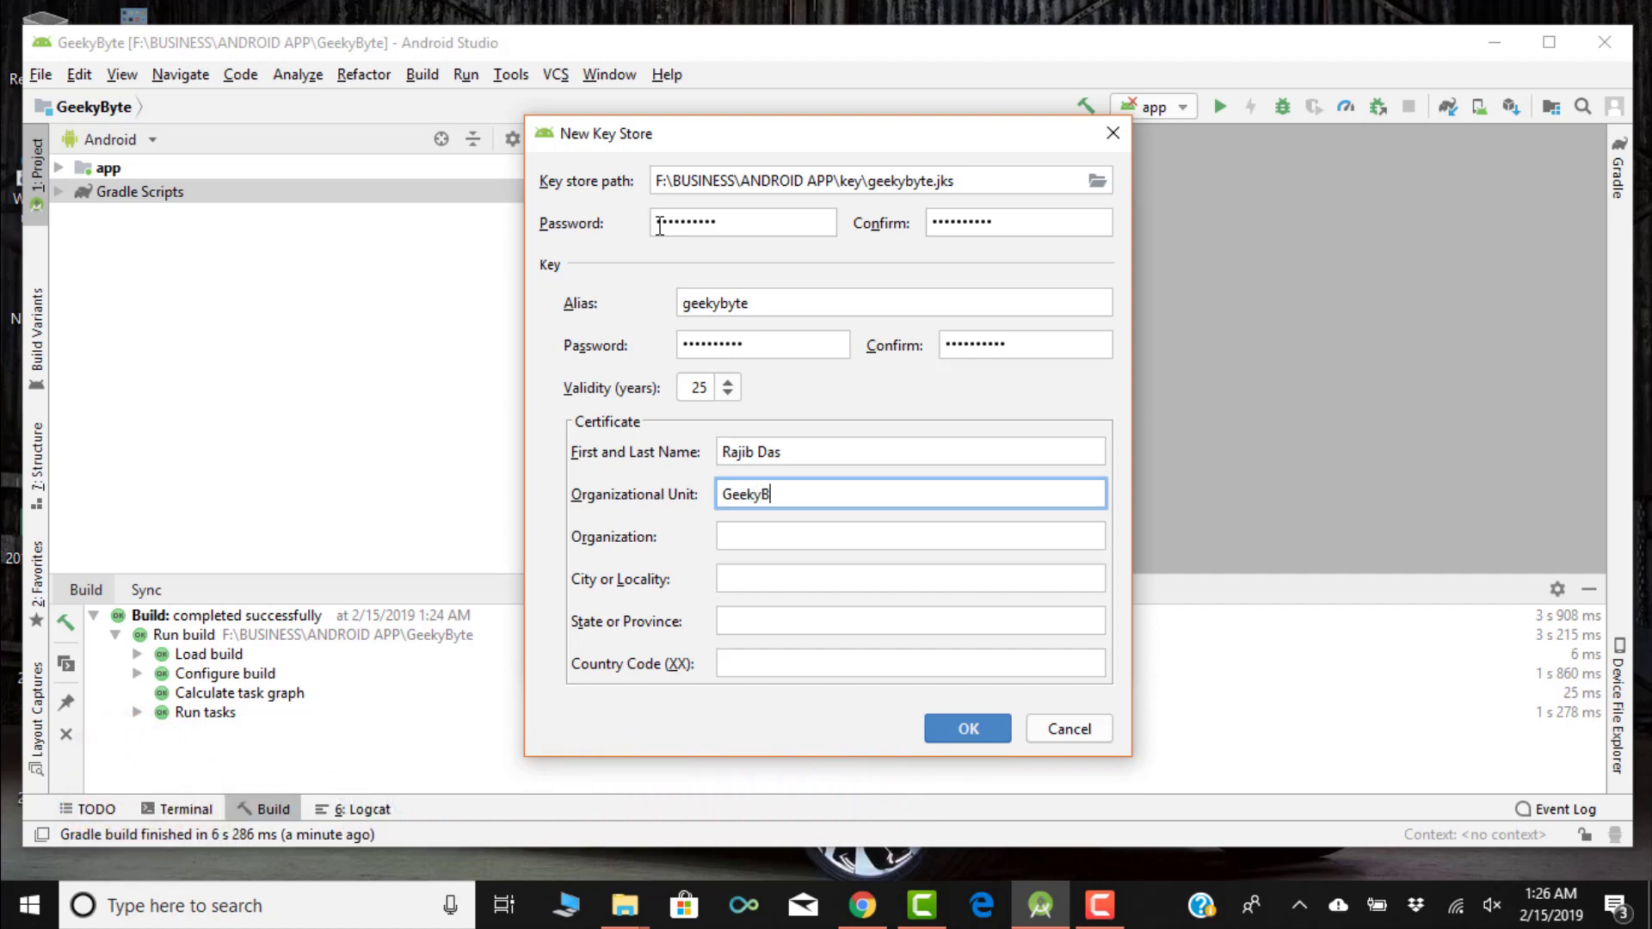
text(yte)
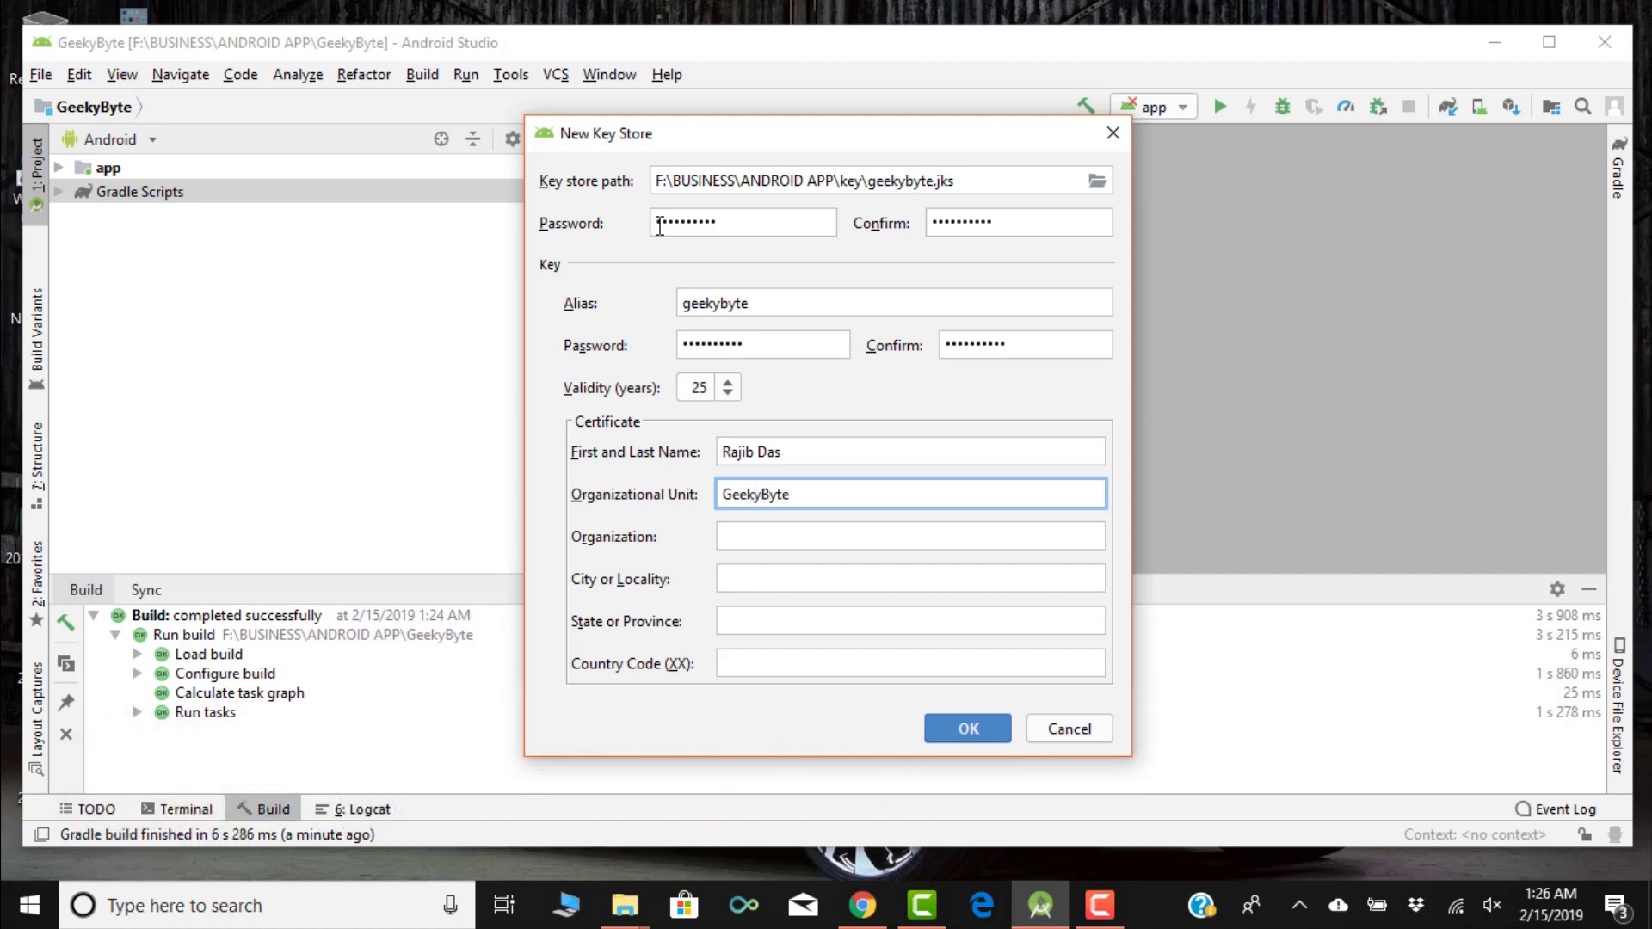
click(909, 535)
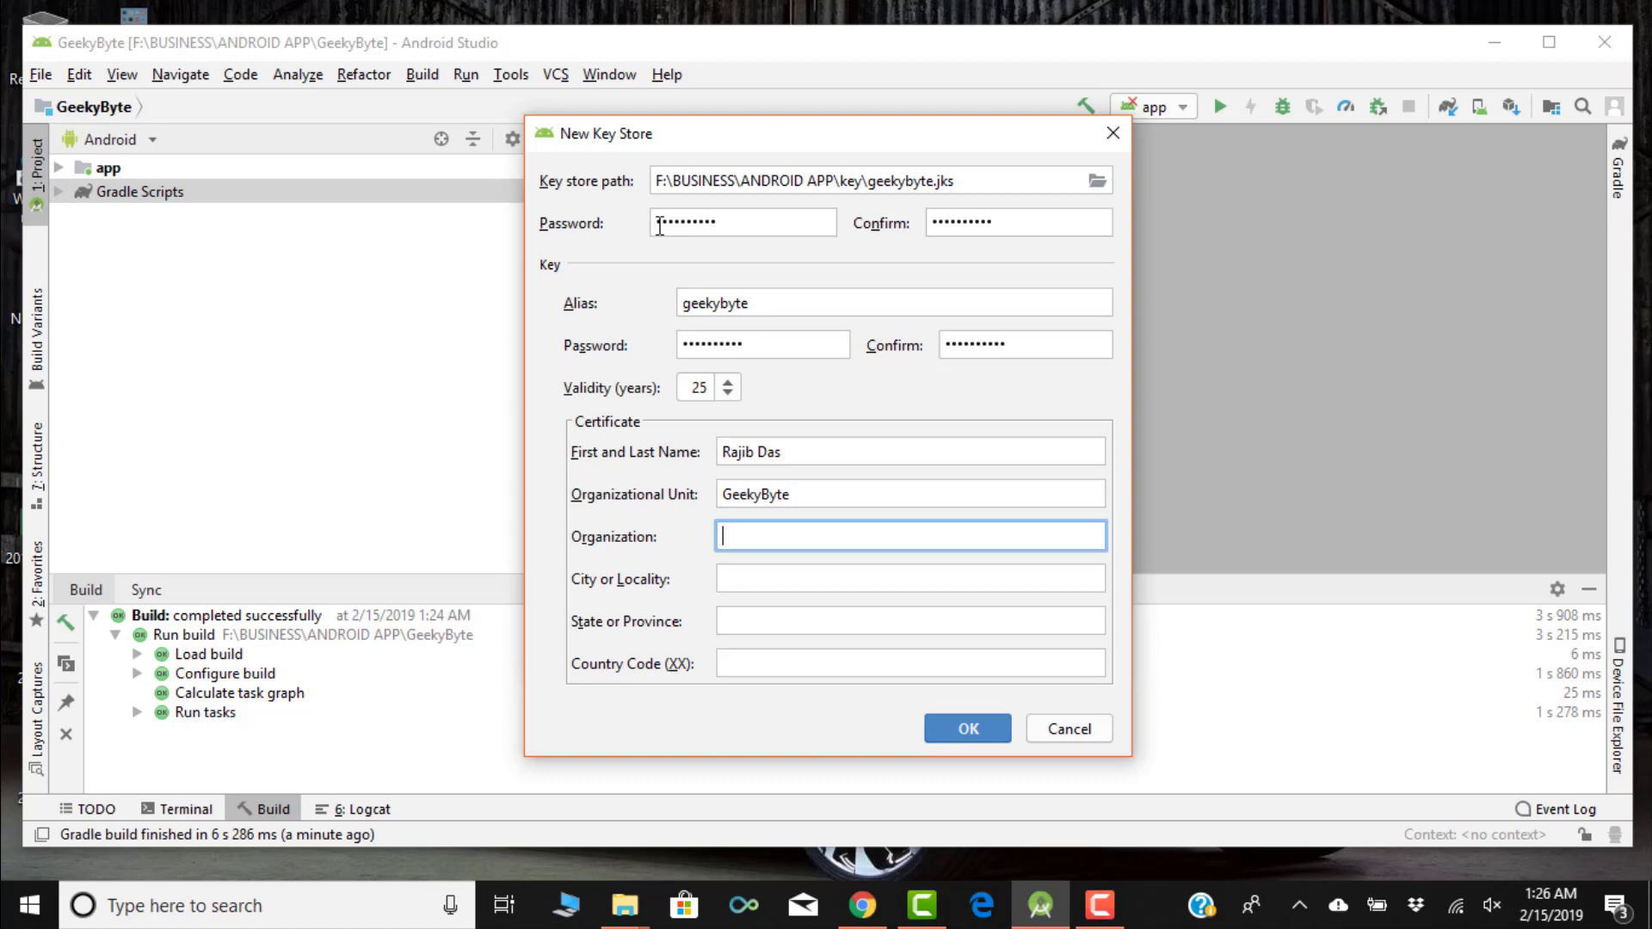
text(GeekyByte)
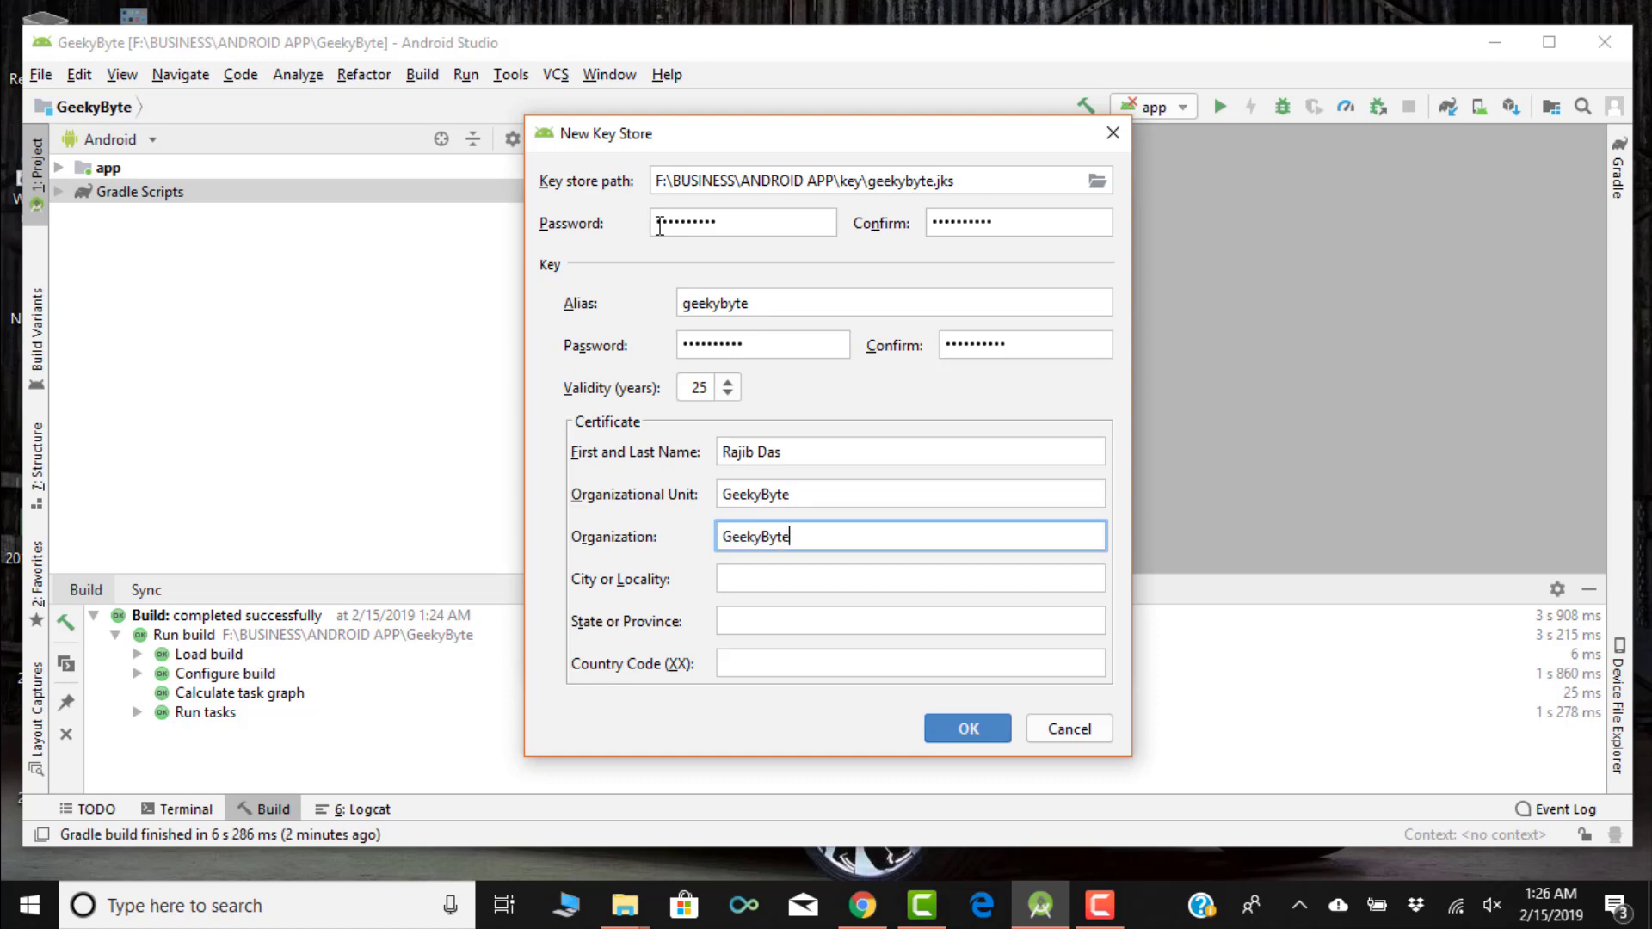
Enter city Hyderabad, state Telangana and country code IN, then submit the certificate details.
click(908, 578)
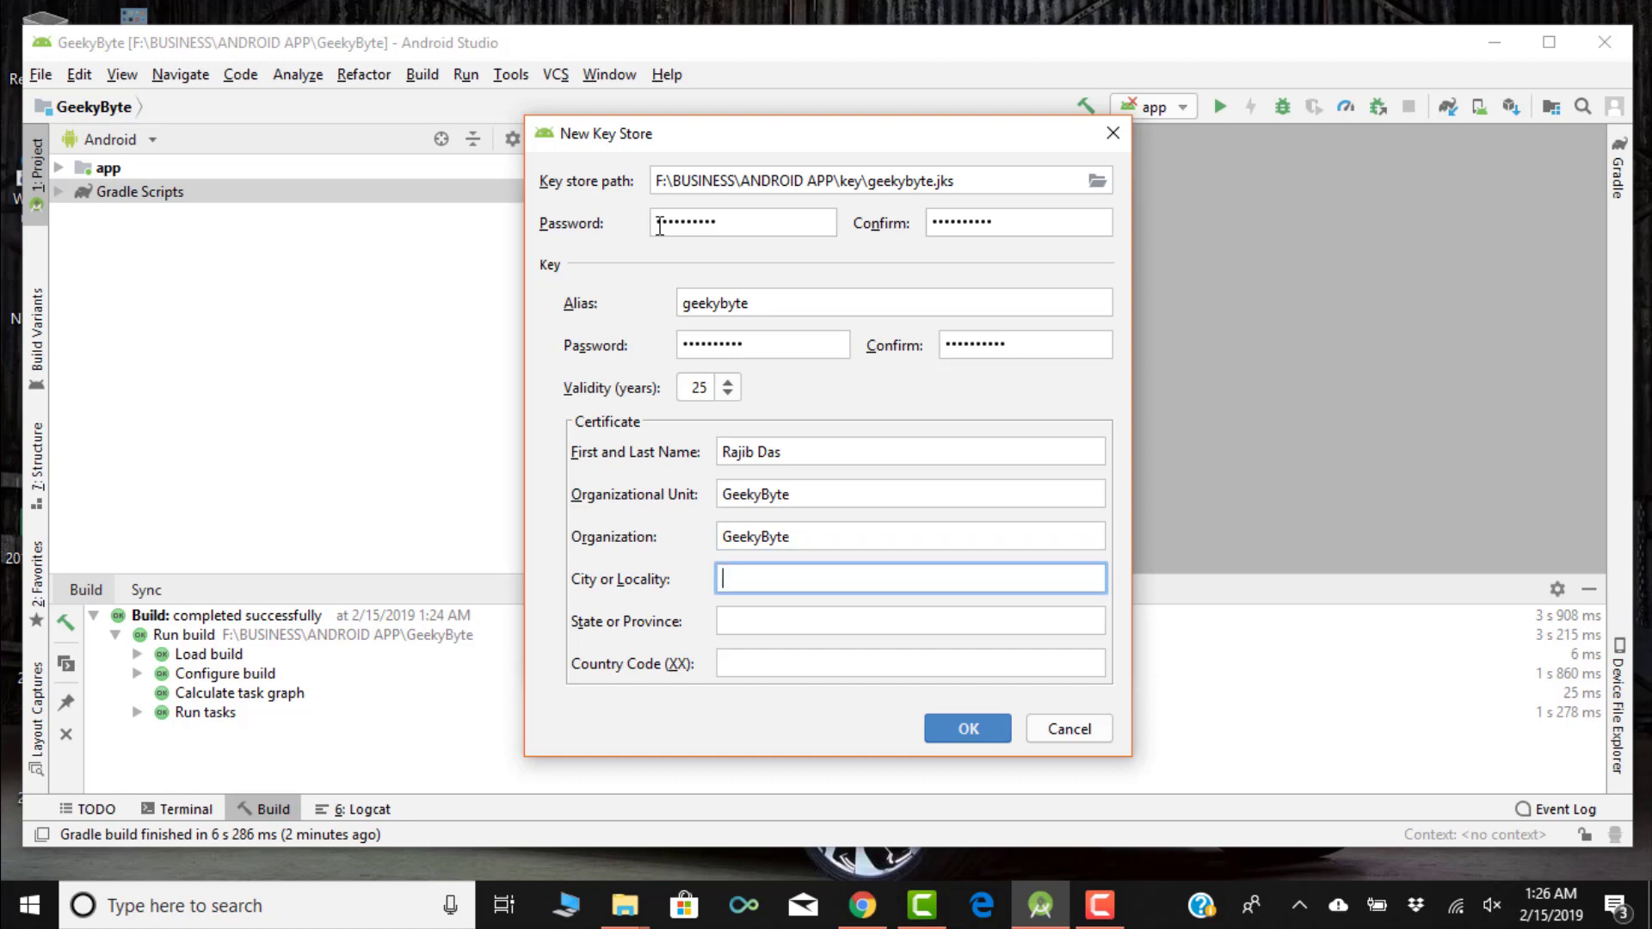
text(Hyde)
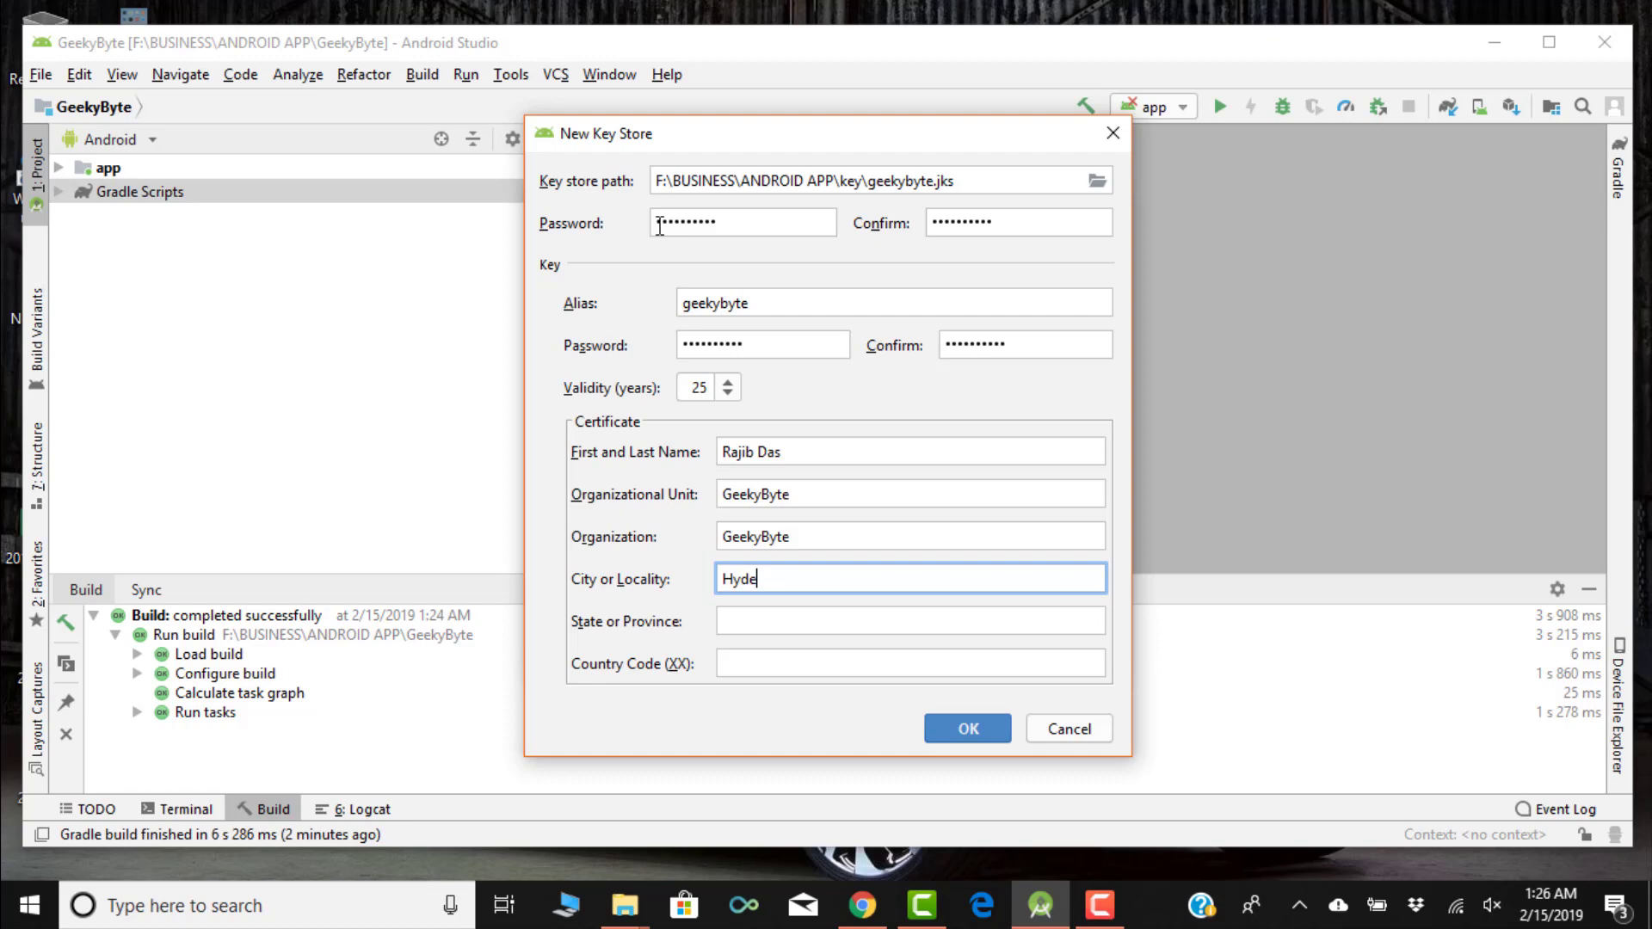
text(rabad)
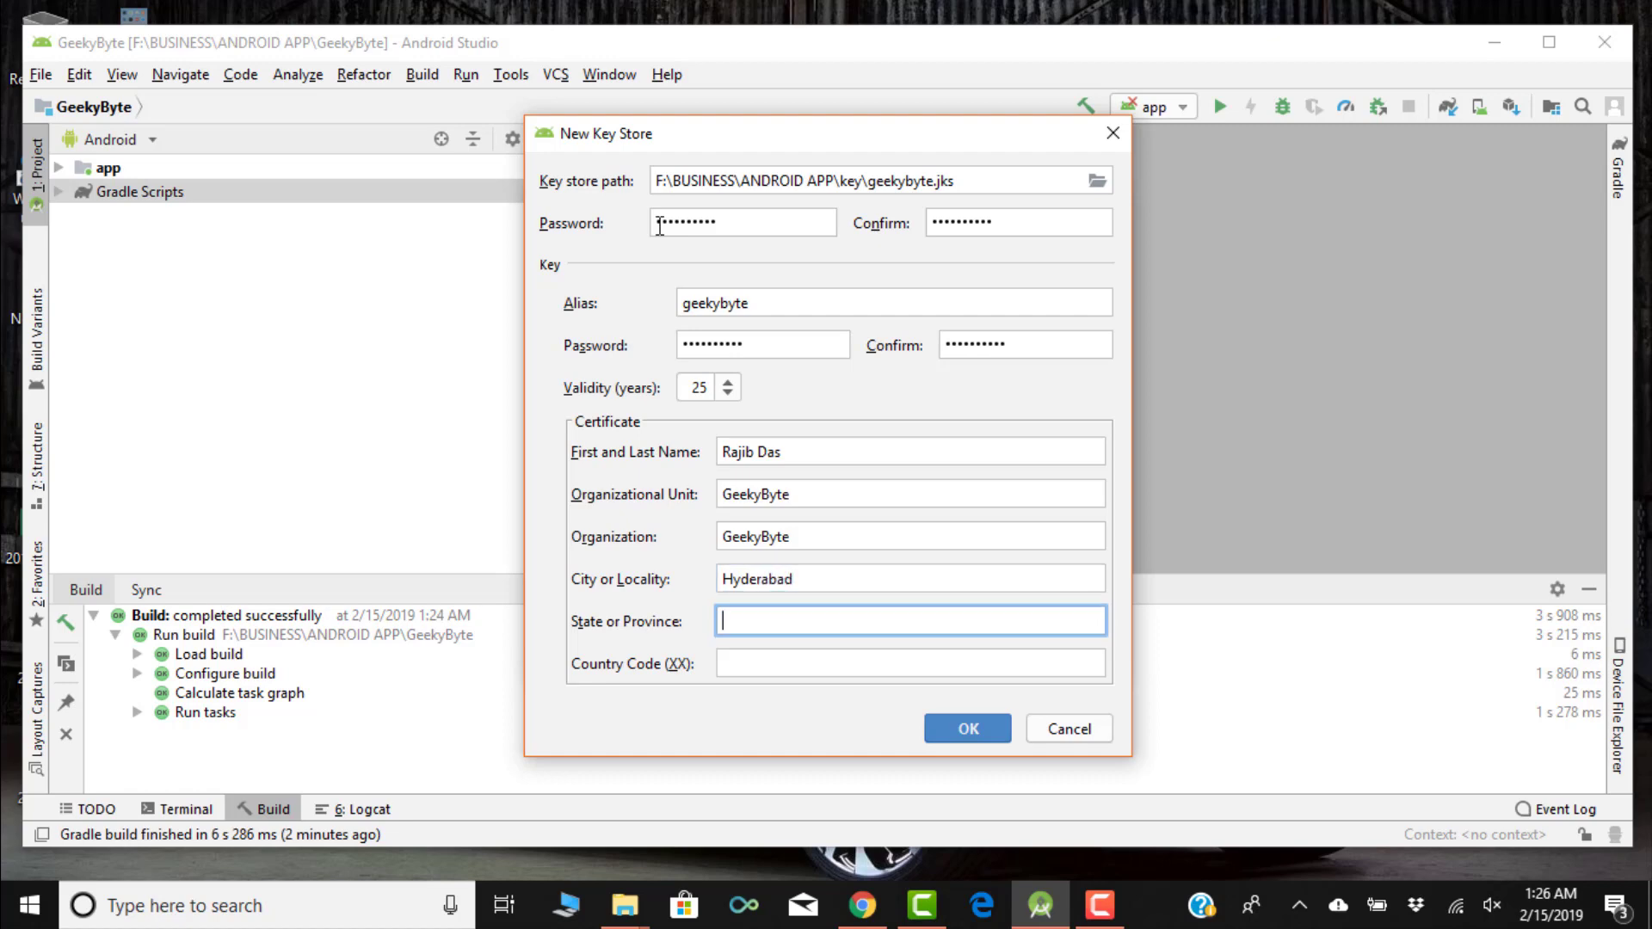
text(Telangana)
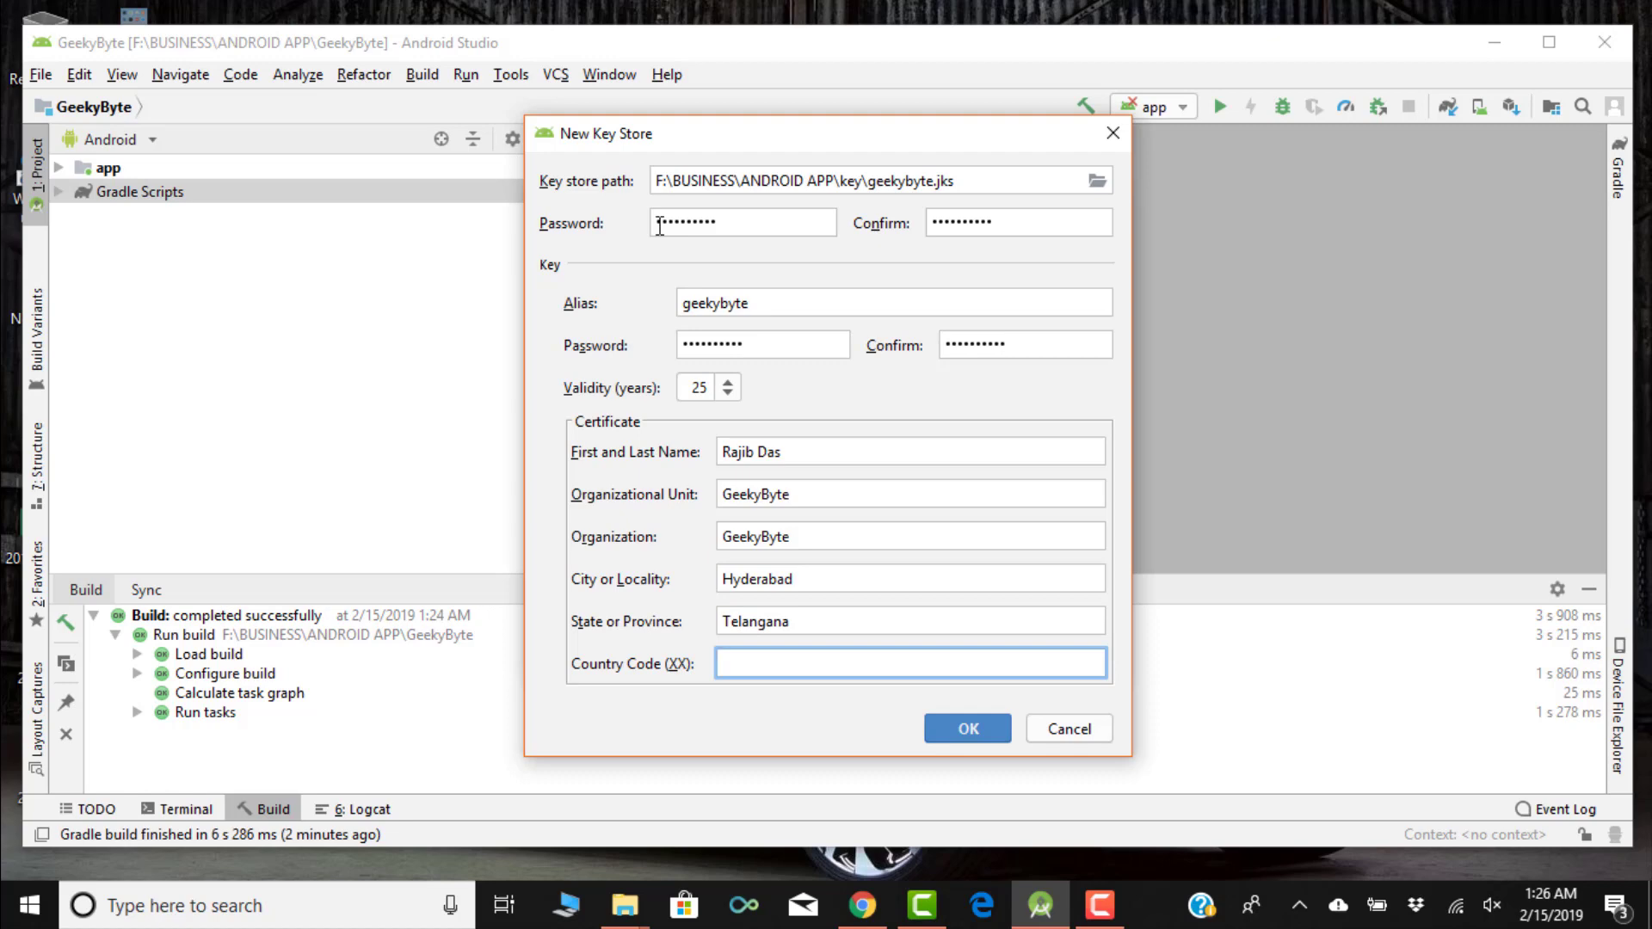
text(IN)
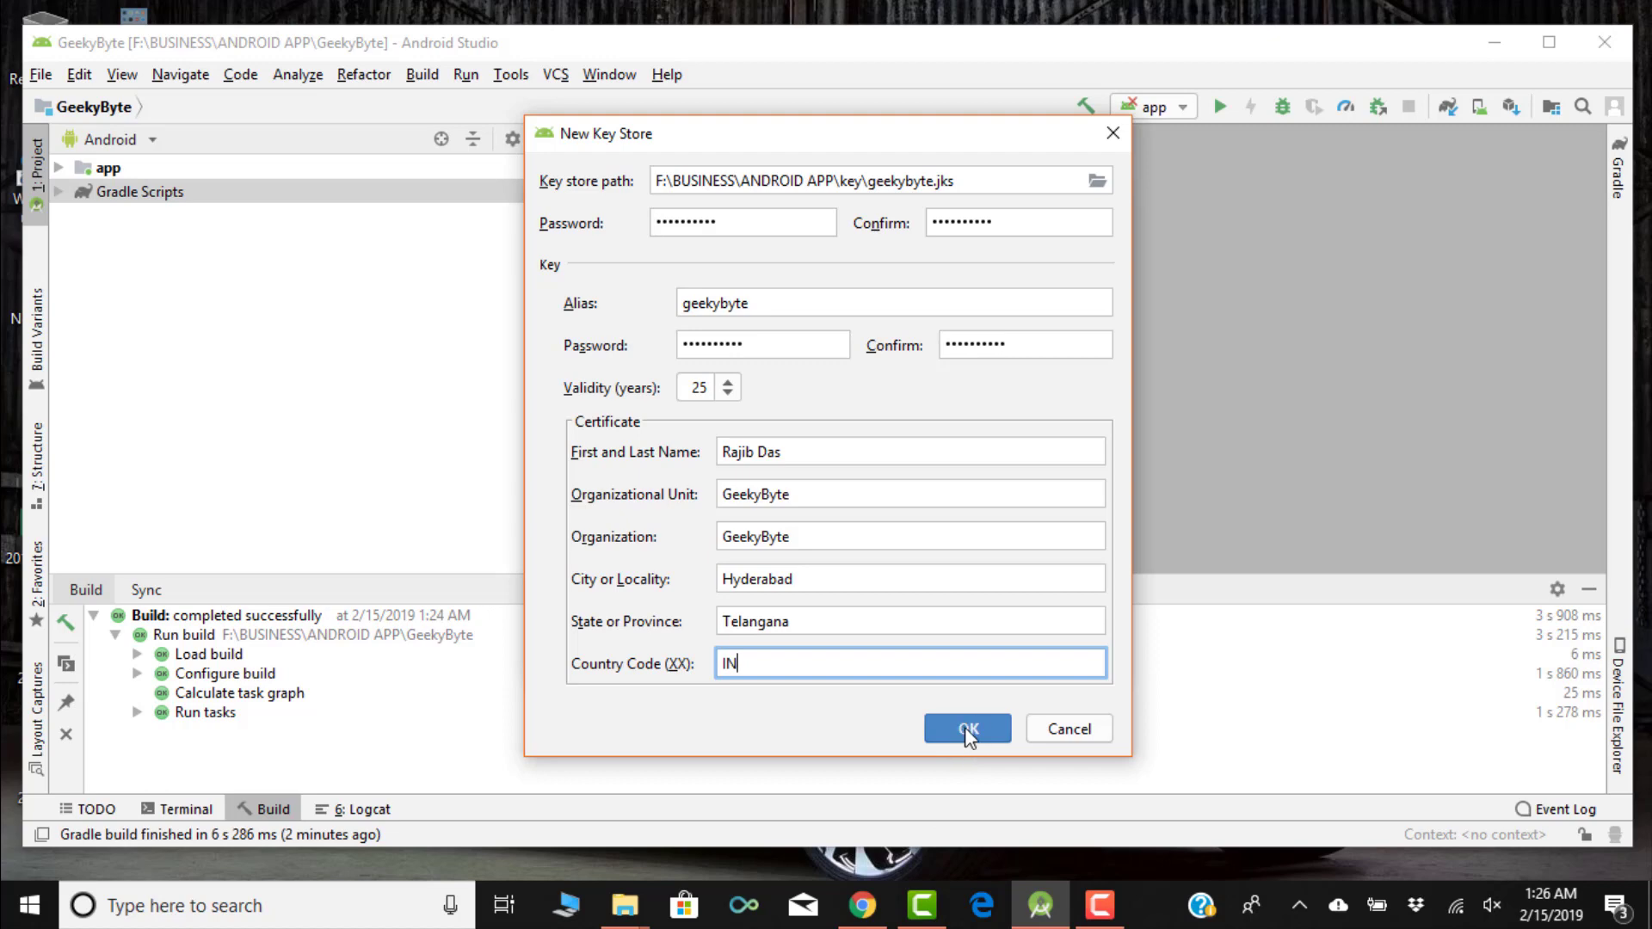
click(966, 728)
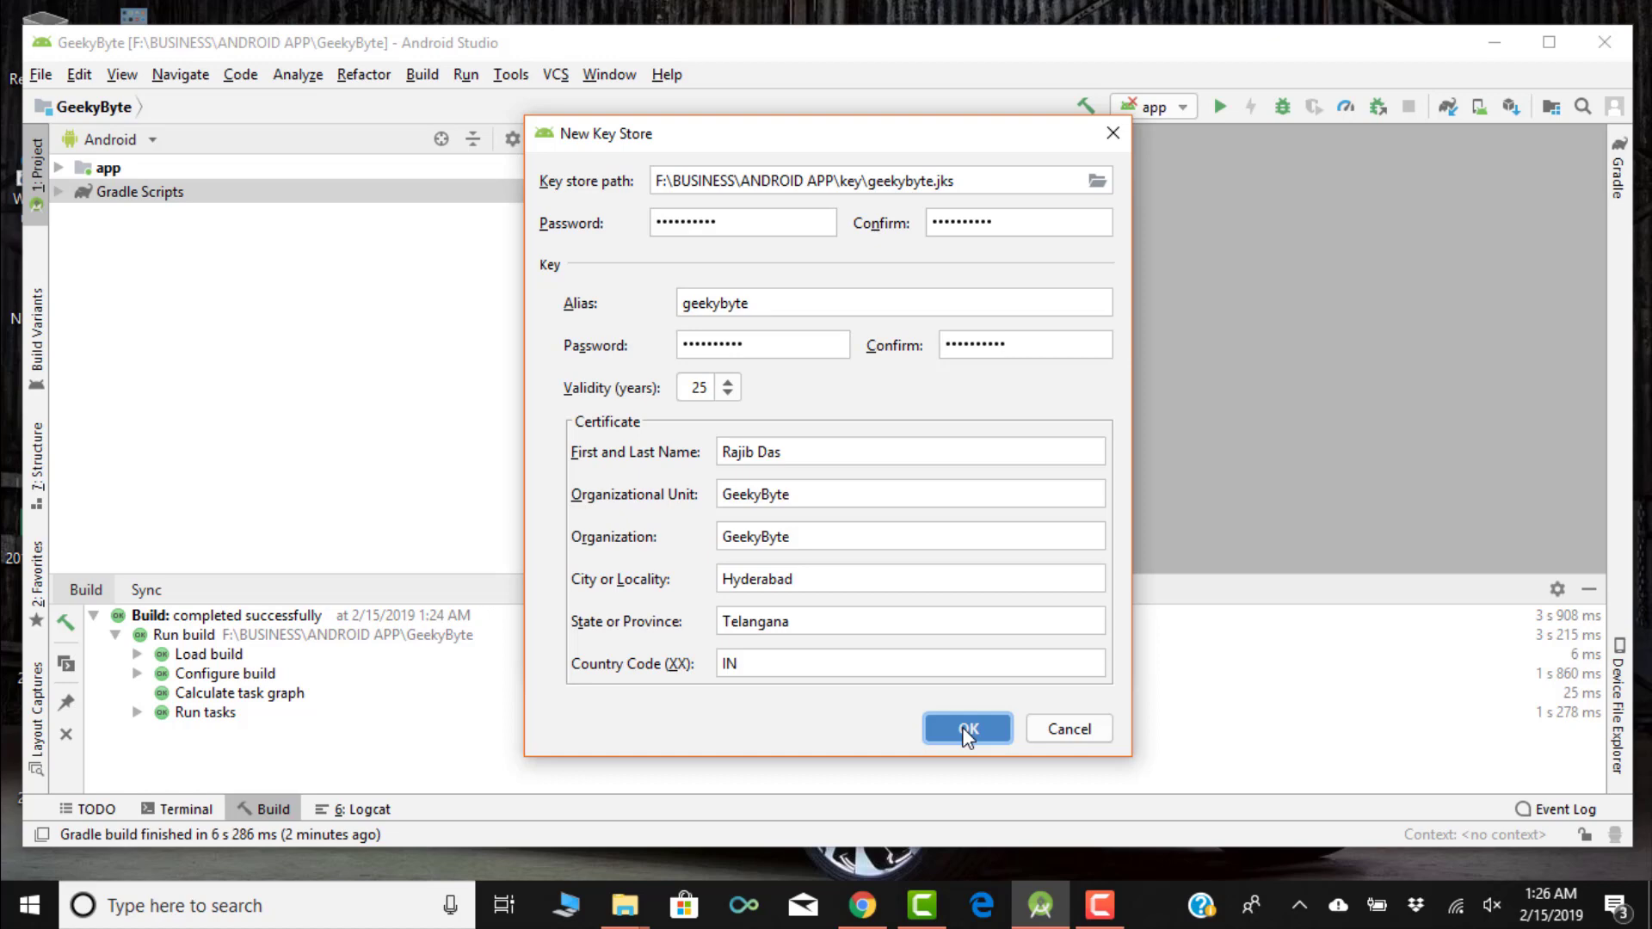
Create the geekybyte.jks key store and advance the signing wizard to the build variant step.
click(965, 728)
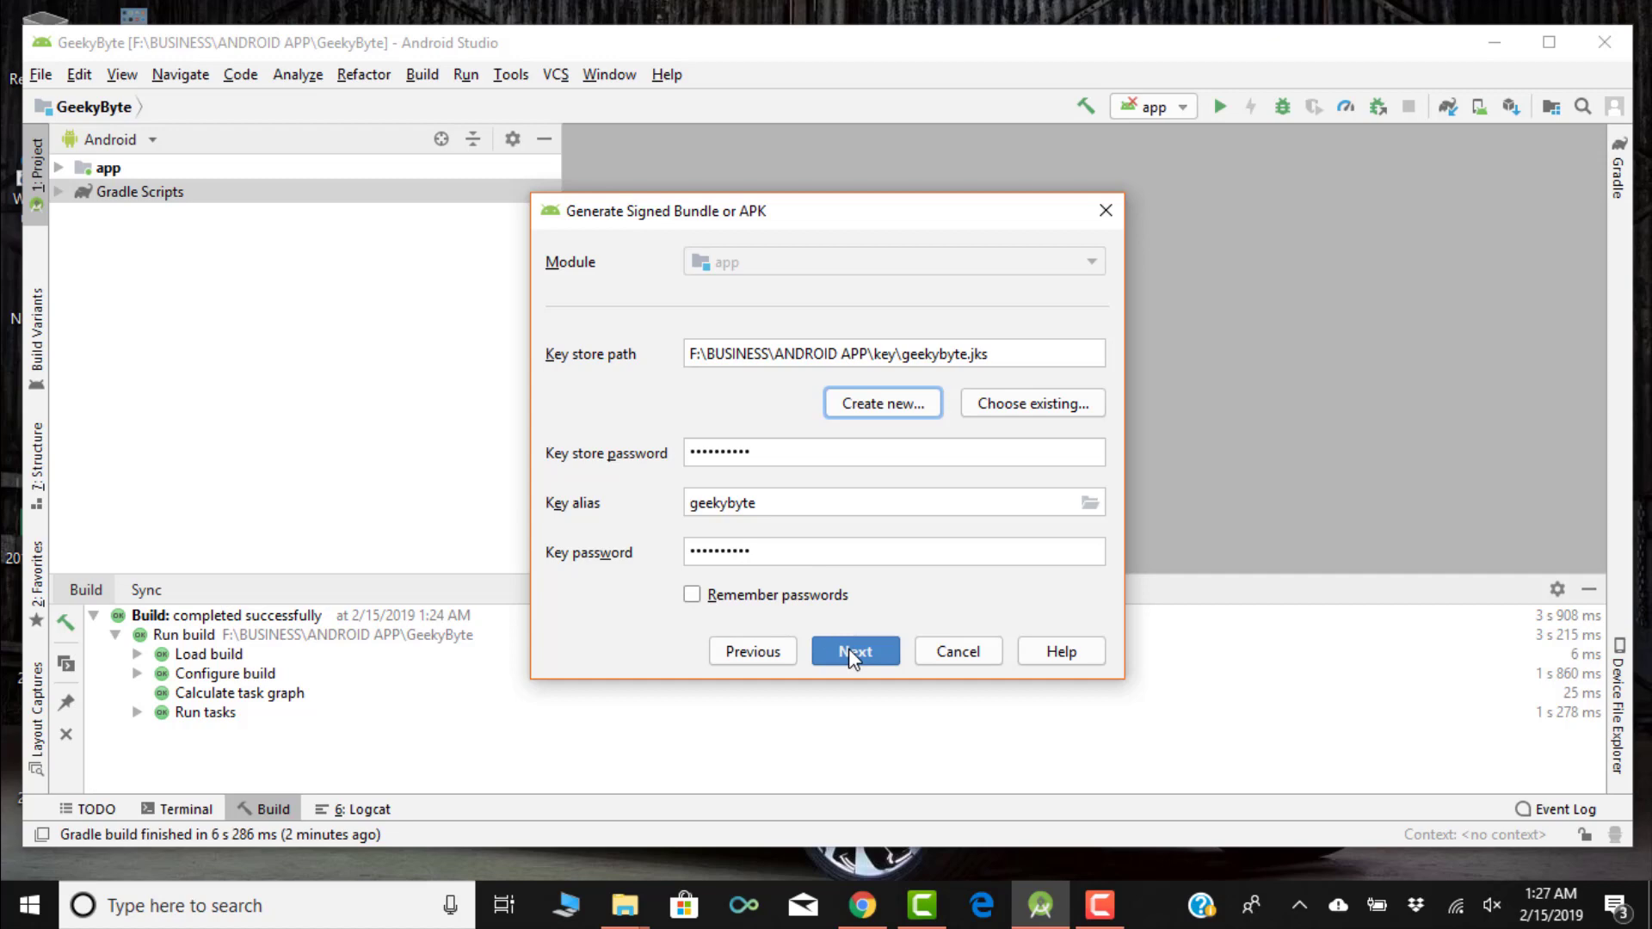
click(856, 651)
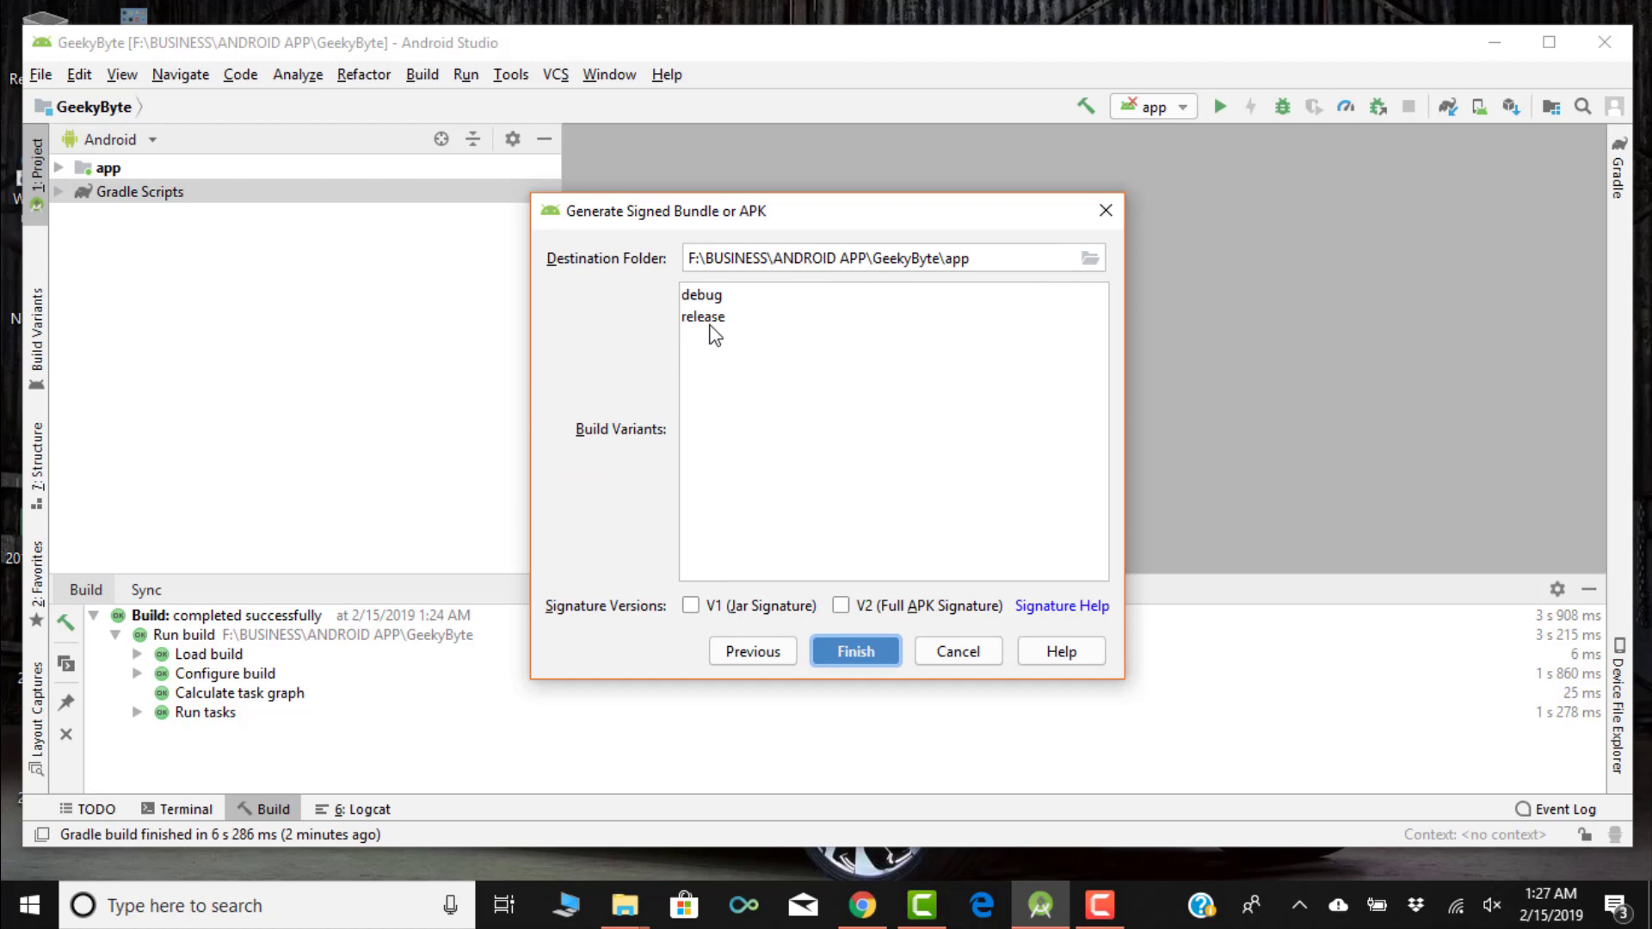
Build the release variant with V2 (Full APK Signature) and locate the generated app-release.apk folder.
click(702, 317)
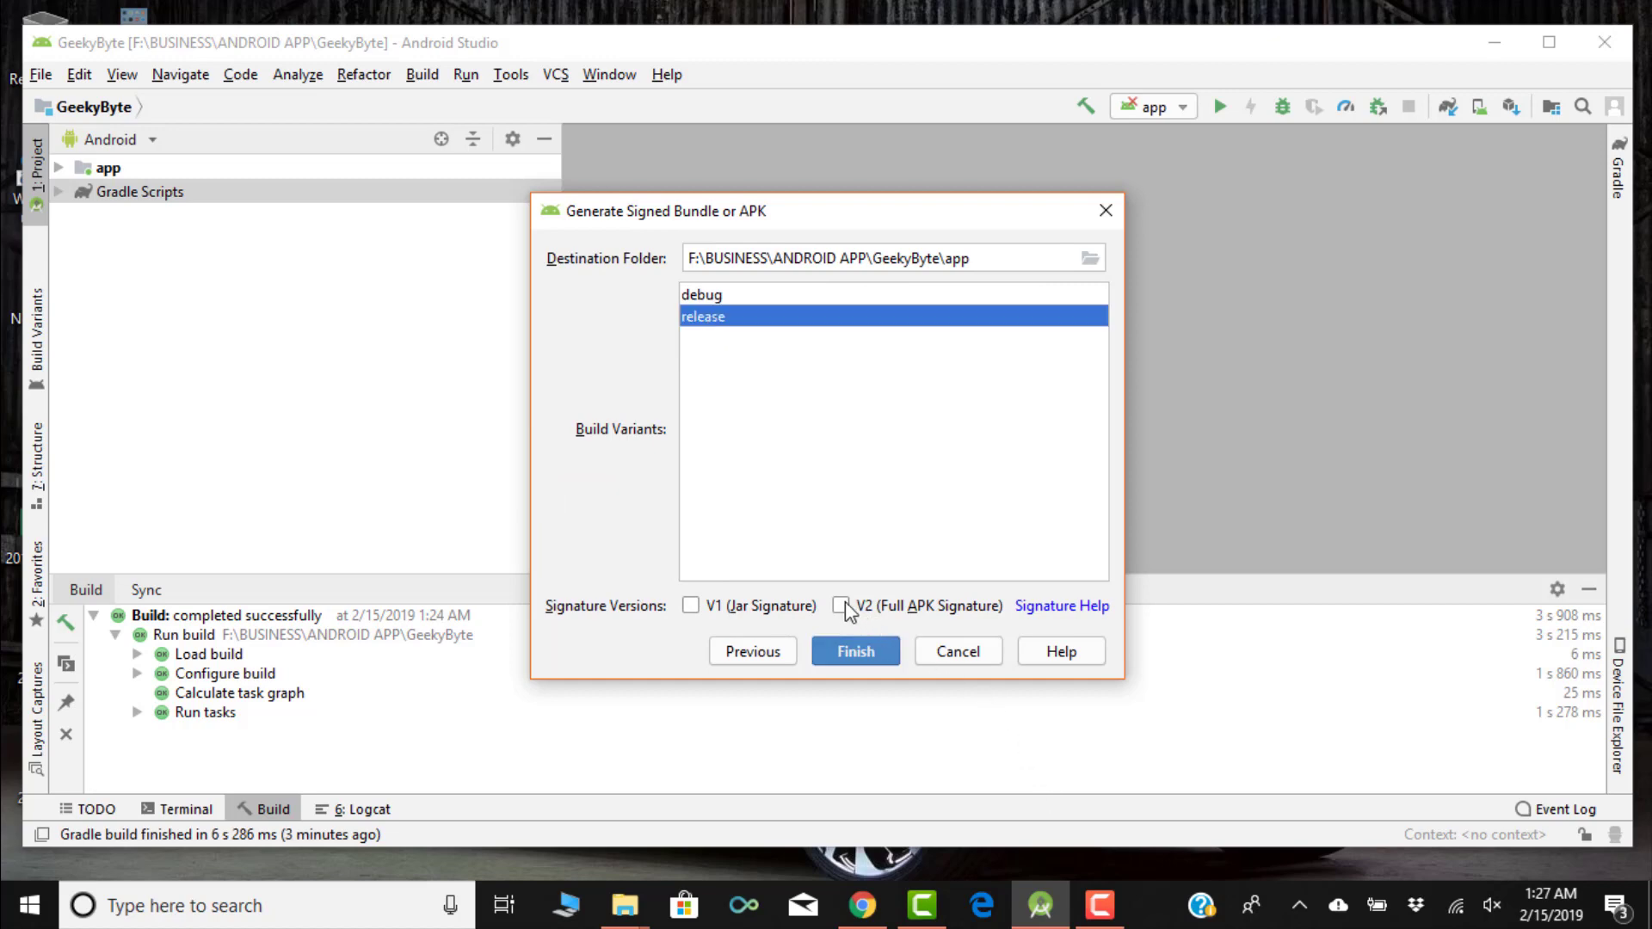
click(840, 605)
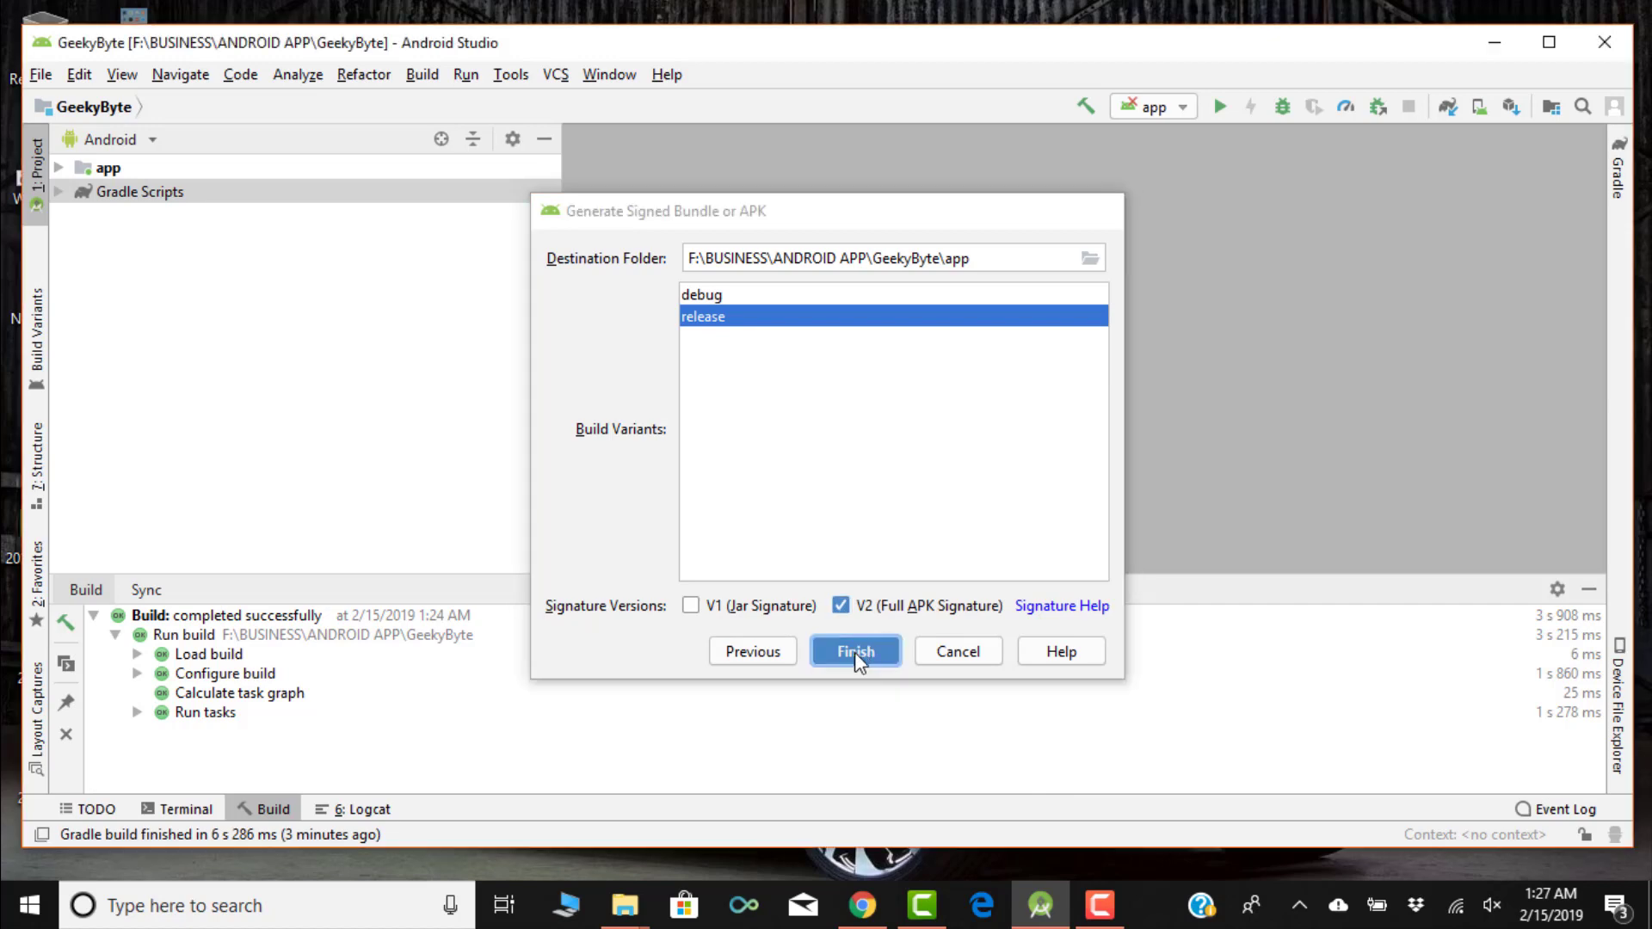
click(855, 650)
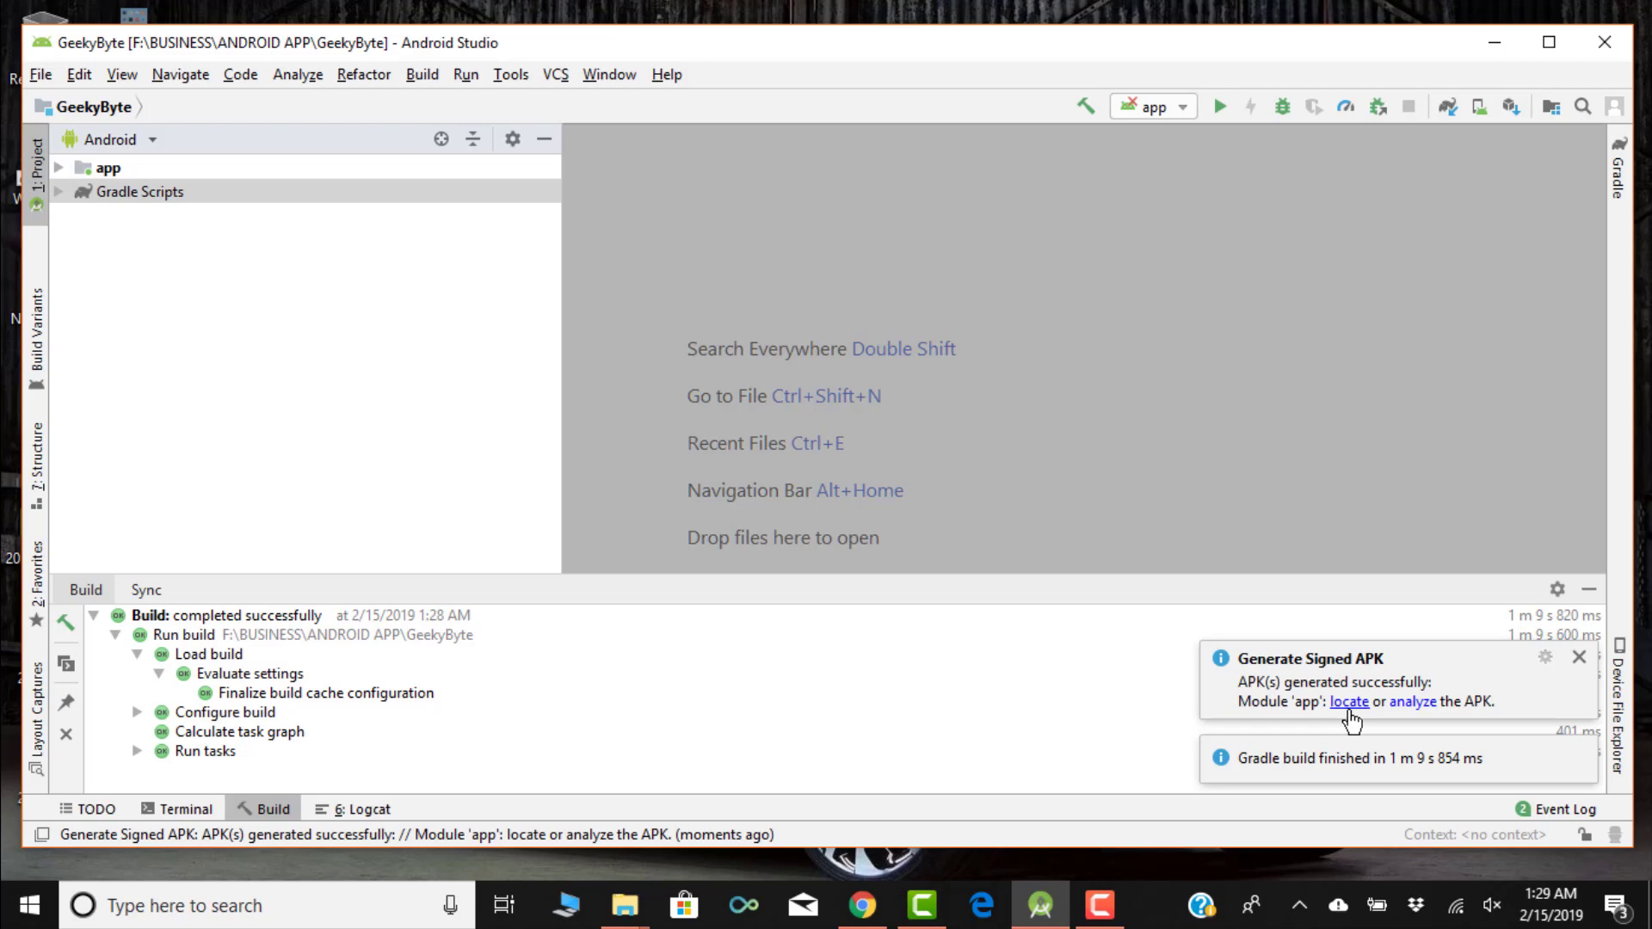
click(1350, 701)
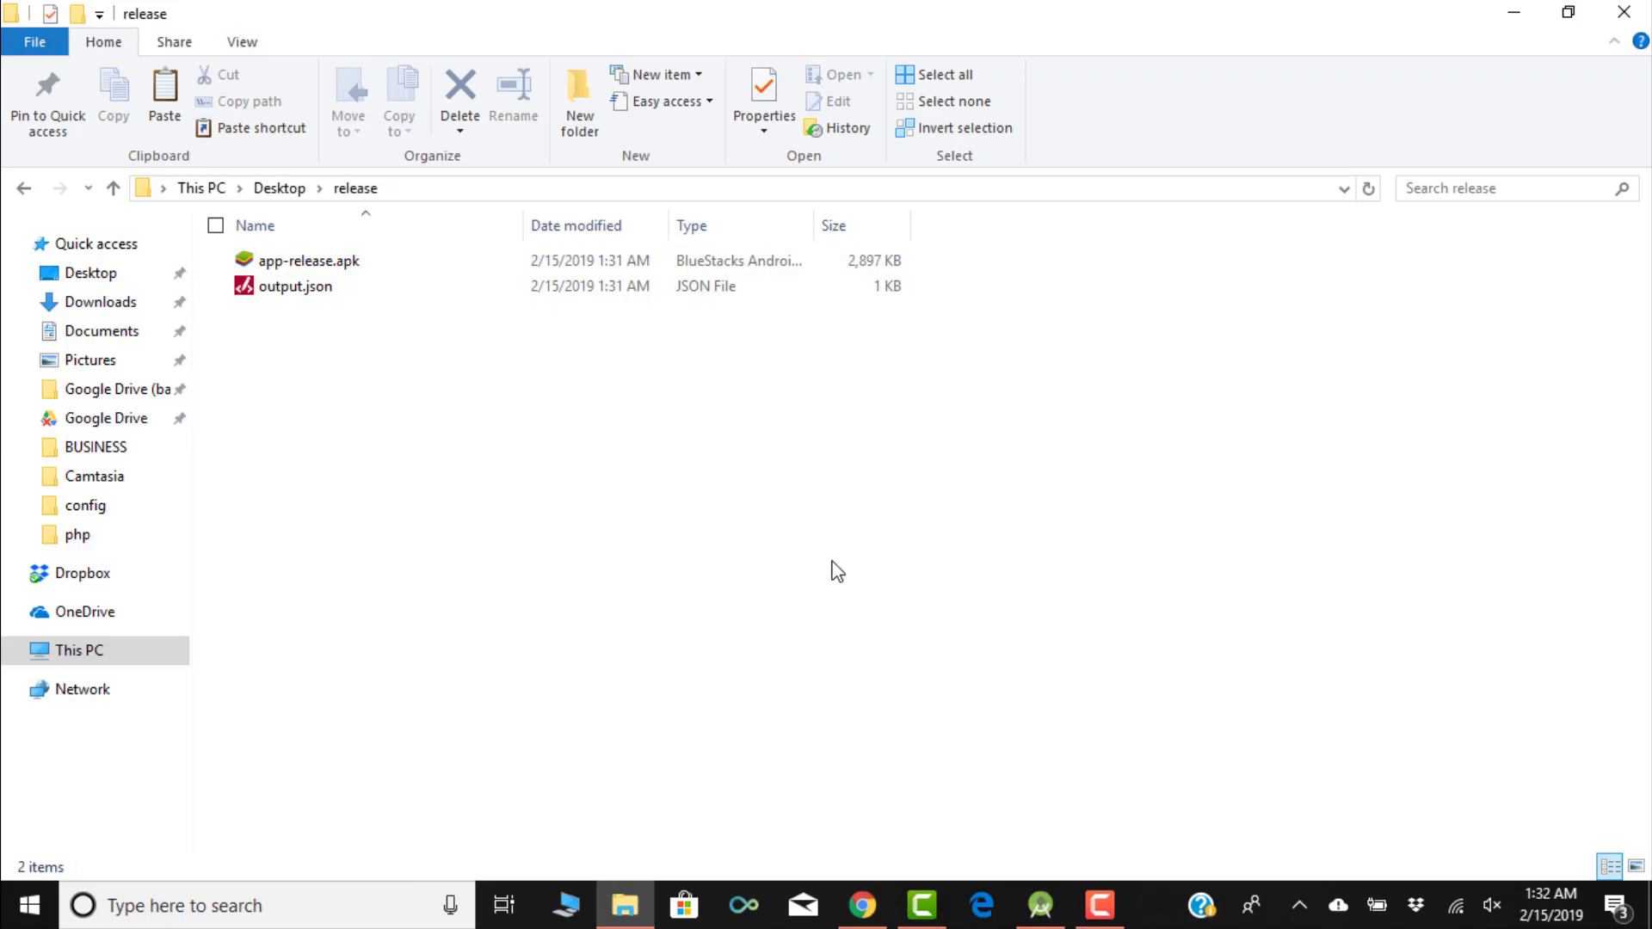
Start renaming app-release.apk, replacing its name with new text beginning 'Ge'.
click(310, 260)
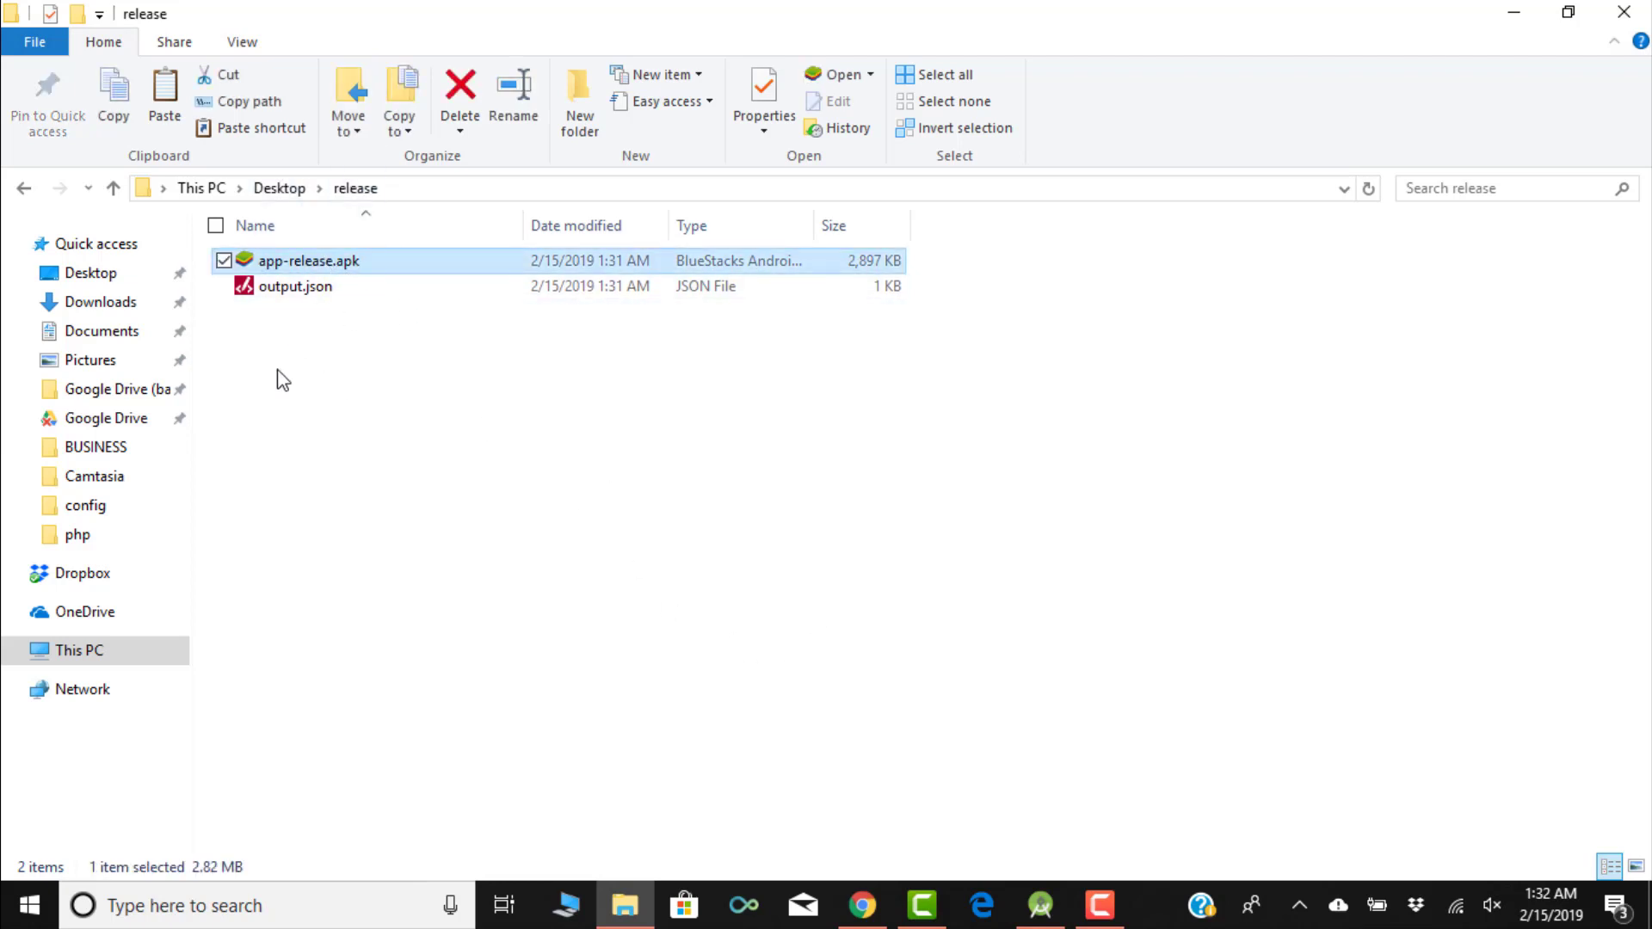
click(224, 260)
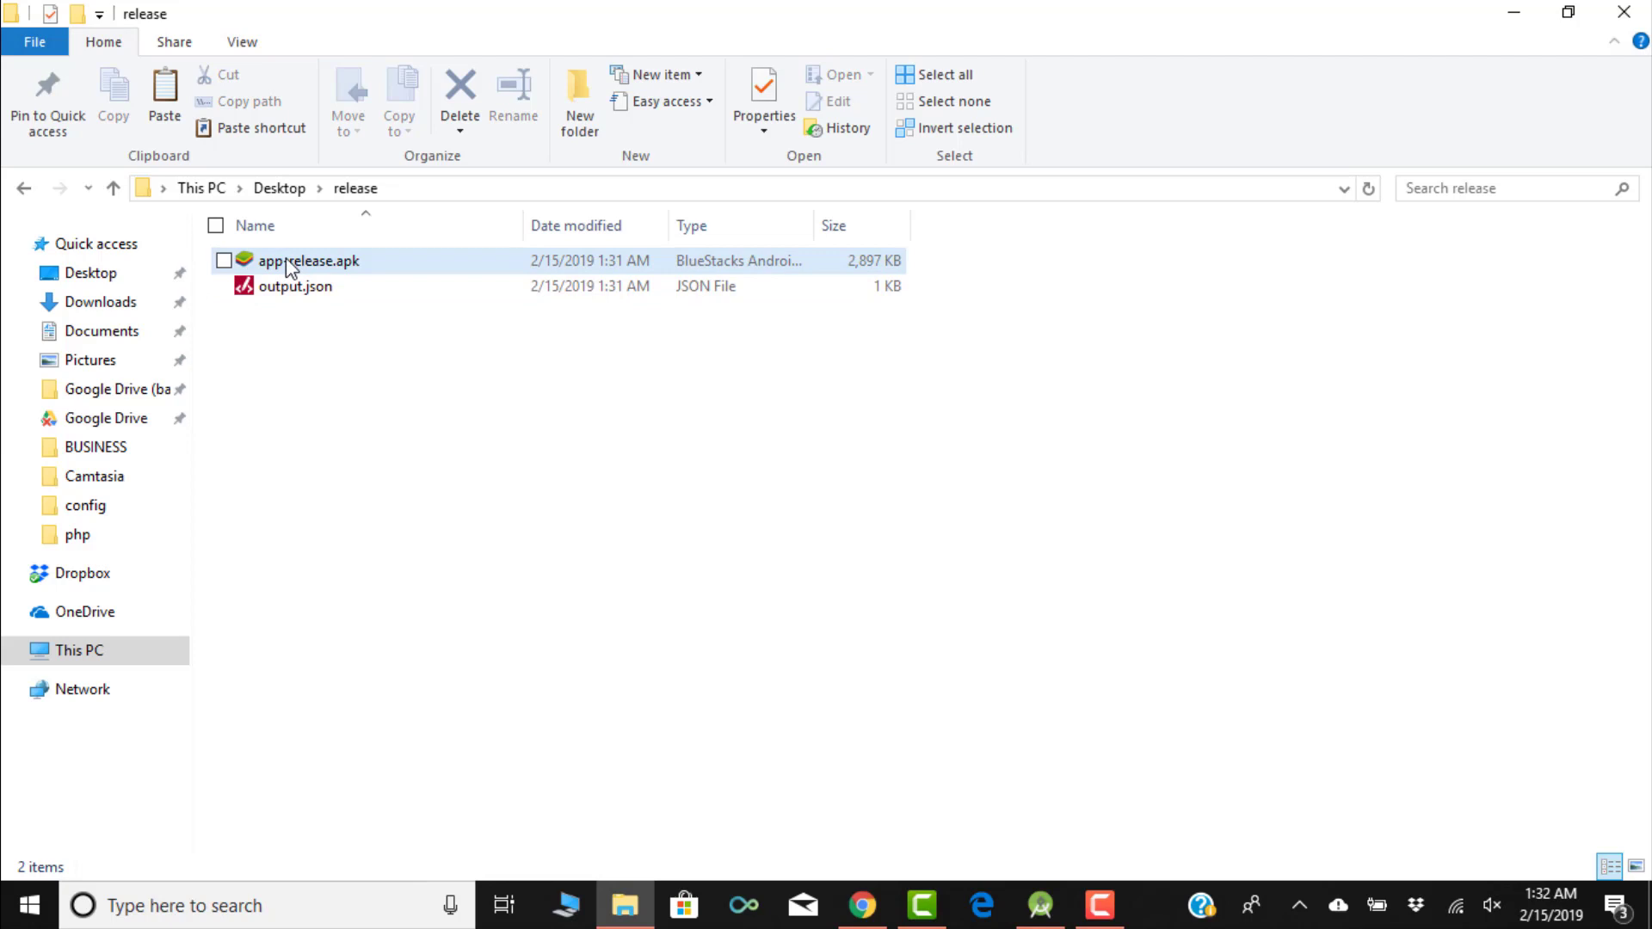
right_click(308, 260)
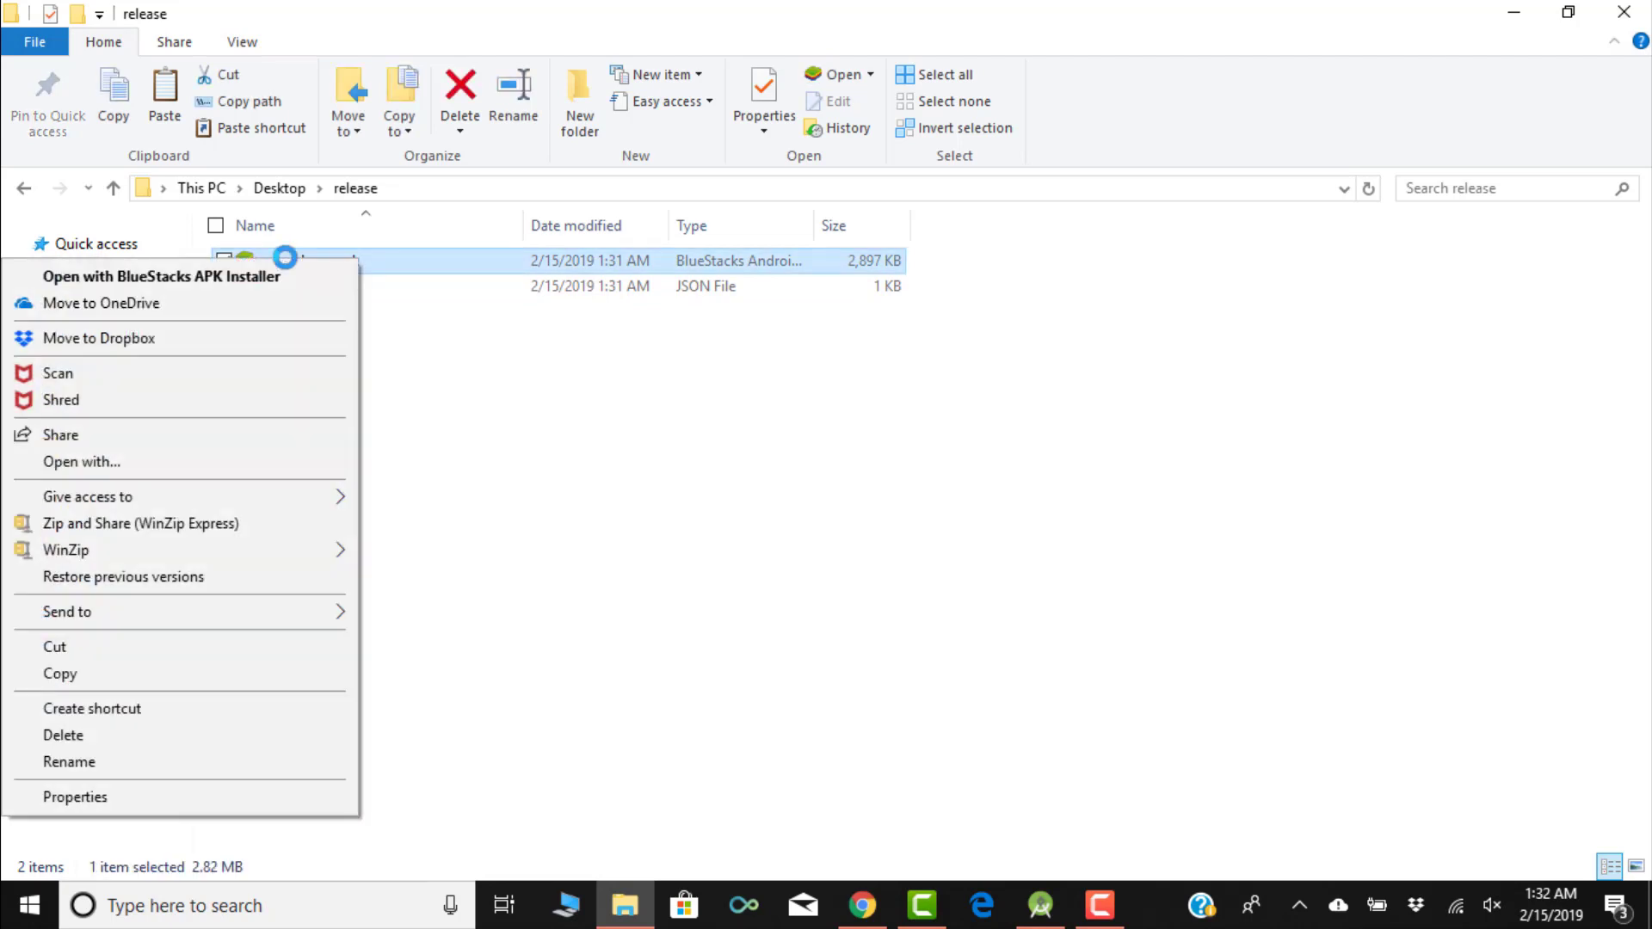
click(69, 764)
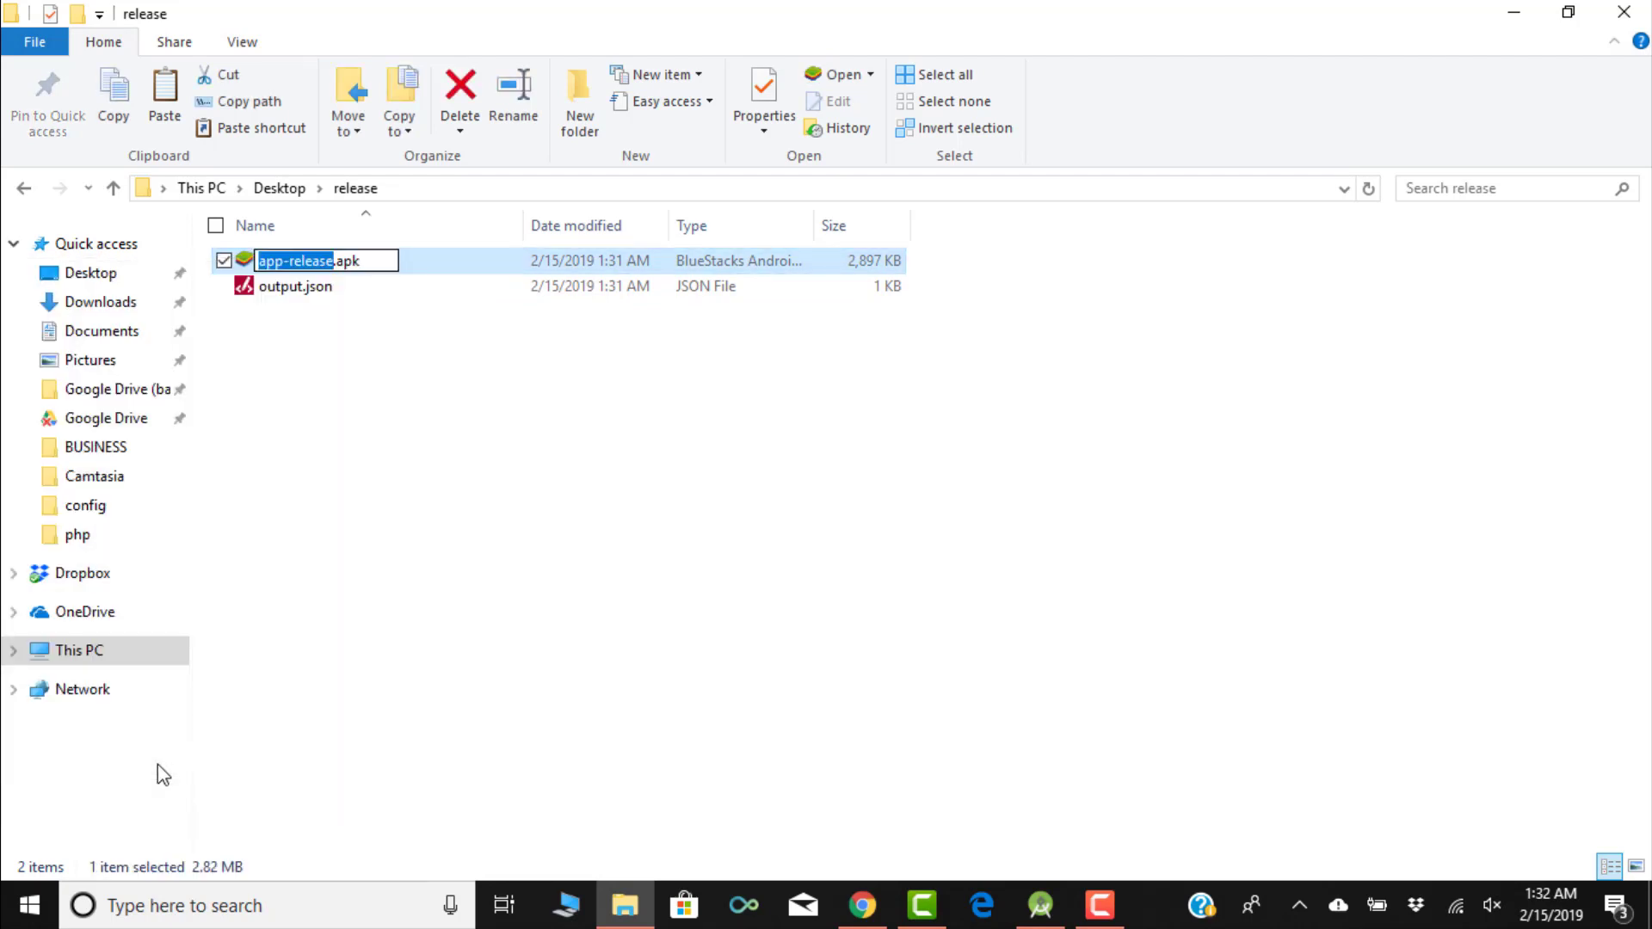
text(Ge.apk)
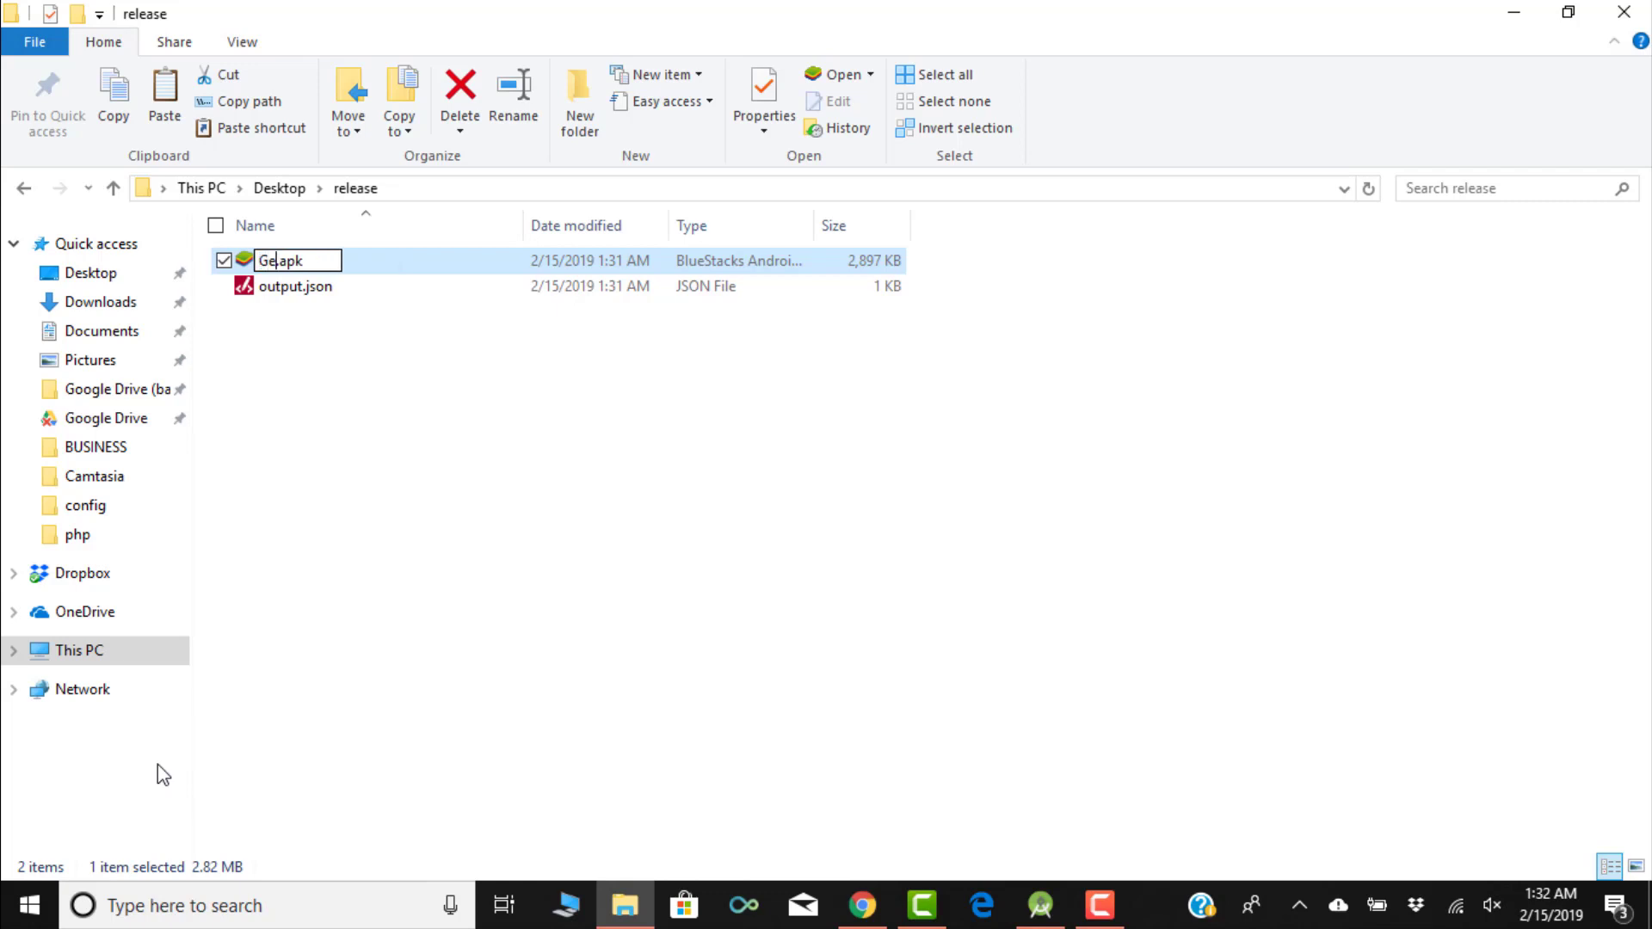